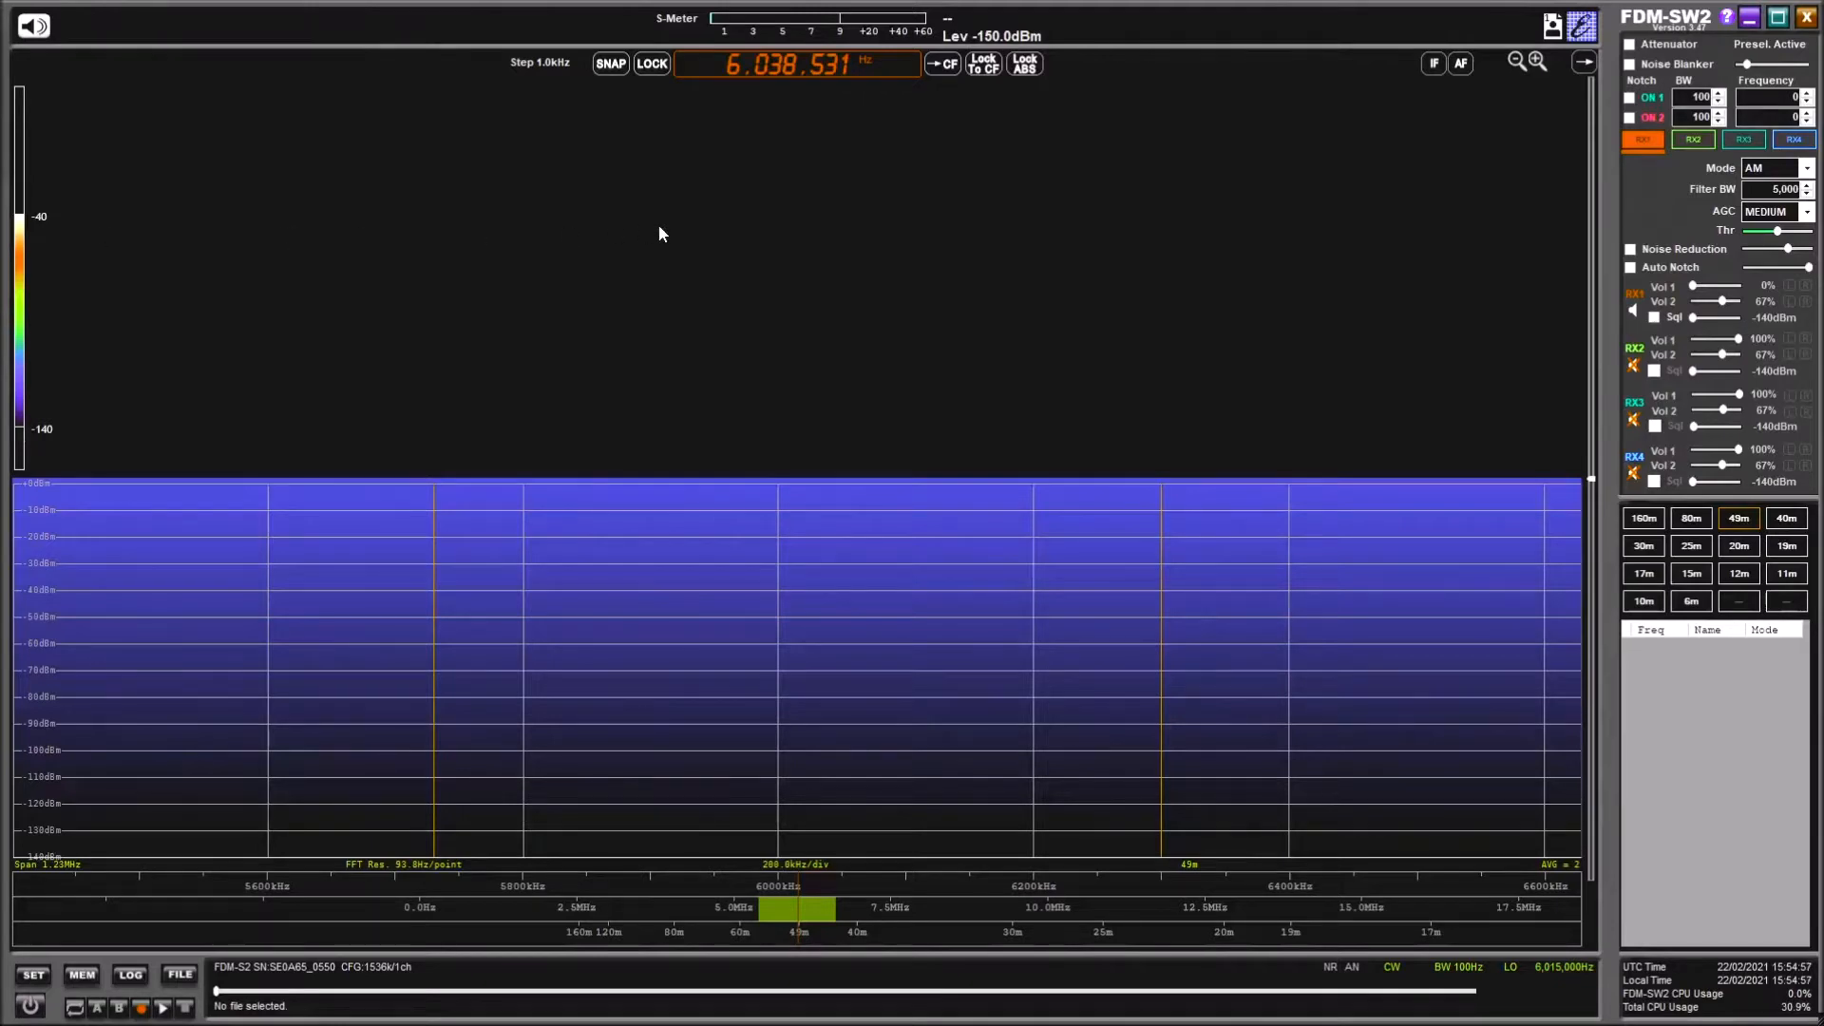
pyautogui.moveTo(614, 211)
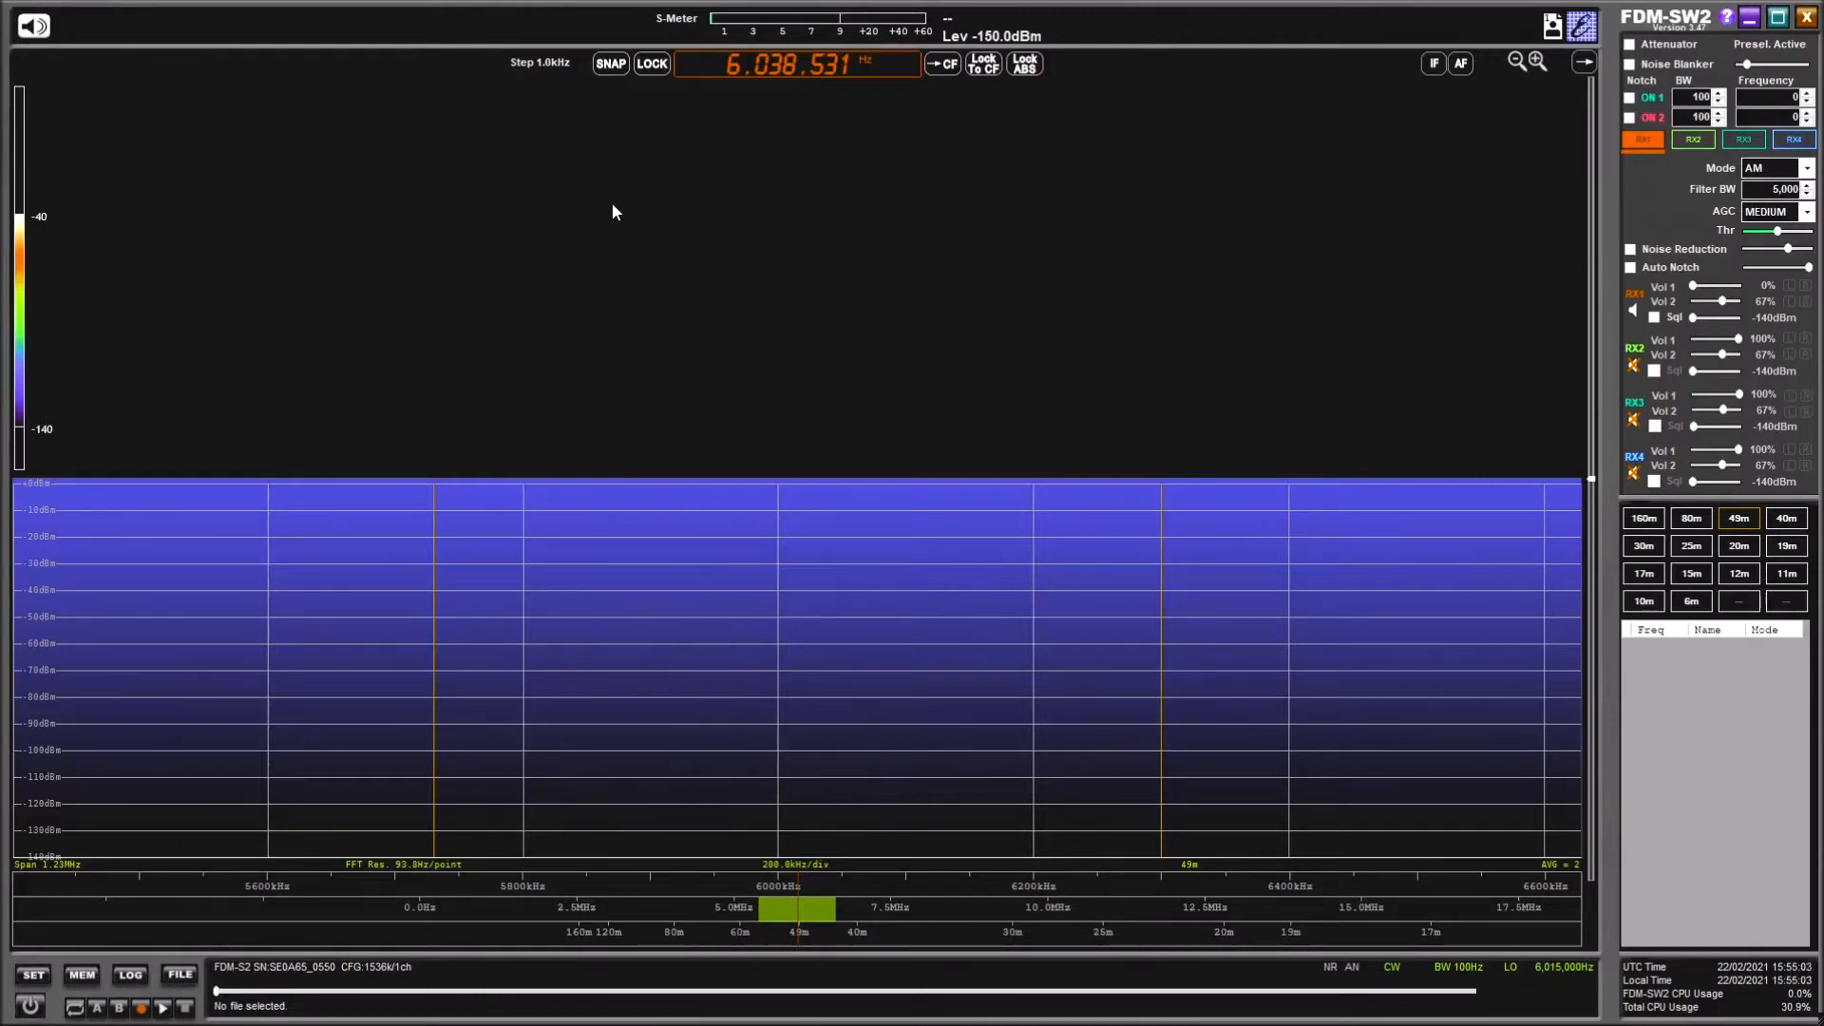
pyautogui.moveTo(631, 230)
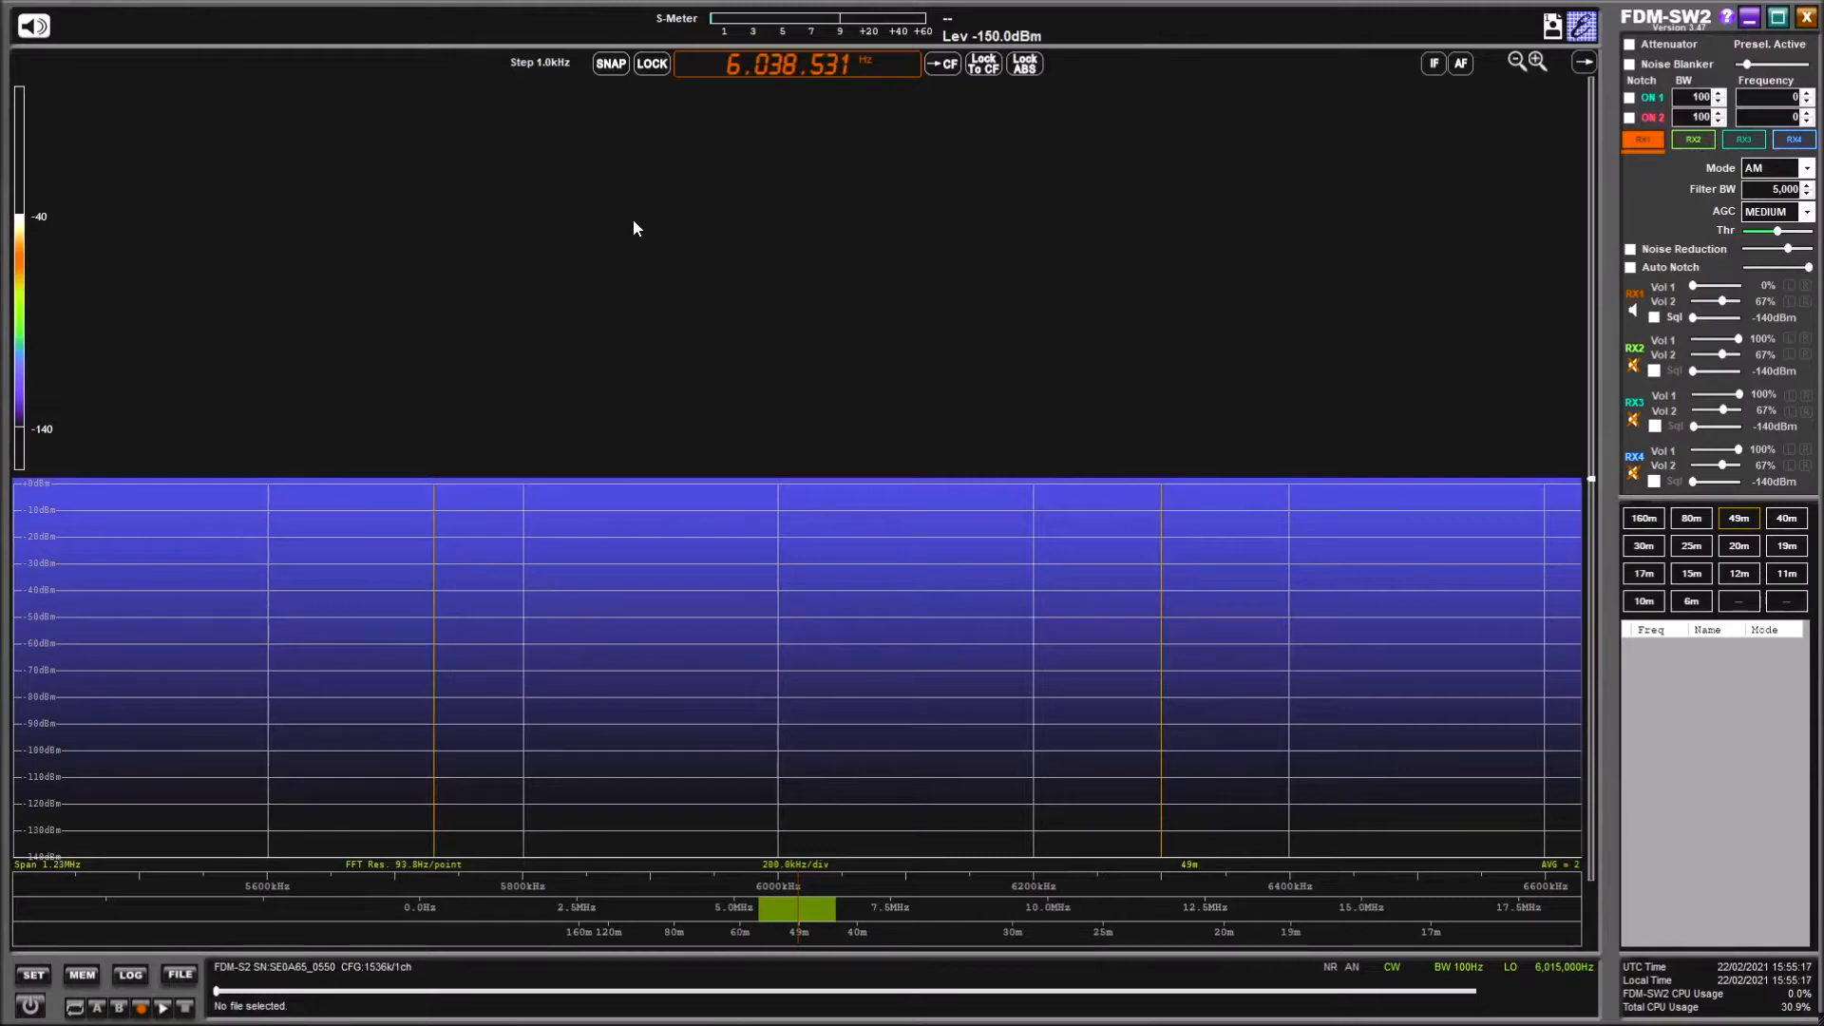
pyautogui.moveTo(656, 216)
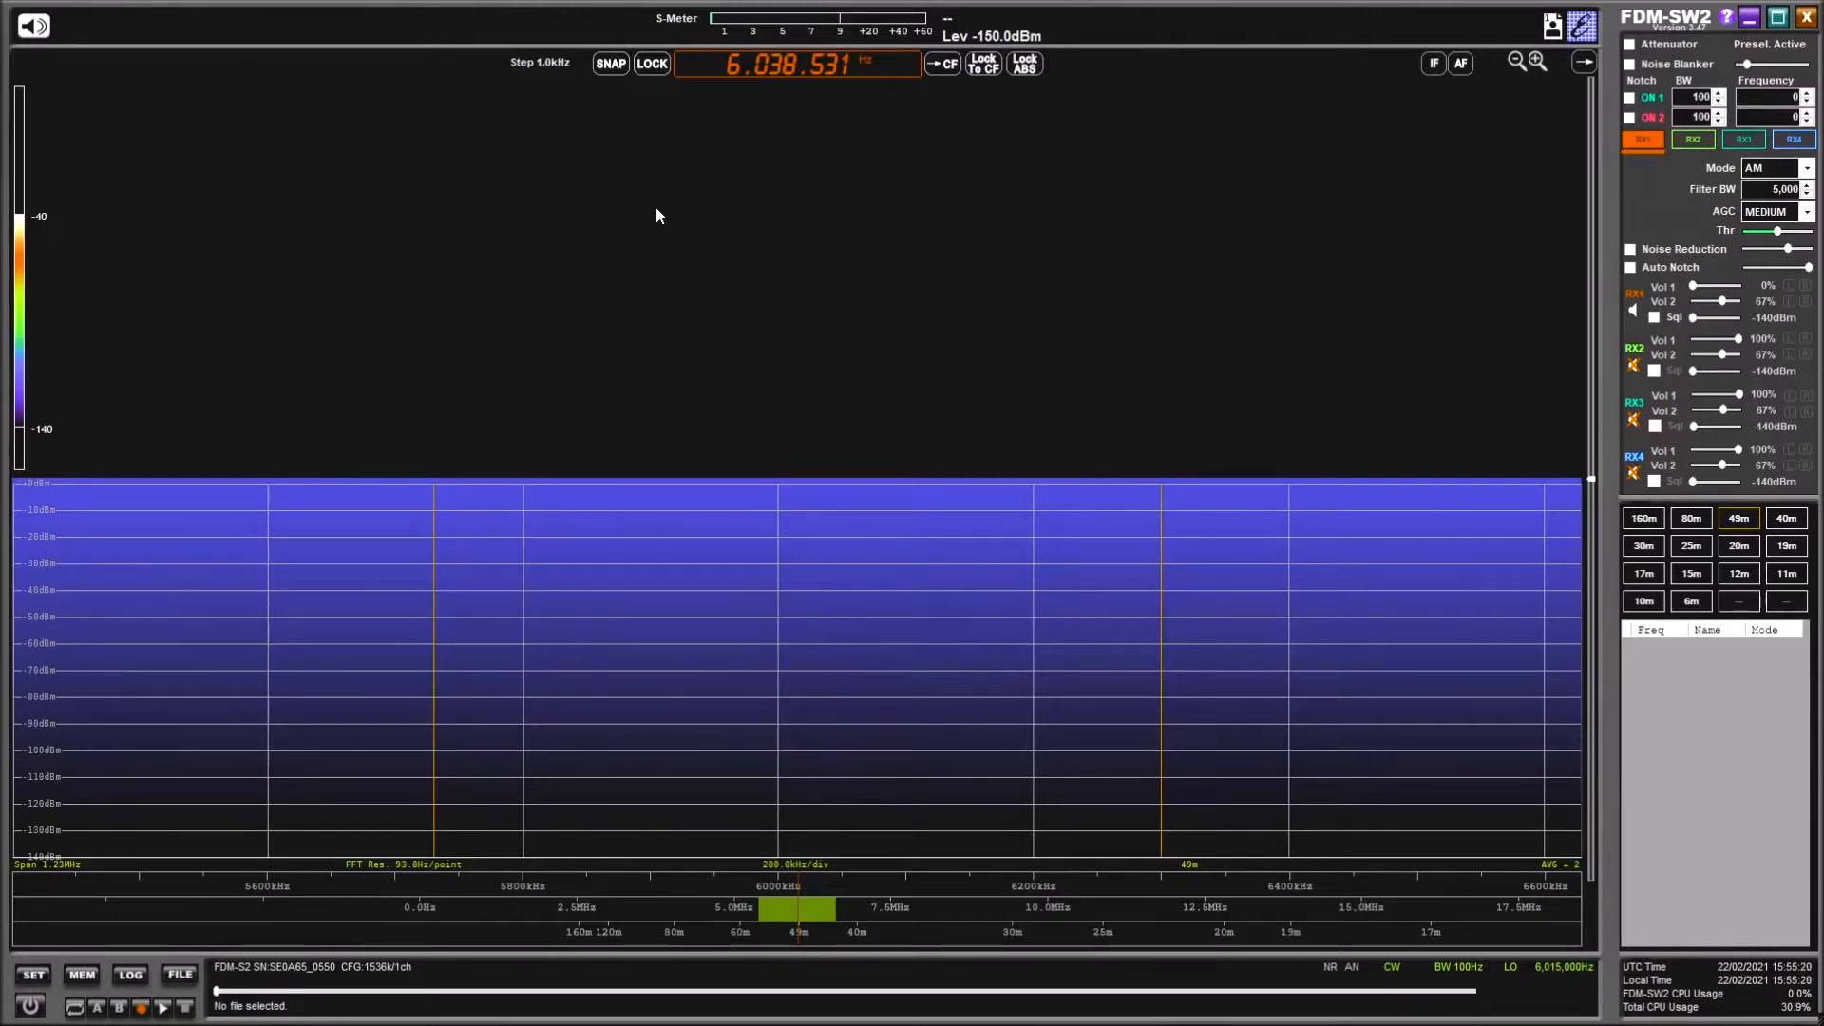
pyautogui.moveTo(661, 188)
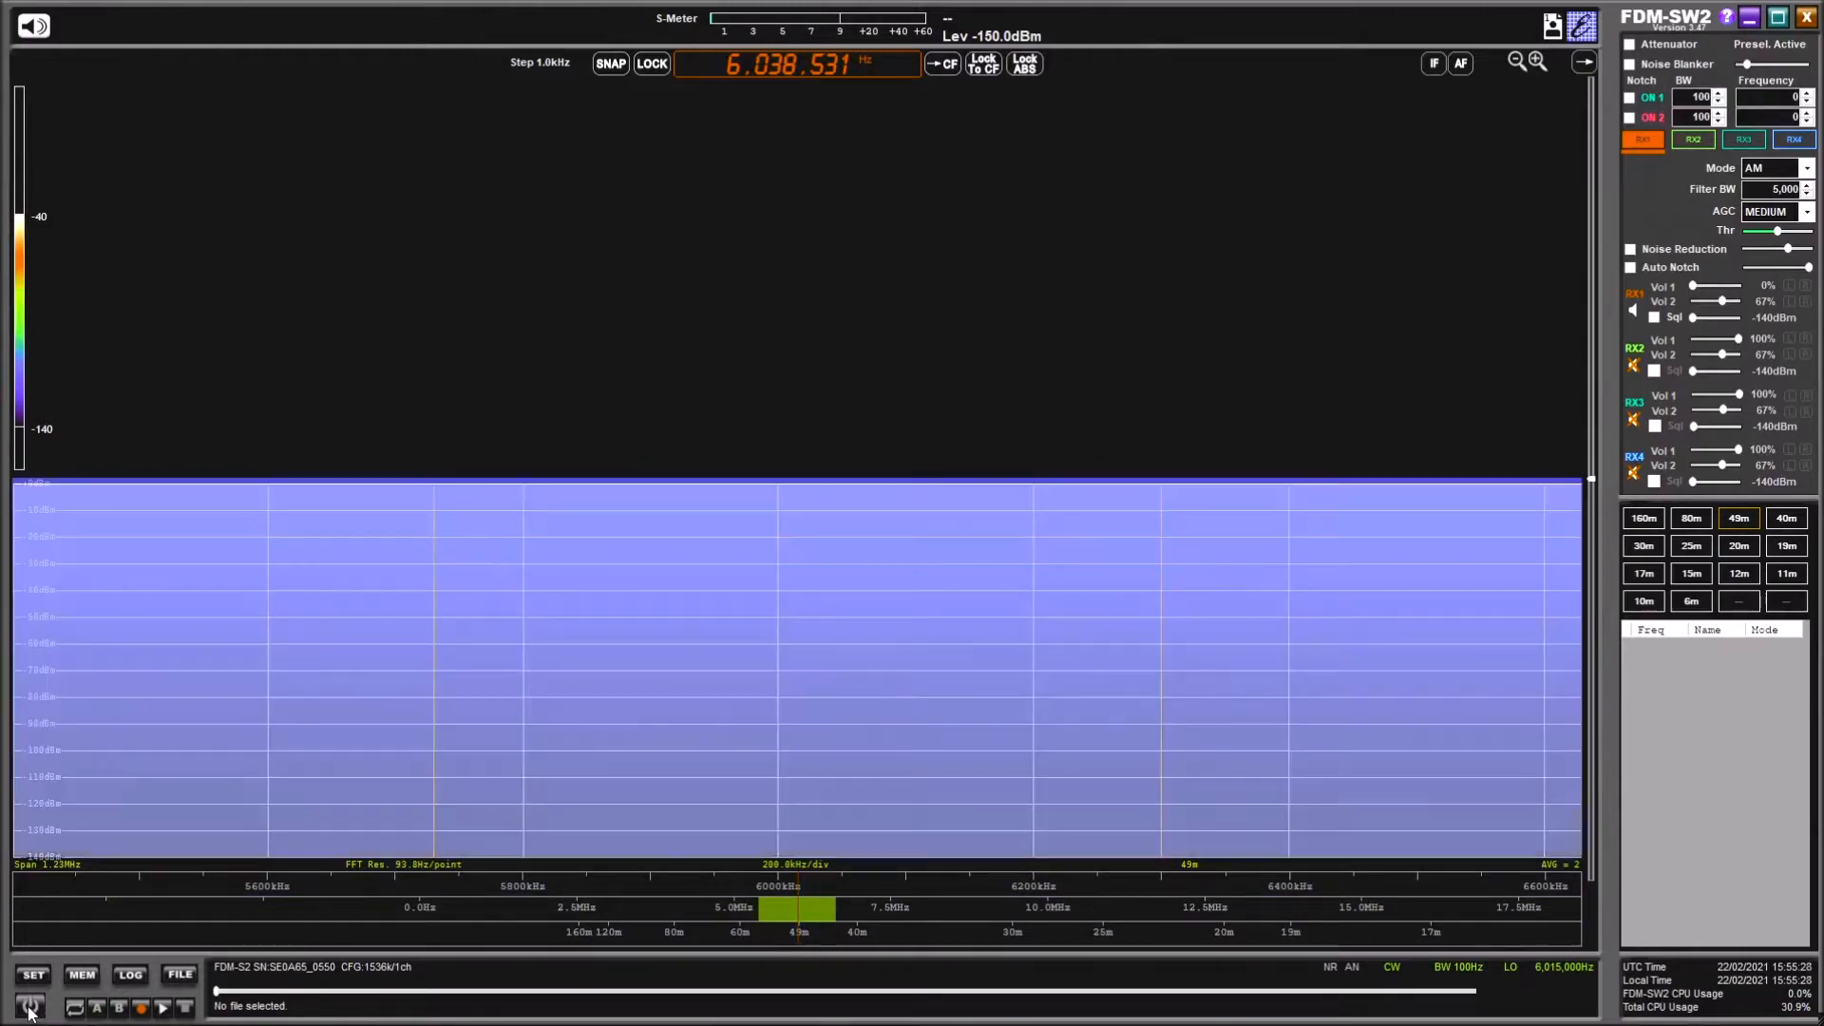
# - Start the receiver streaming so live signals around 6.038 MHz AM fill the spectrum and waterfall
pyautogui.click(29, 1006)
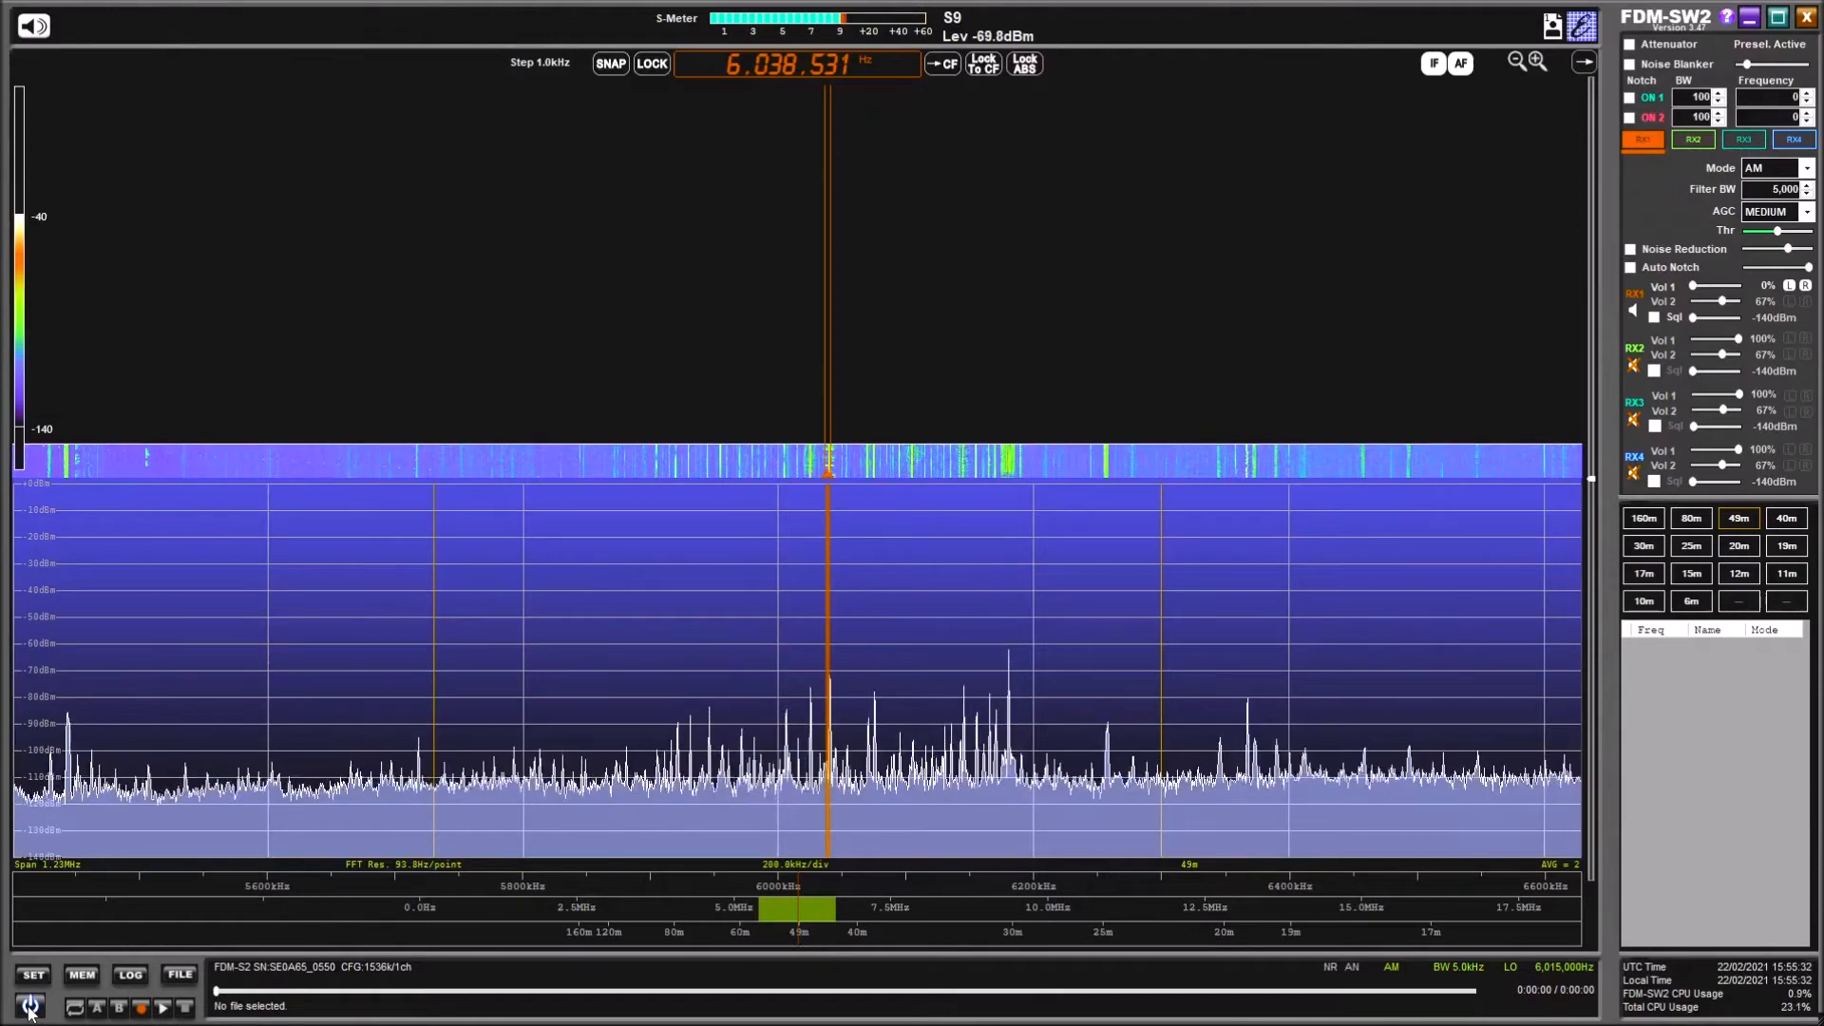
pyautogui.moveTo(1268, 551)
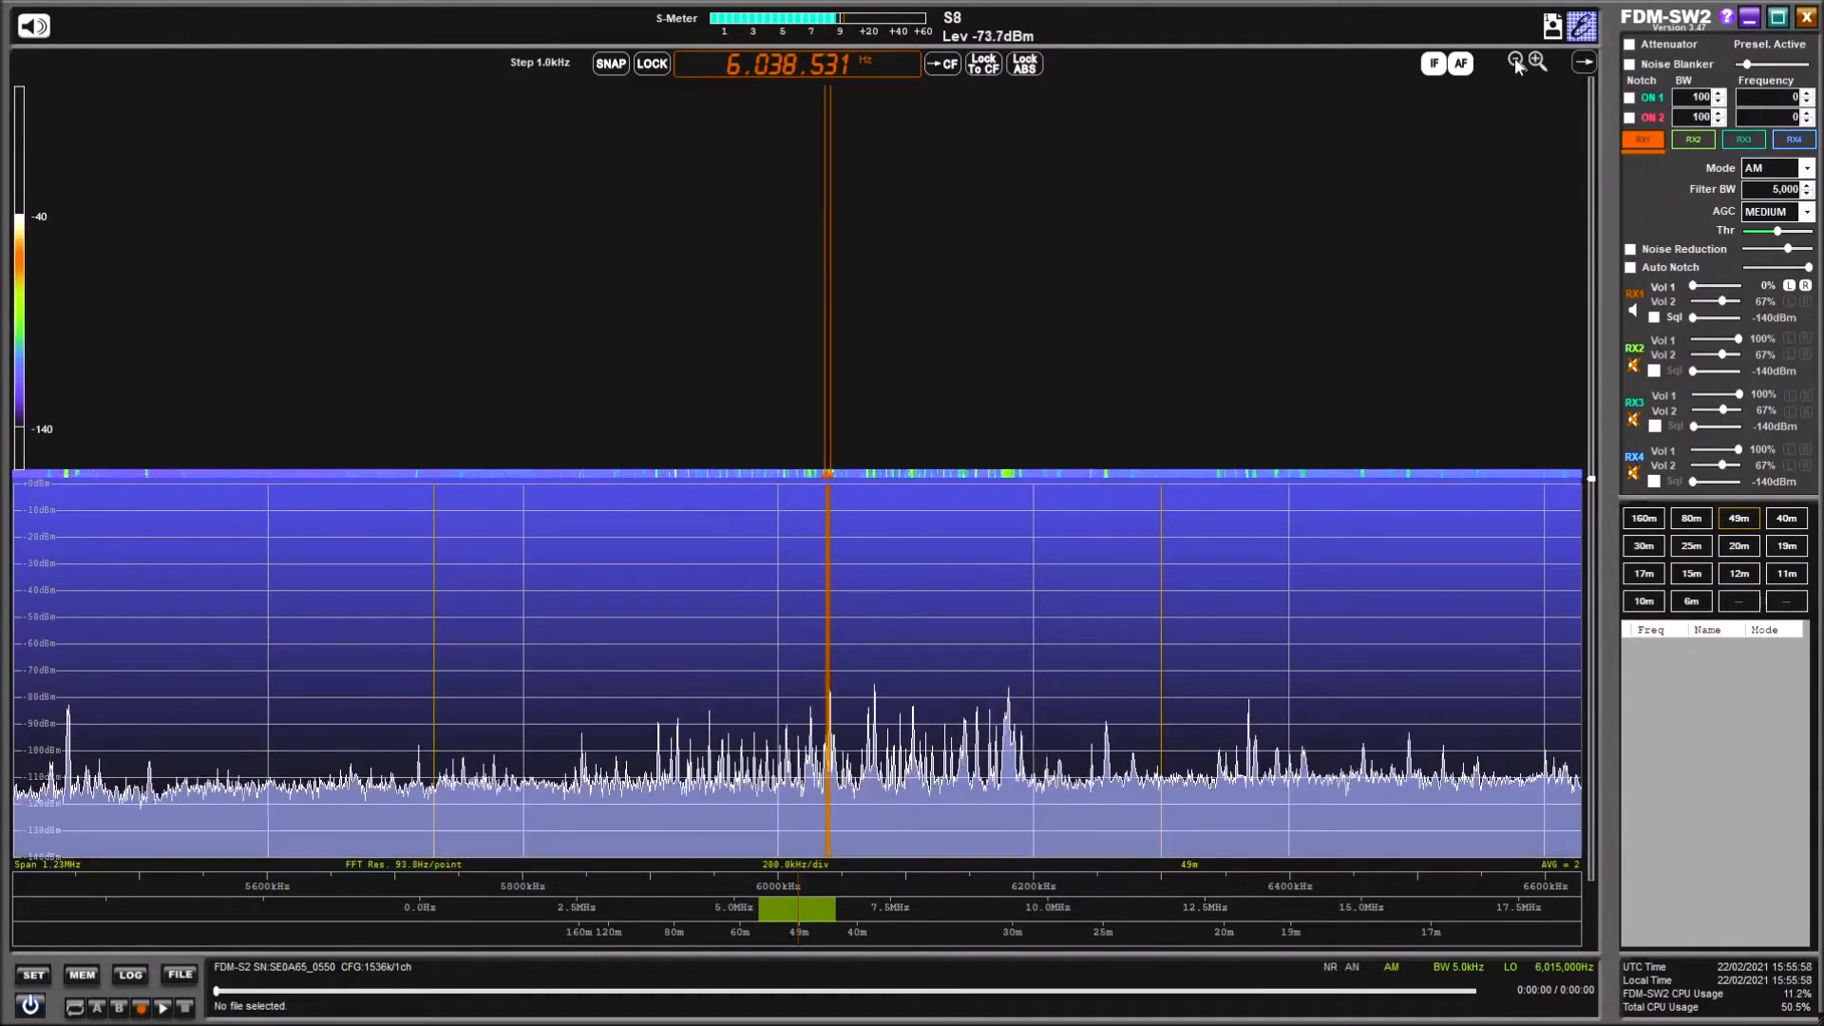
pyautogui.moveTo(1454, 817)
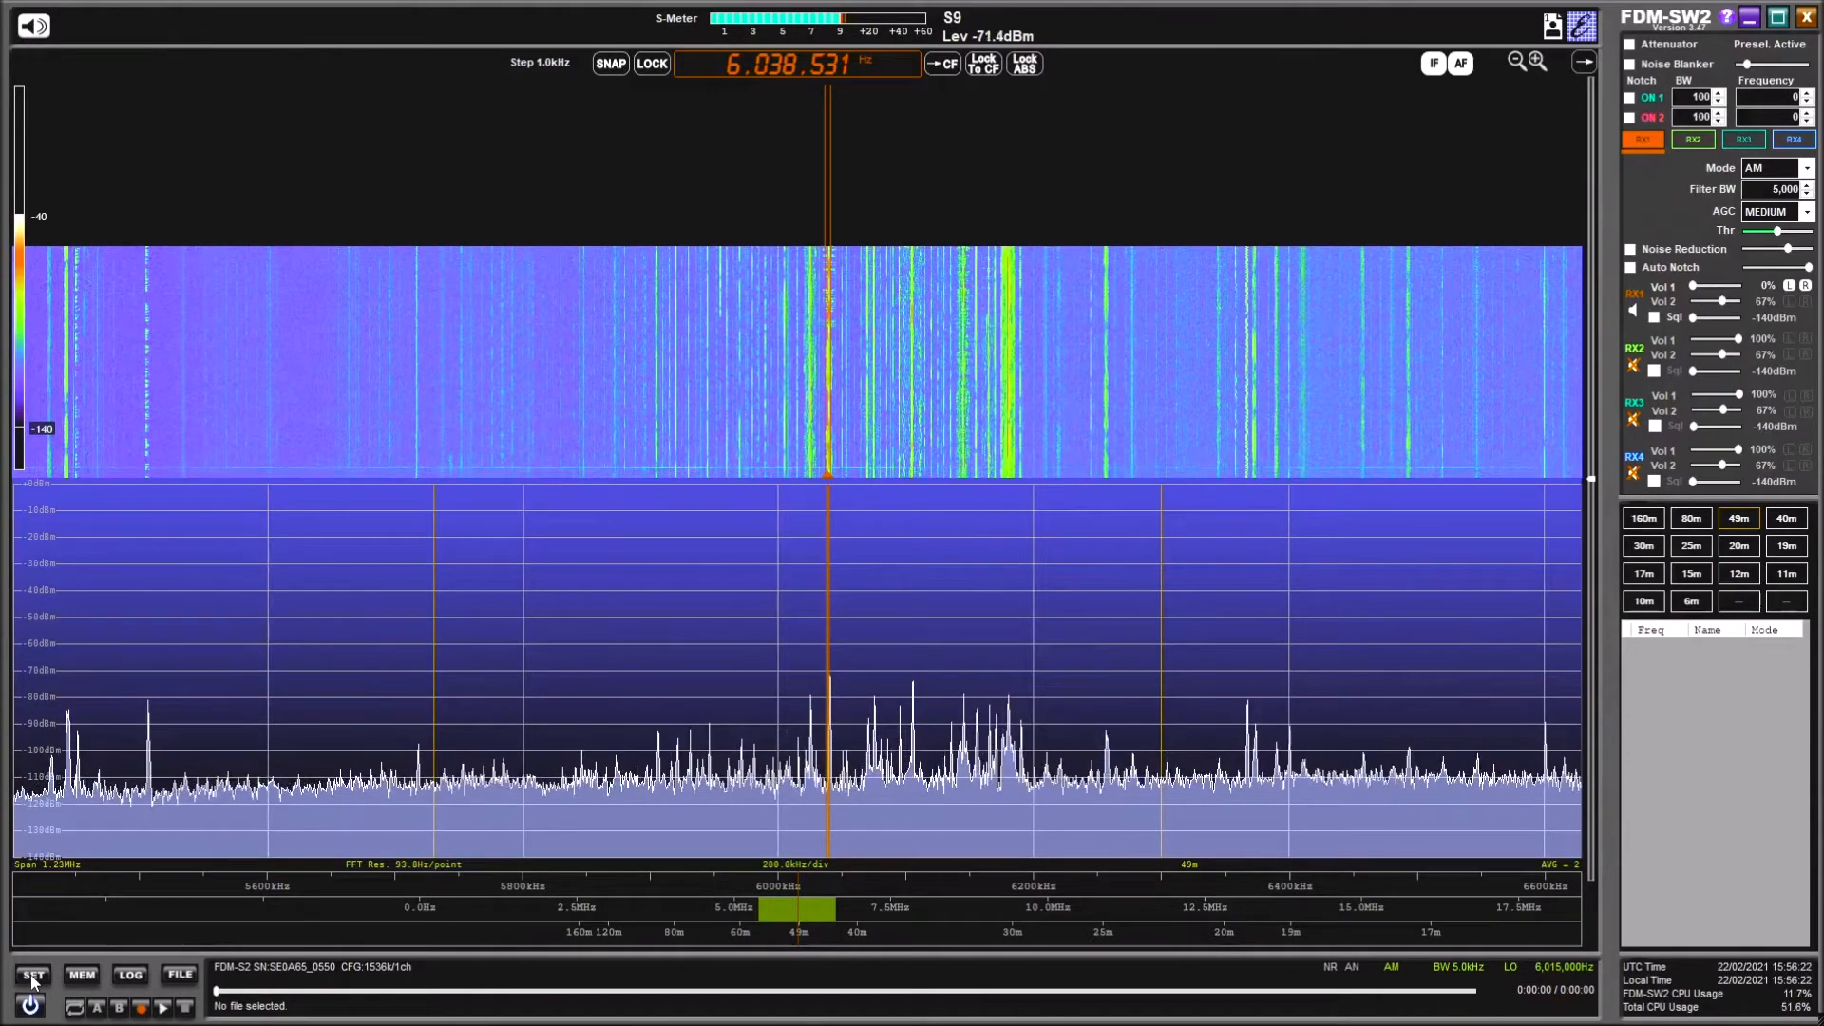
# - In Settings > Advanced, select the 6144 kHz device configuration (4951.2 kHz bandwidth) and apply it
pyautogui.click(32, 975)
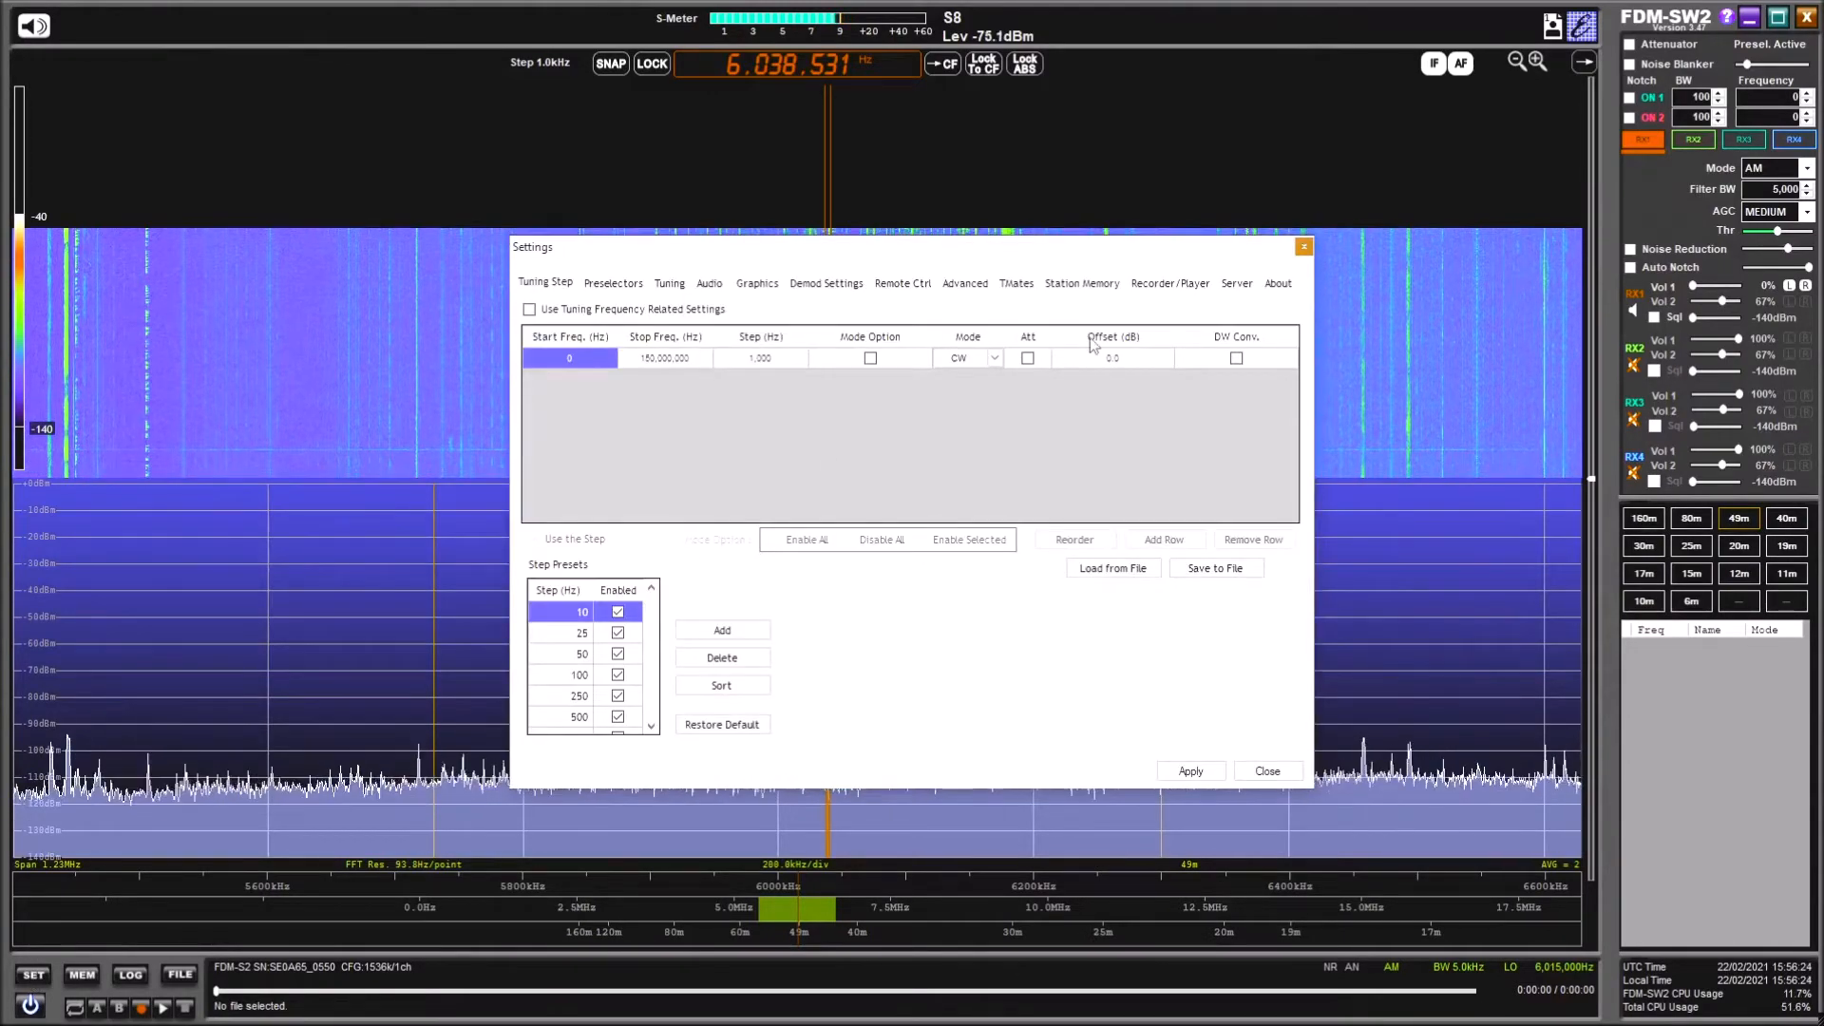
pyautogui.click(966, 284)
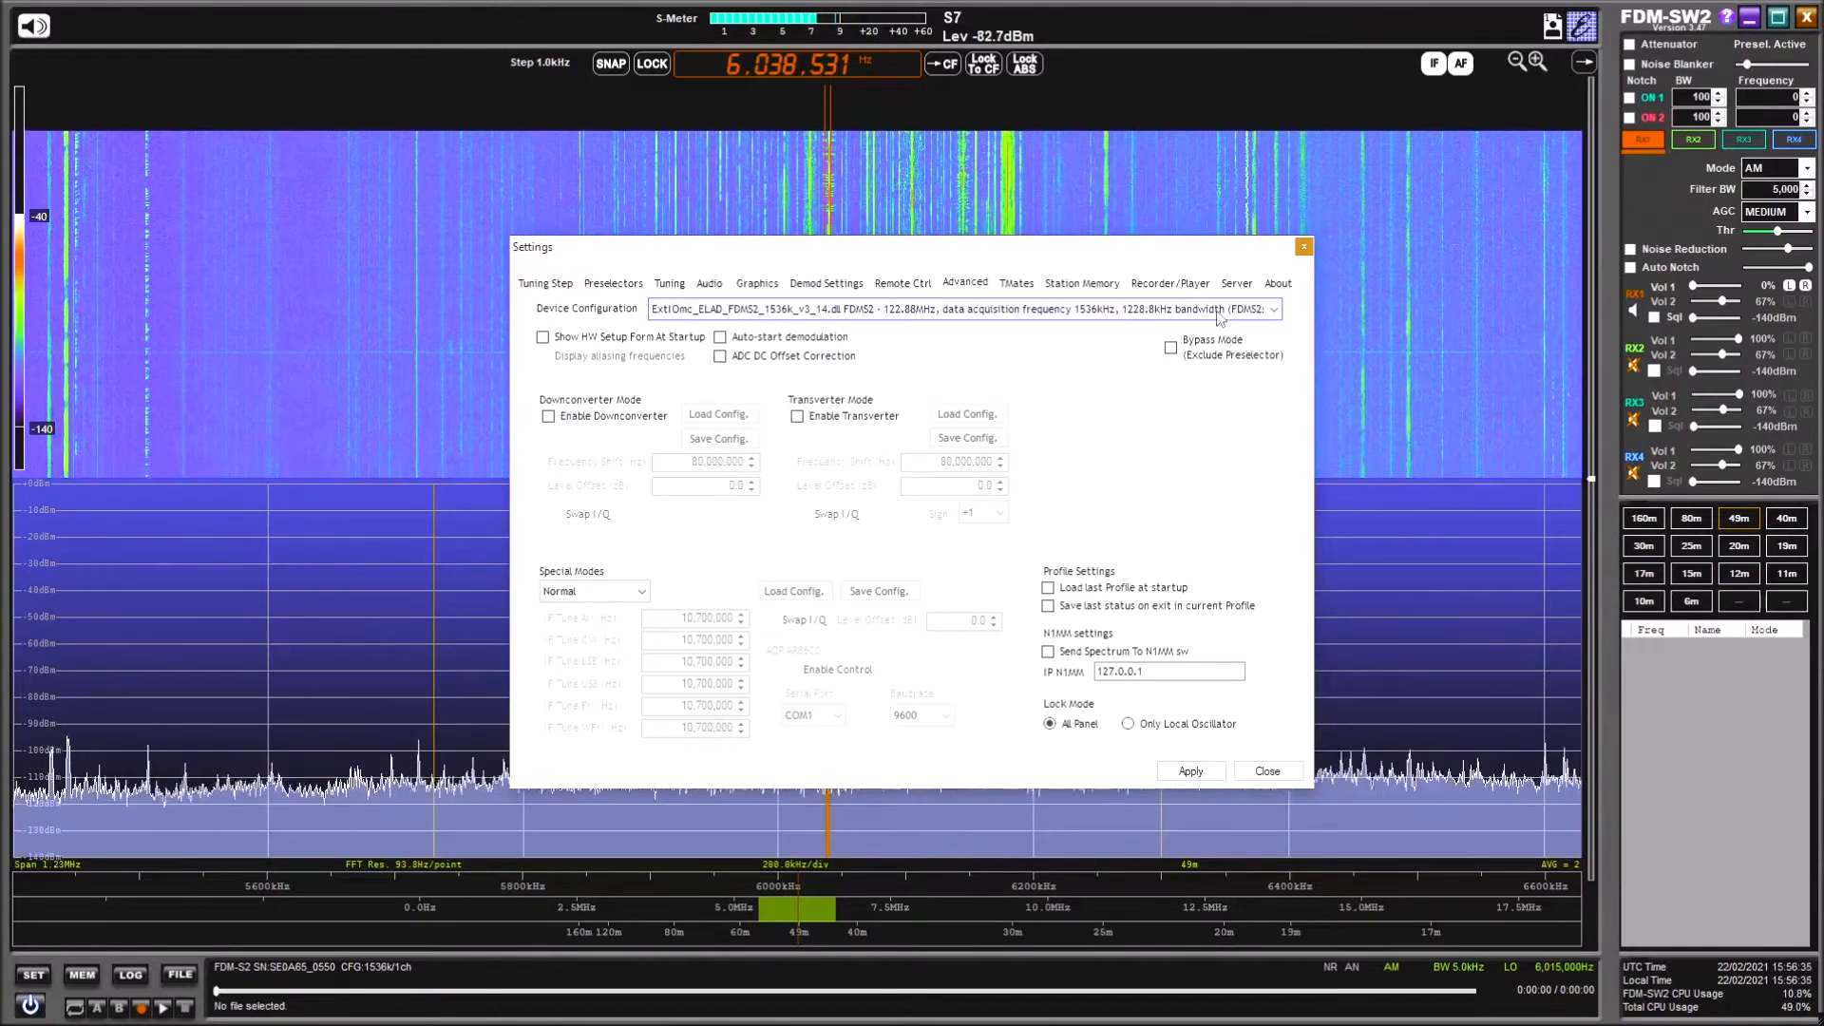
pyautogui.click(1274, 308)
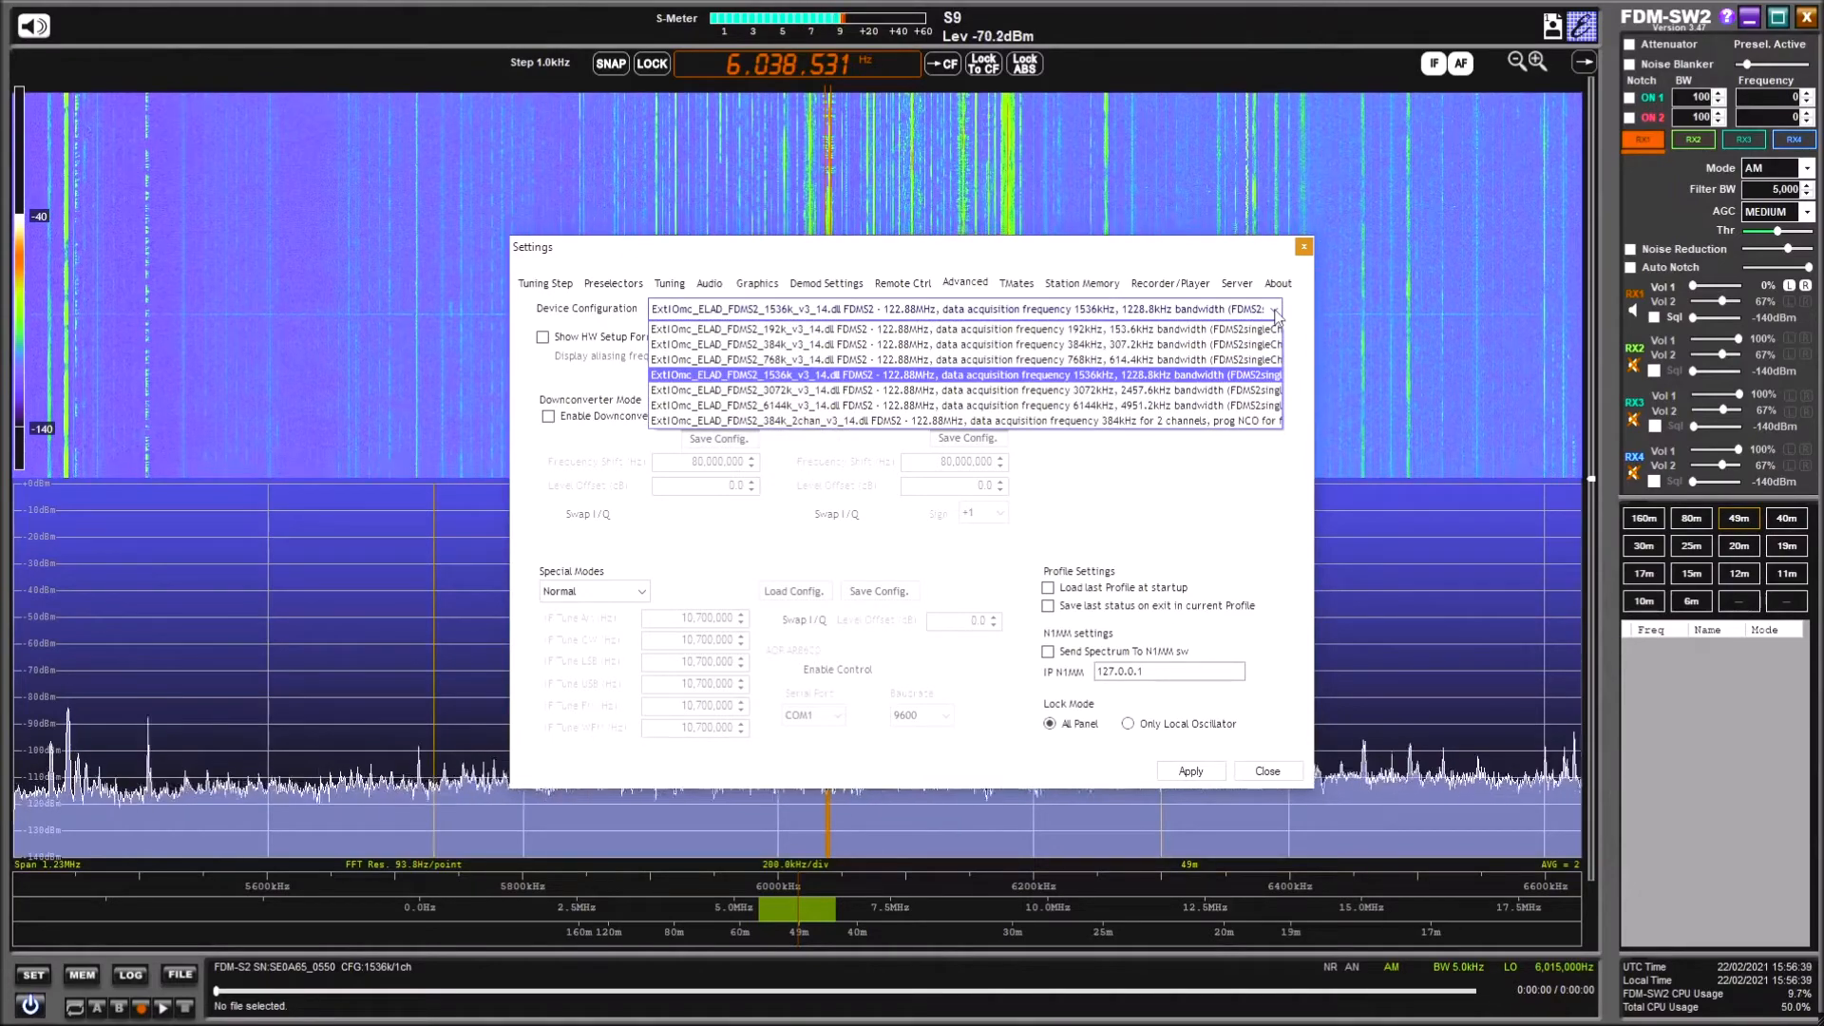
pyautogui.click(965, 404)
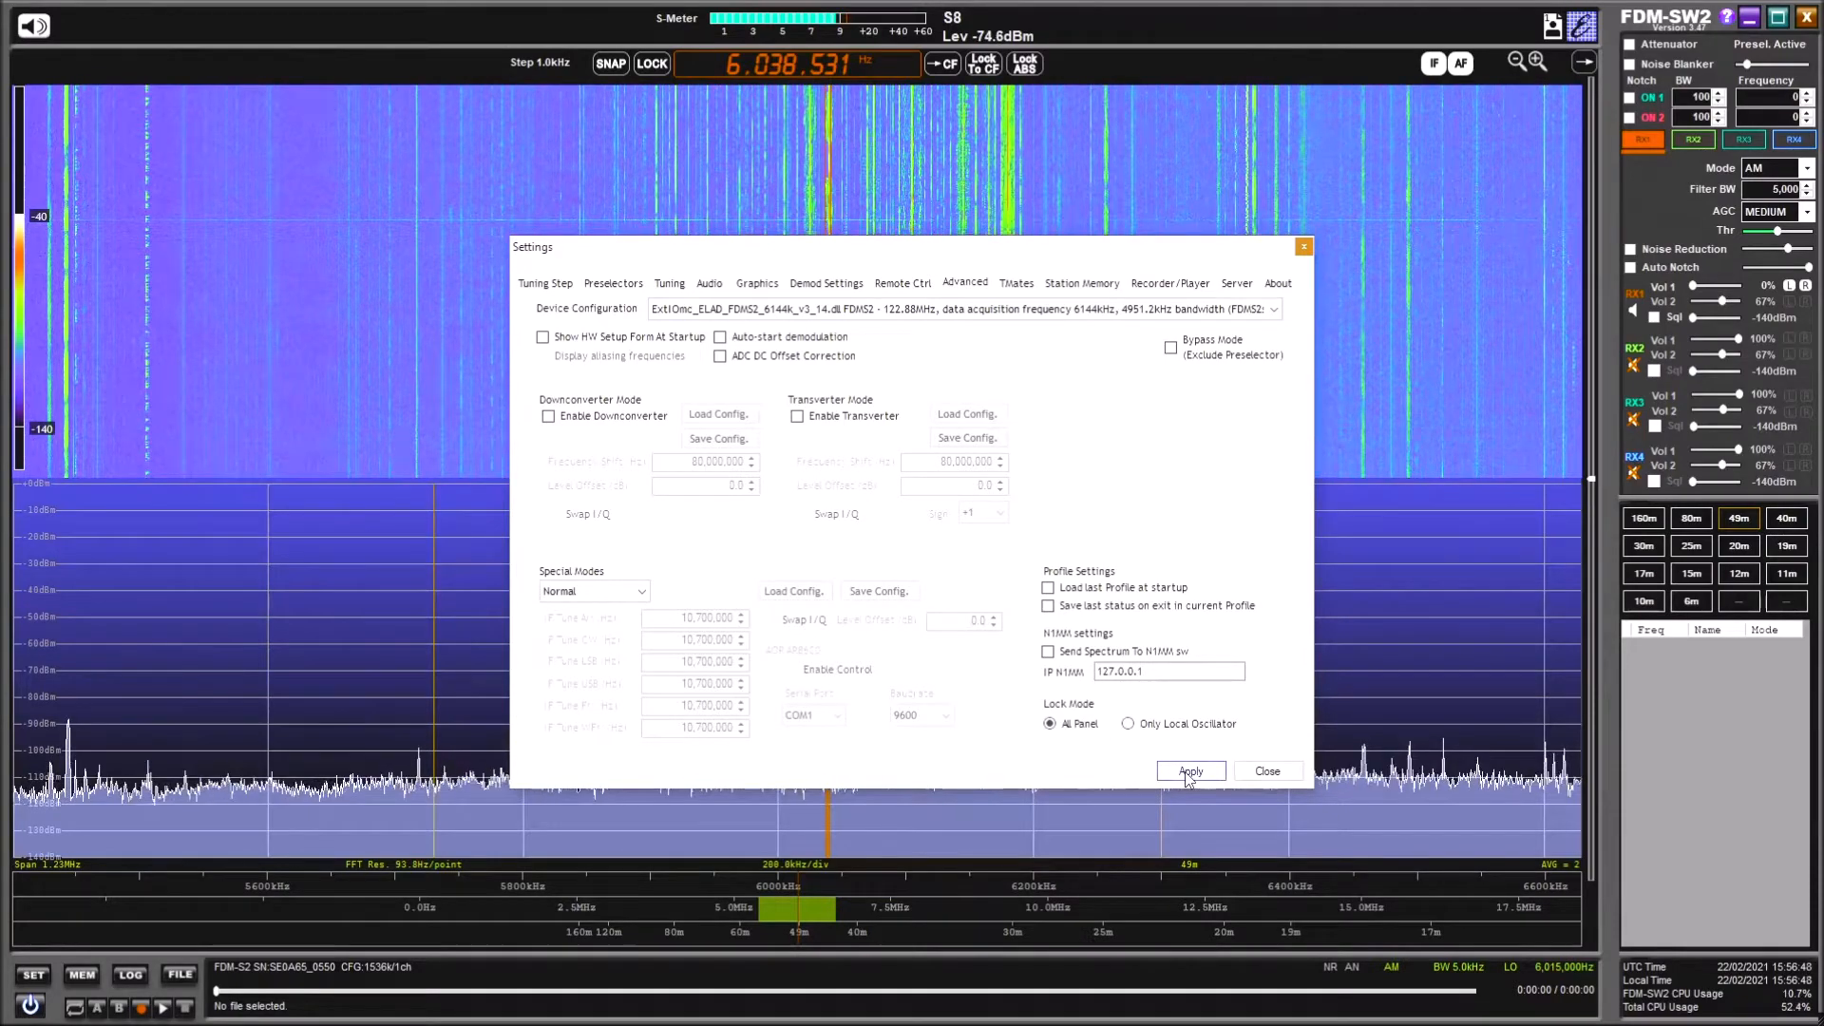
pyautogui.click(1189, 771)
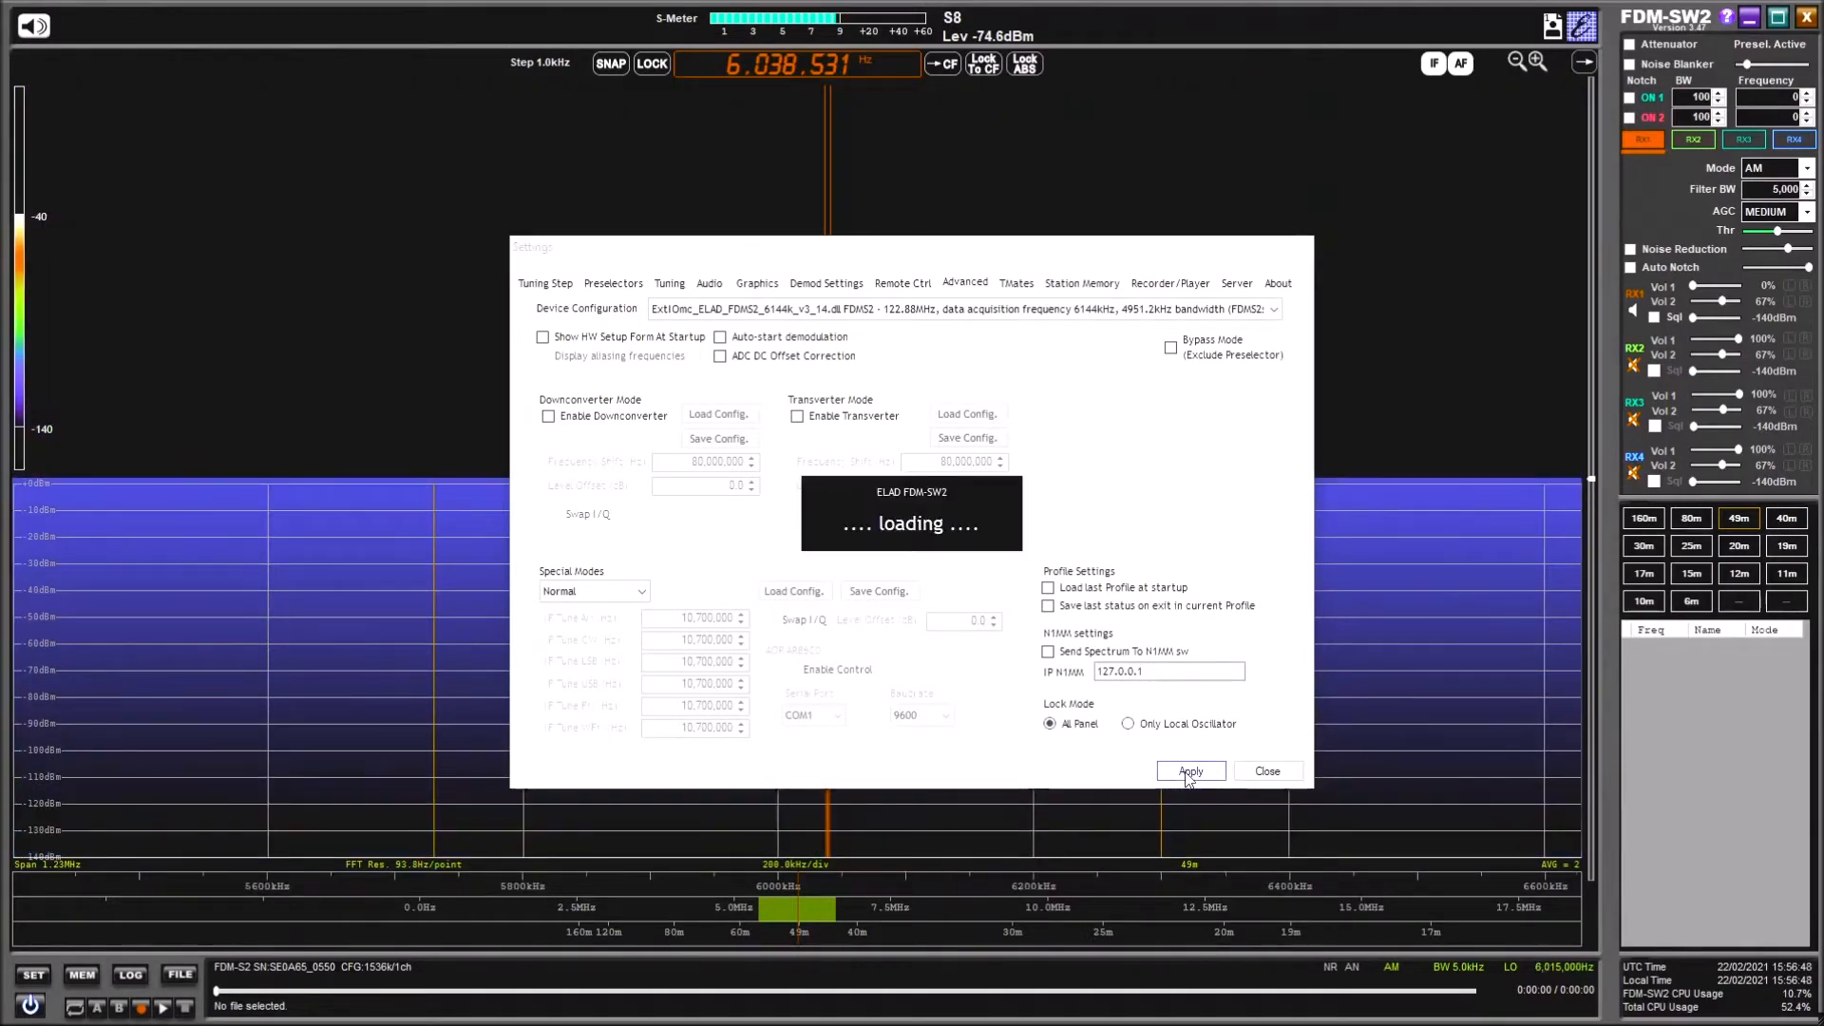
pyautogui.moveTo(1169, 797)
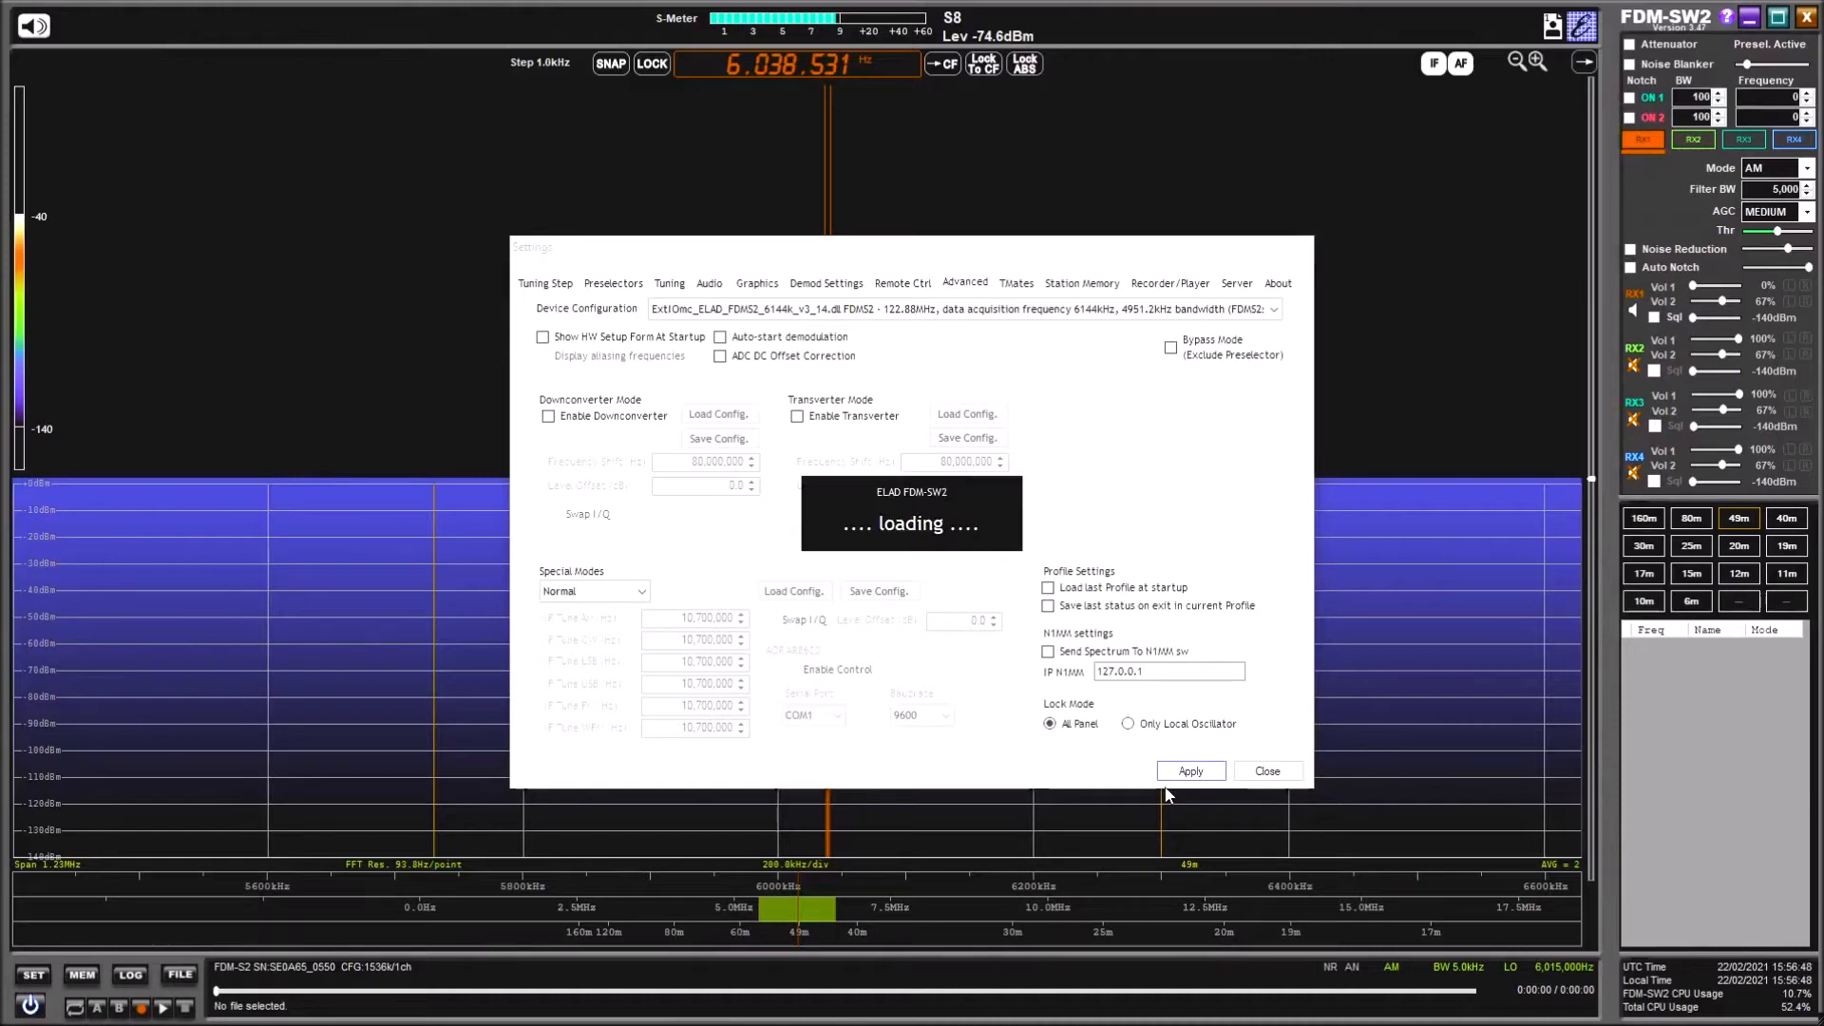
pyautogui.click(1188, 769)
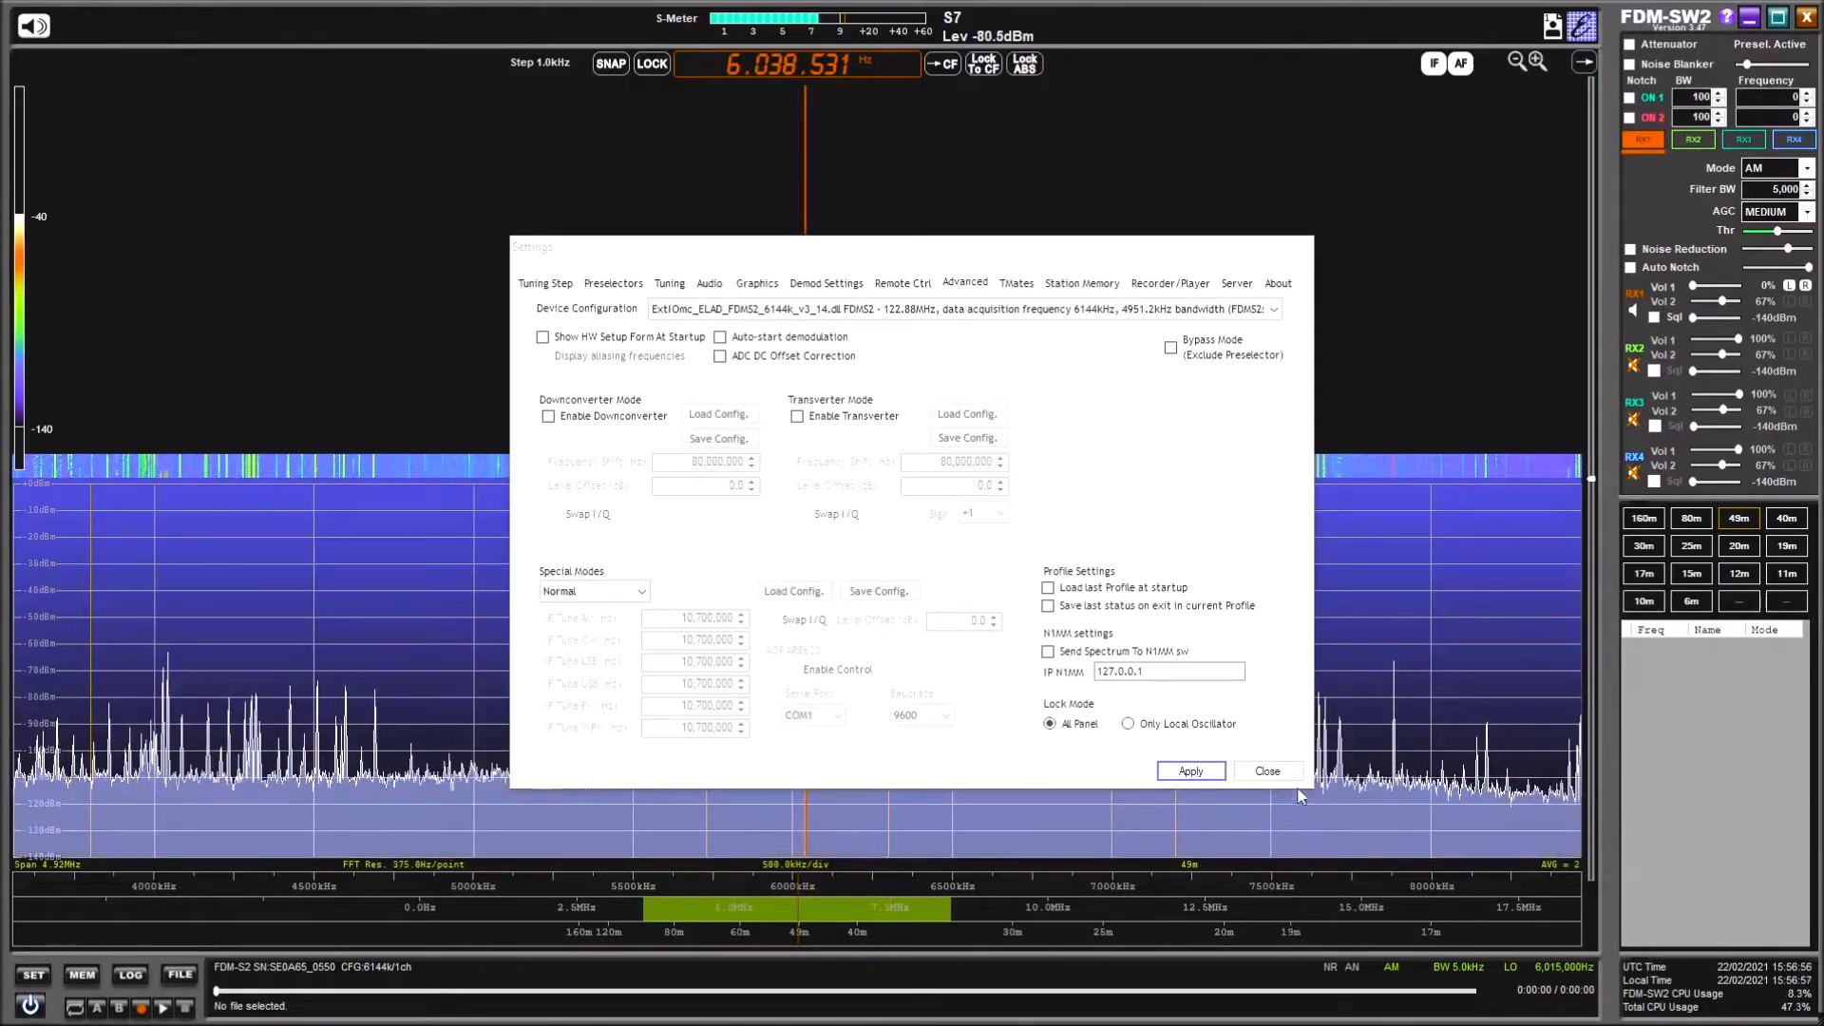
# - Close the Settings dialog and zoom the spectrum in to about a 385 kHz span around 6 MHz
pyautogui.click(1268, 770)
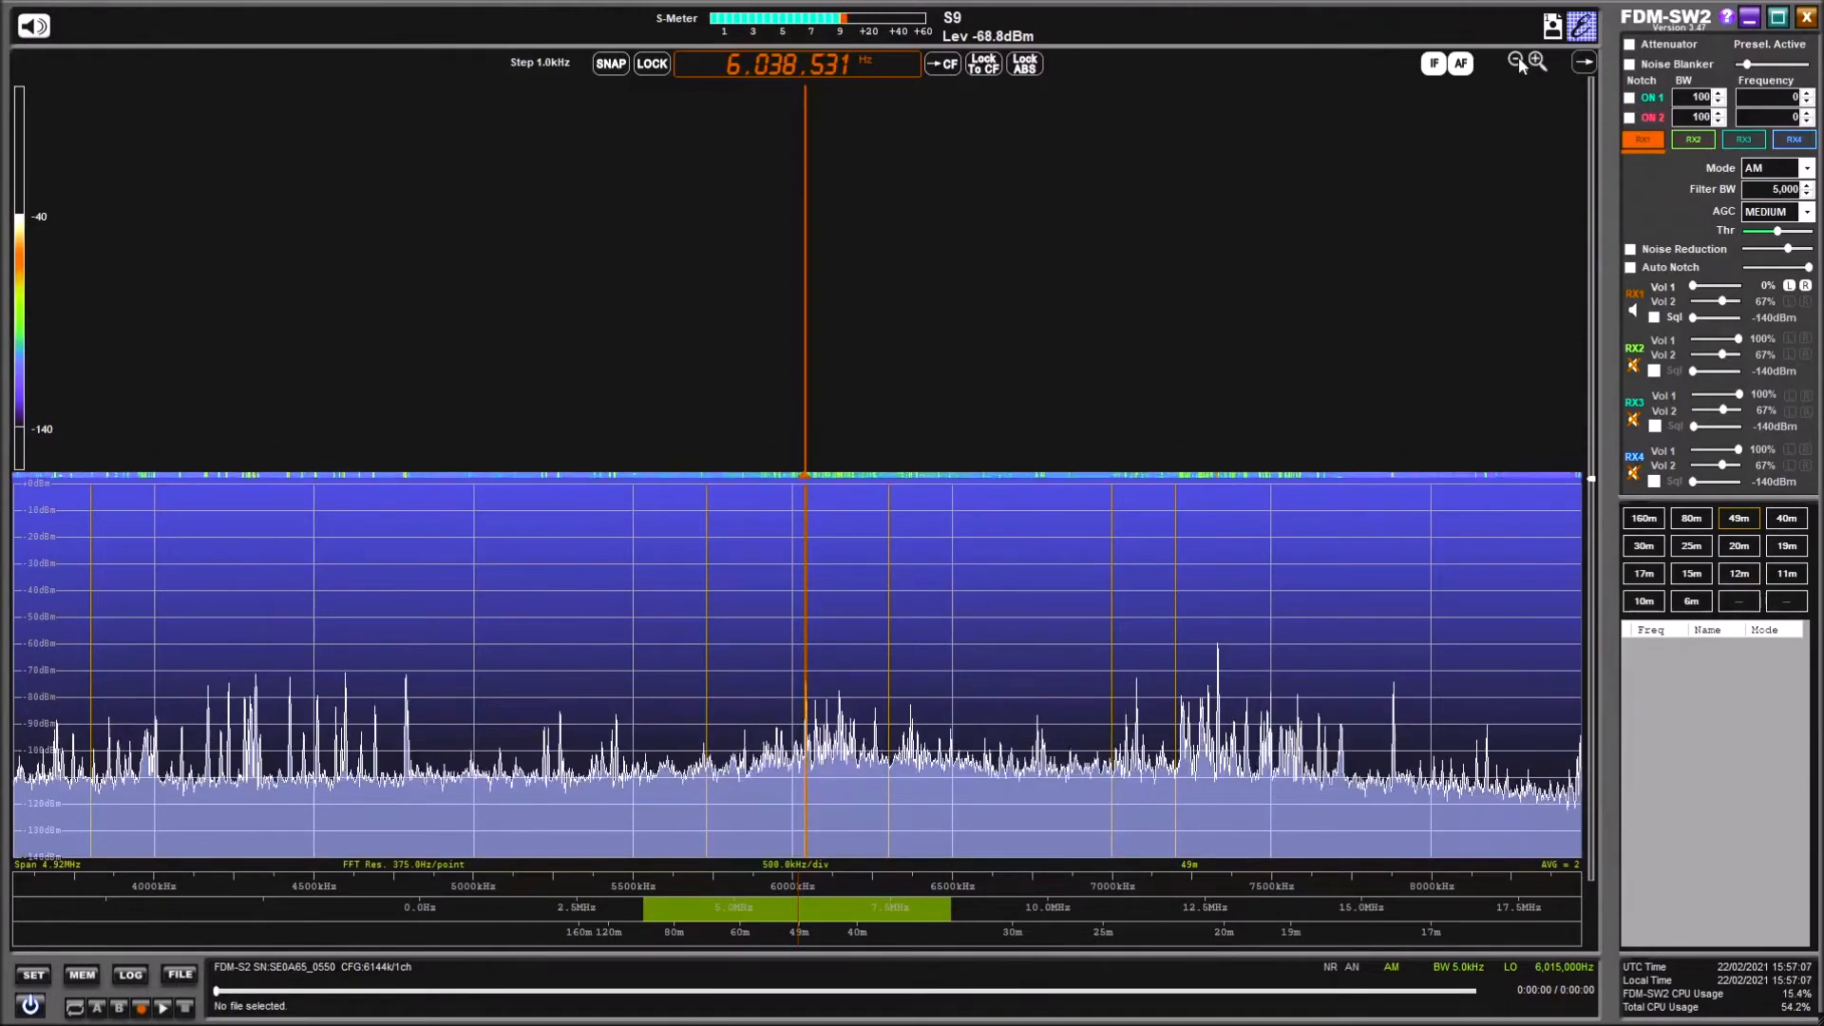
pyautogui.moveTo(80, 859)
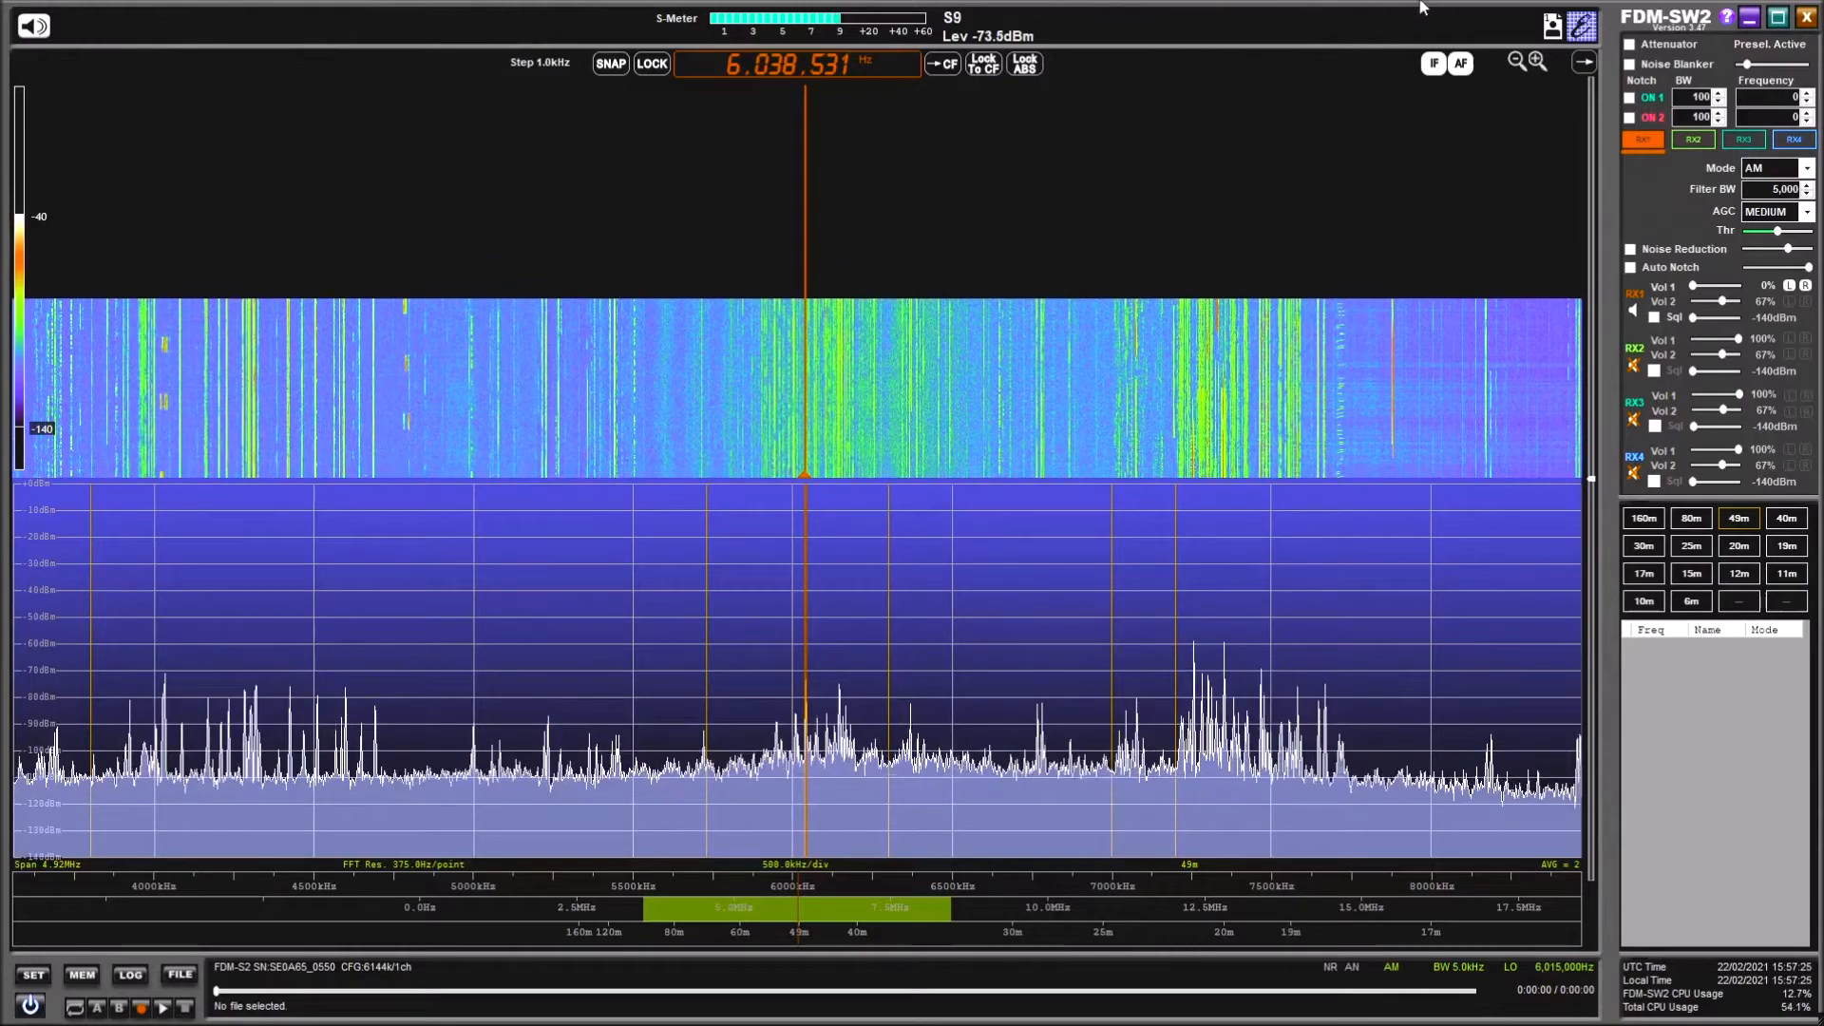
pyautogui.click(1515, 61)
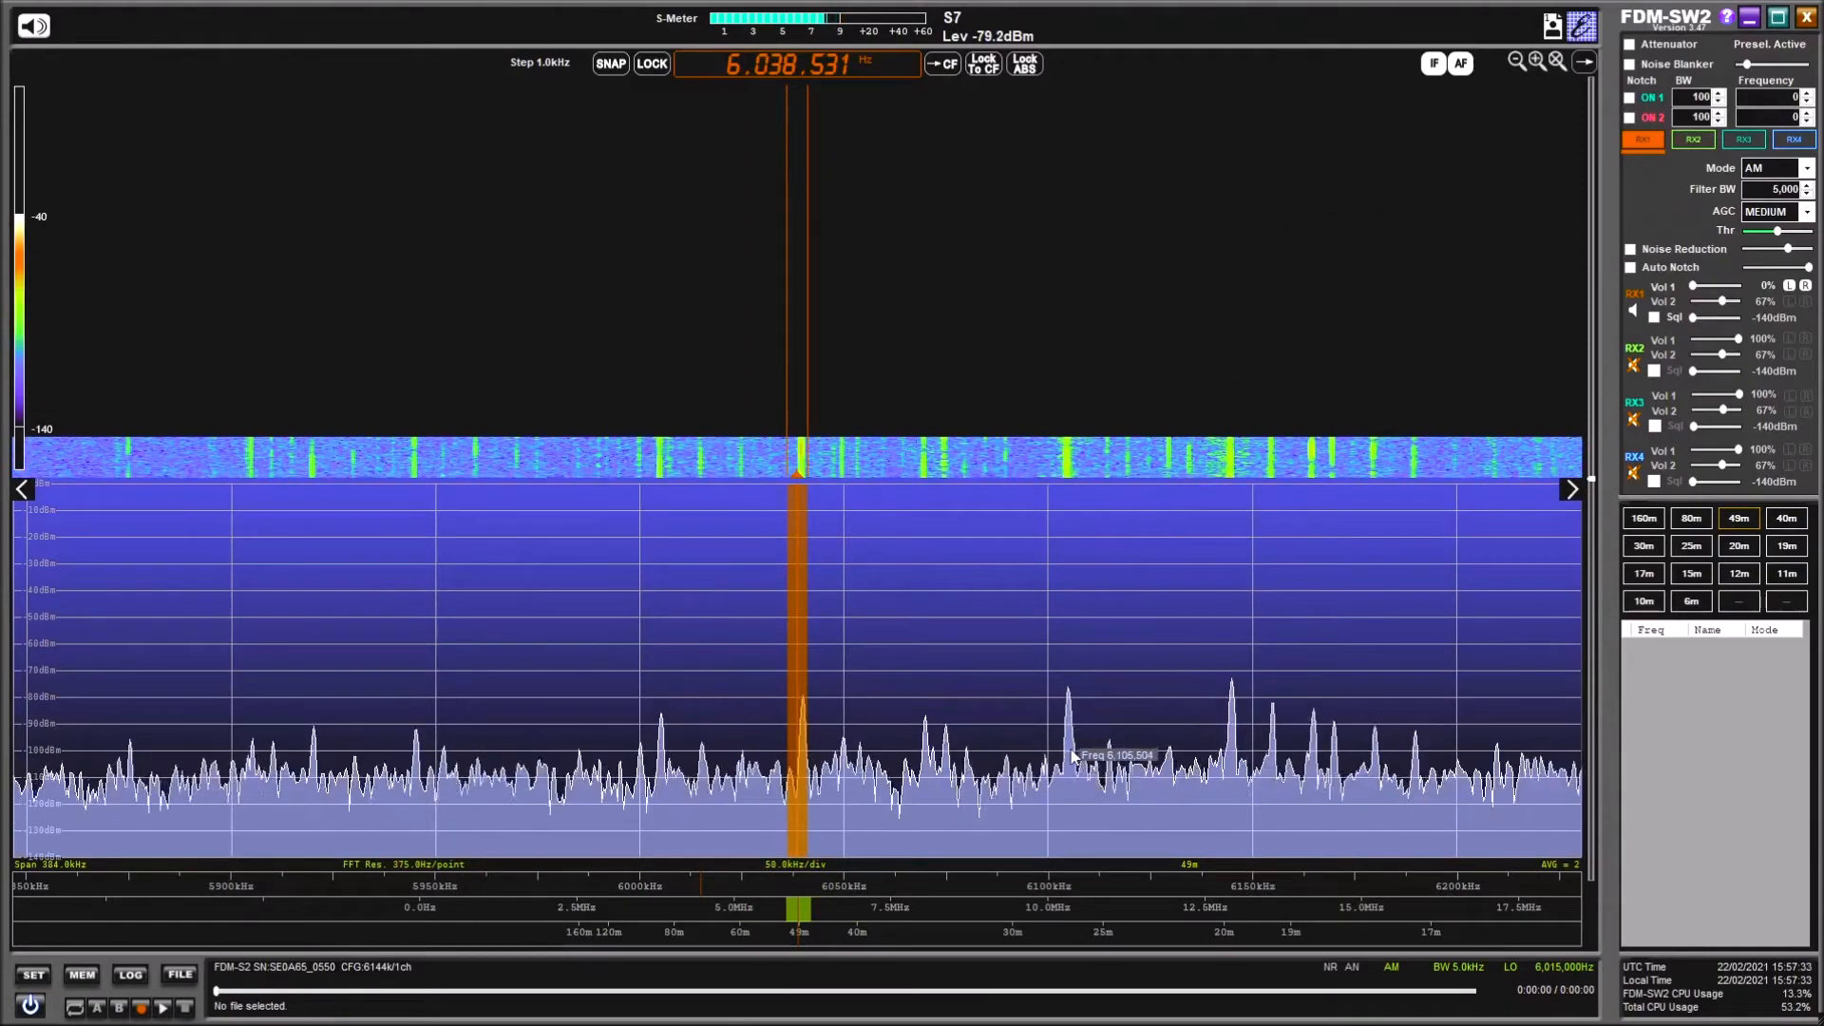
# - Tune to the 6.105 MHz signal peak, then jump to the 25 m band at 11.850 MHz
pyautogui.click(1070, 756)
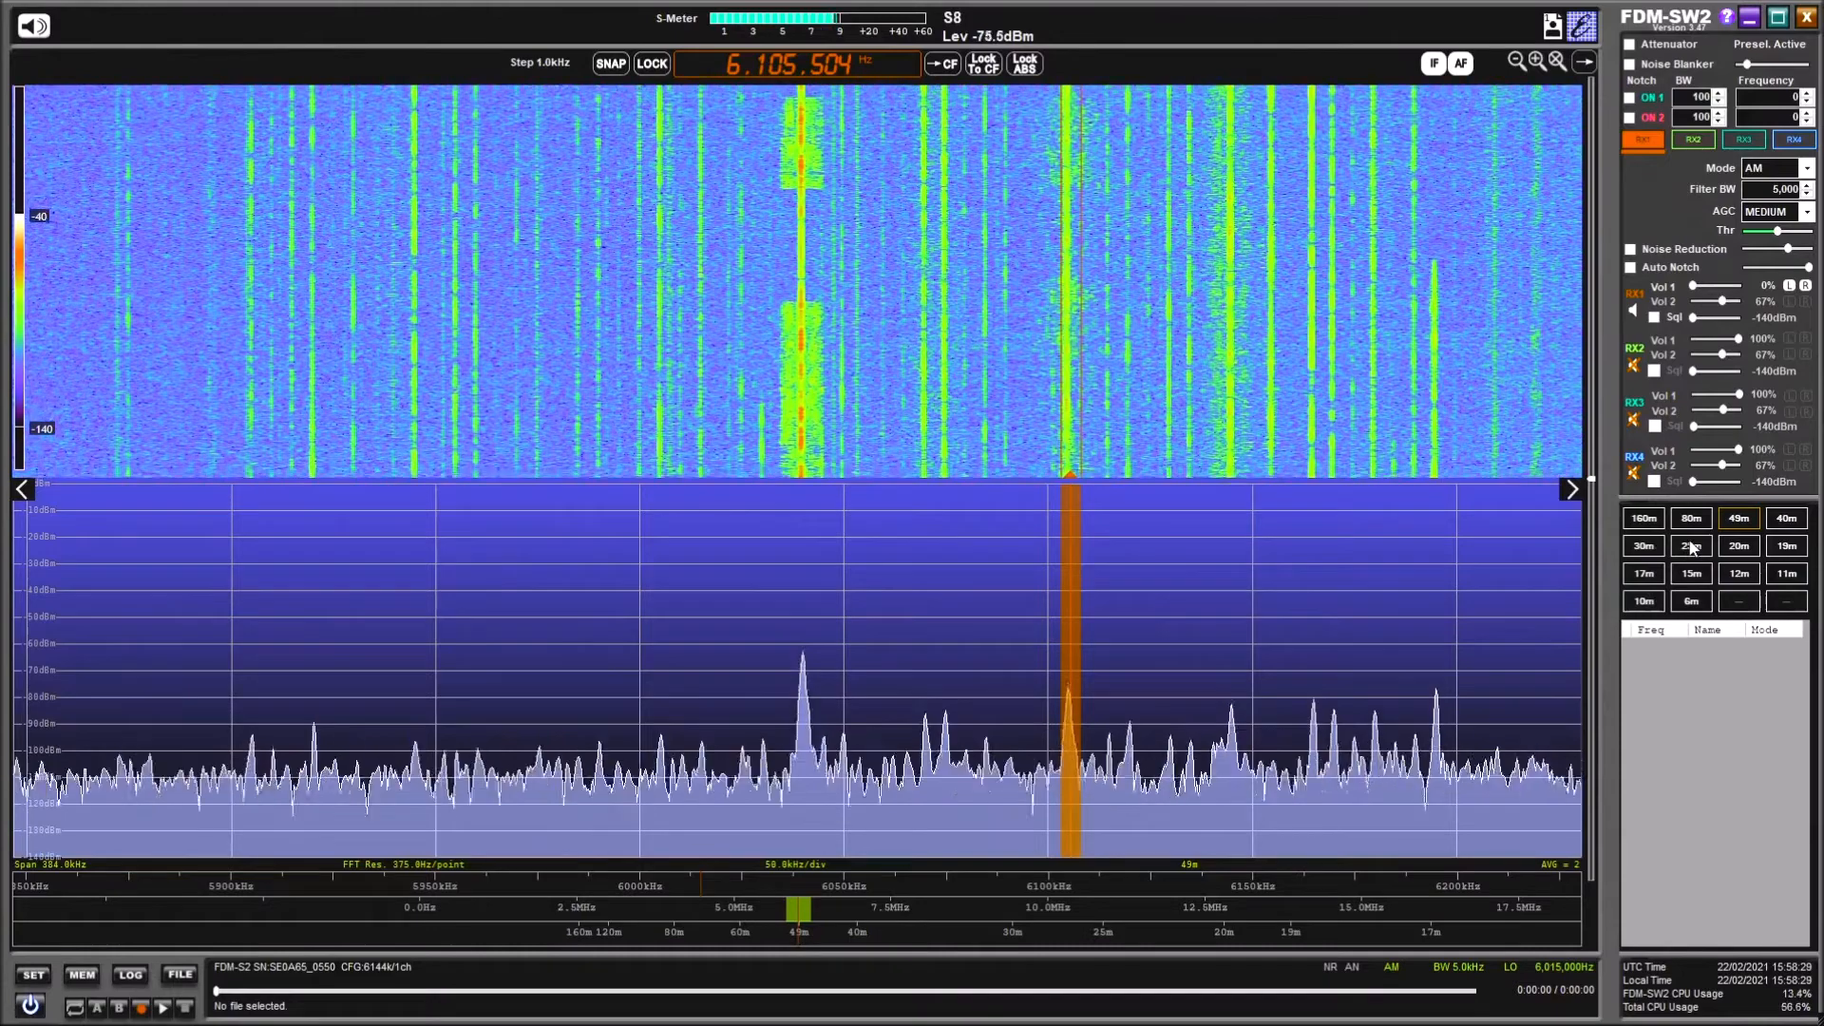
pyautogui.click(1691, 545)
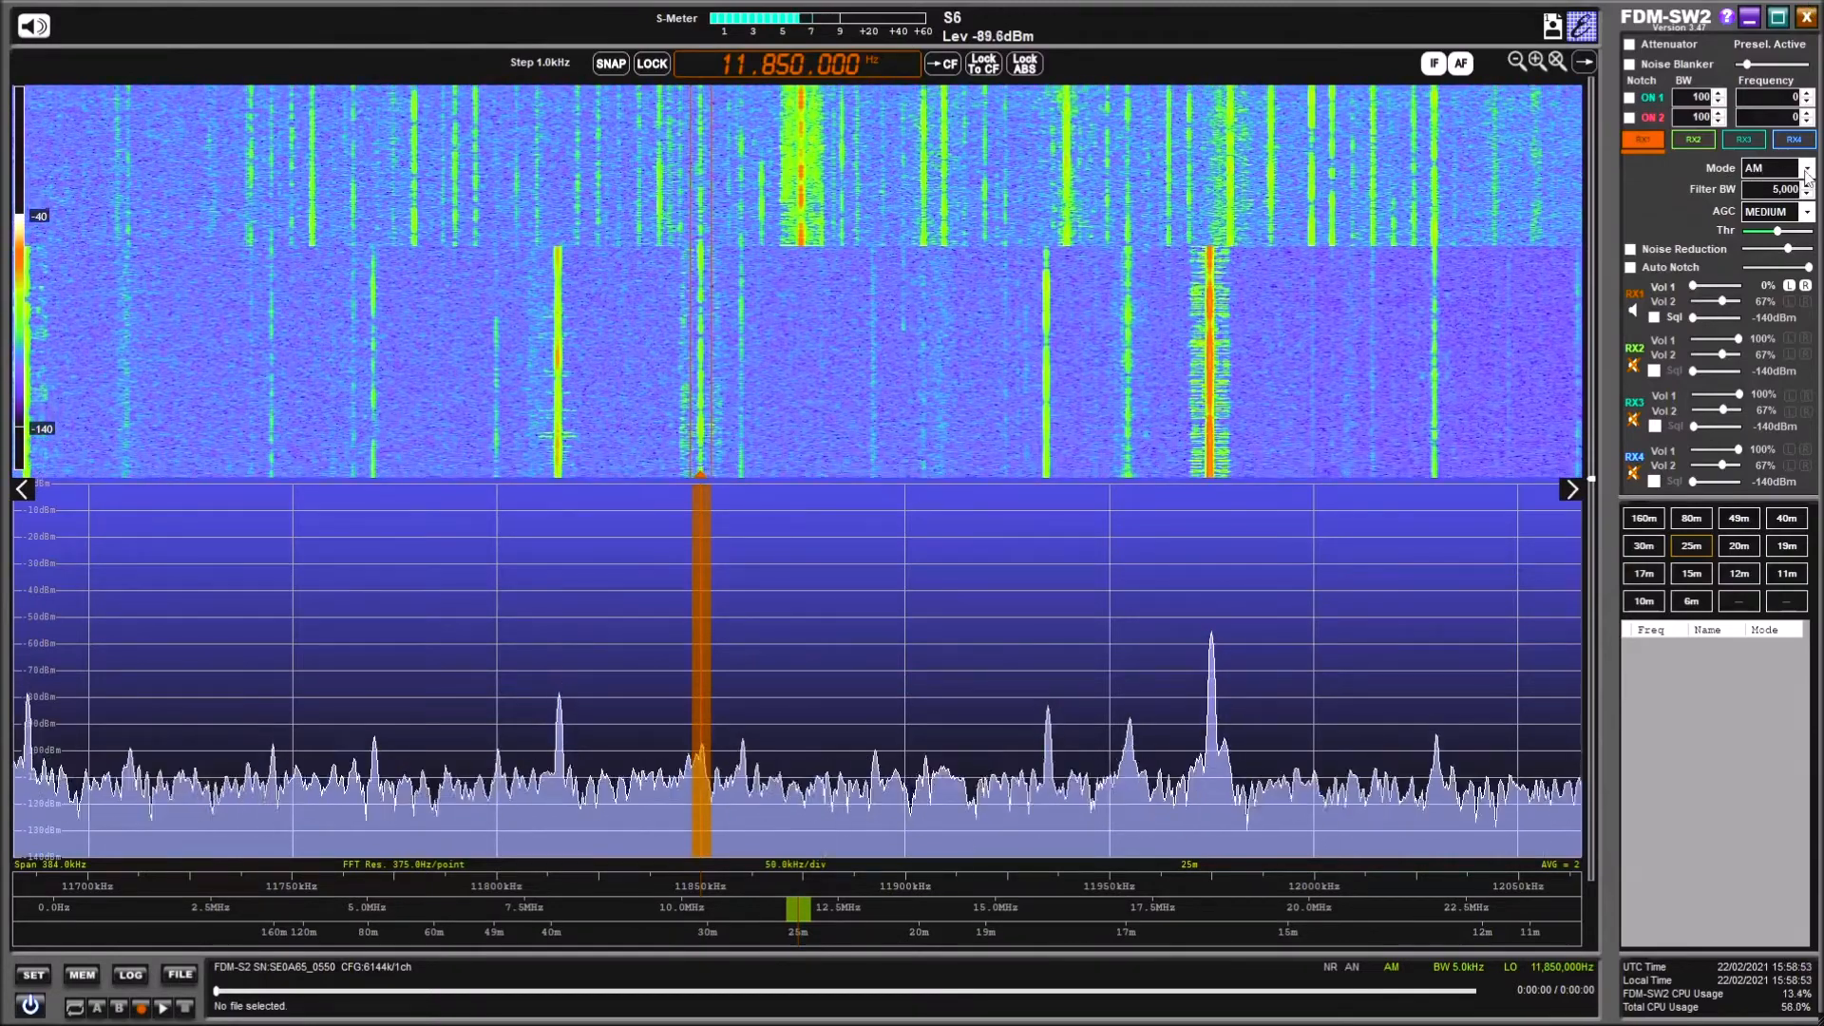
# - Change the demodulation mode from the Mode dropdown, switching to DRM at 11.850 MHz
pyautogui.click(1806, 167)
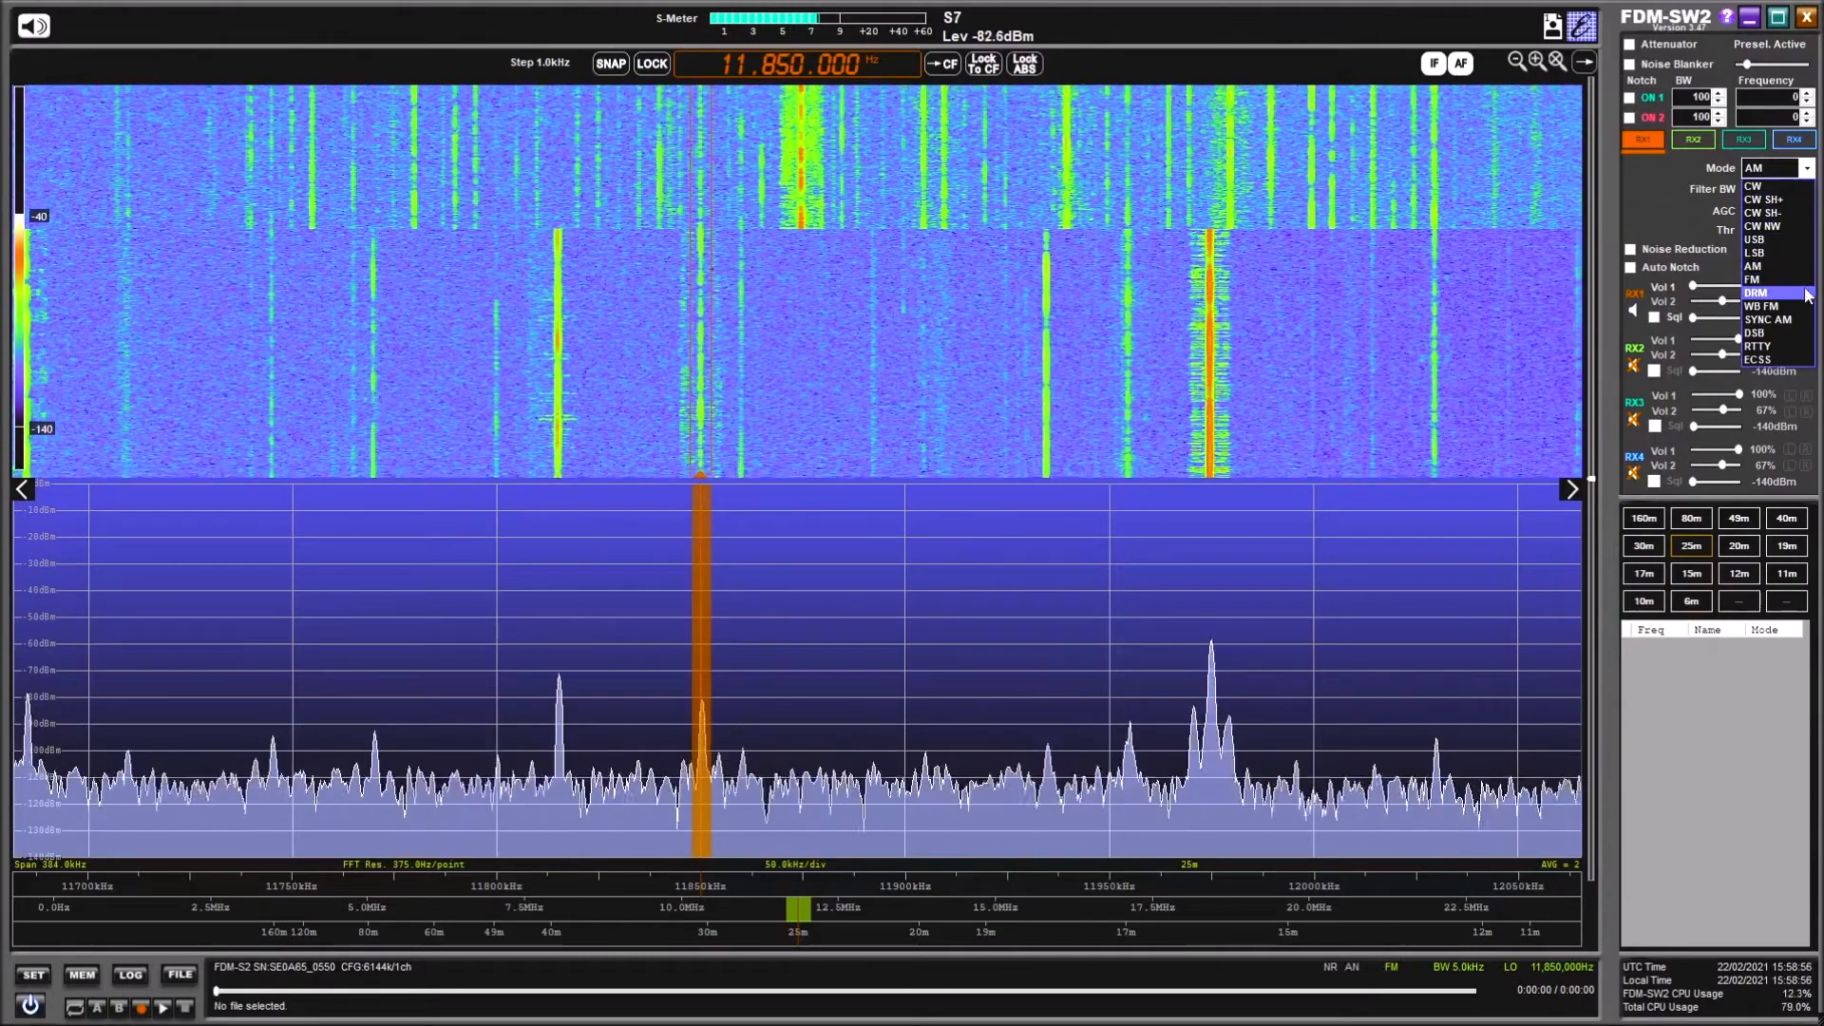
pyautogui.click(1756, 292)
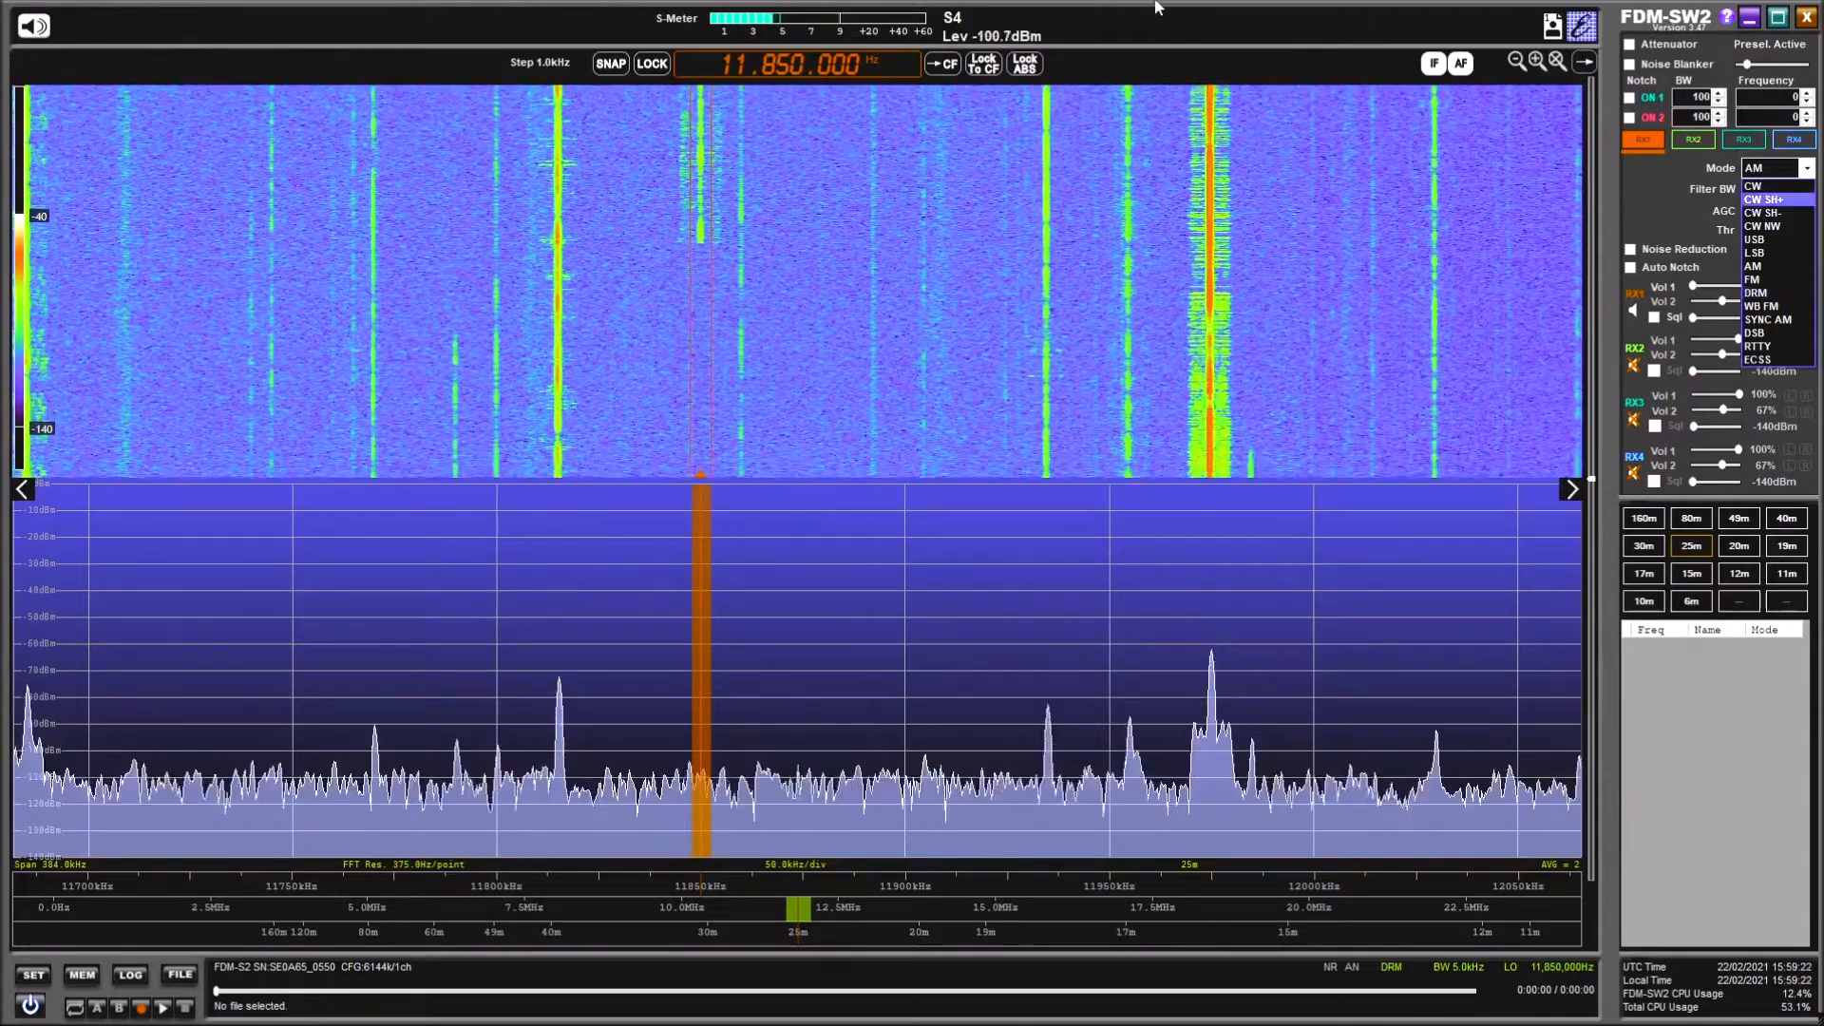
pyautogui.click(1769, 200)
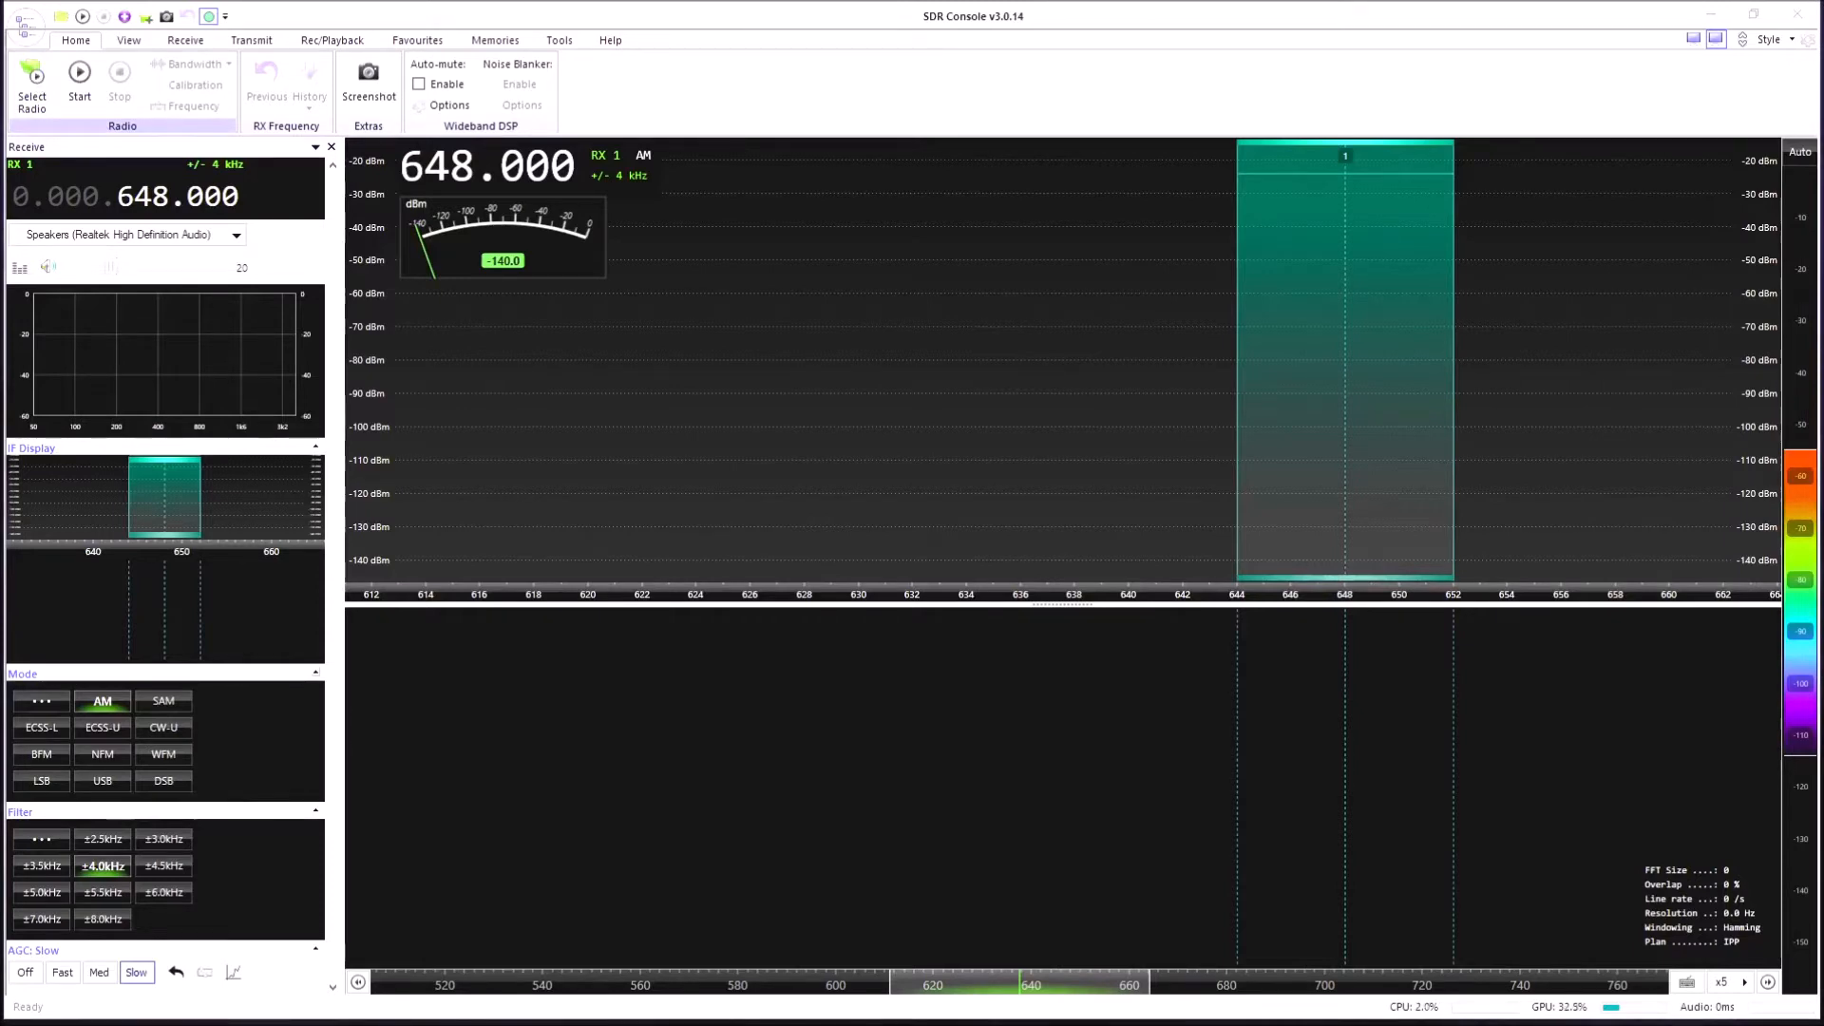
# - In Select Radio, give the FDM-S2 entry a 6.144 MHz bandwidth
pyautogui.click(33, 84)
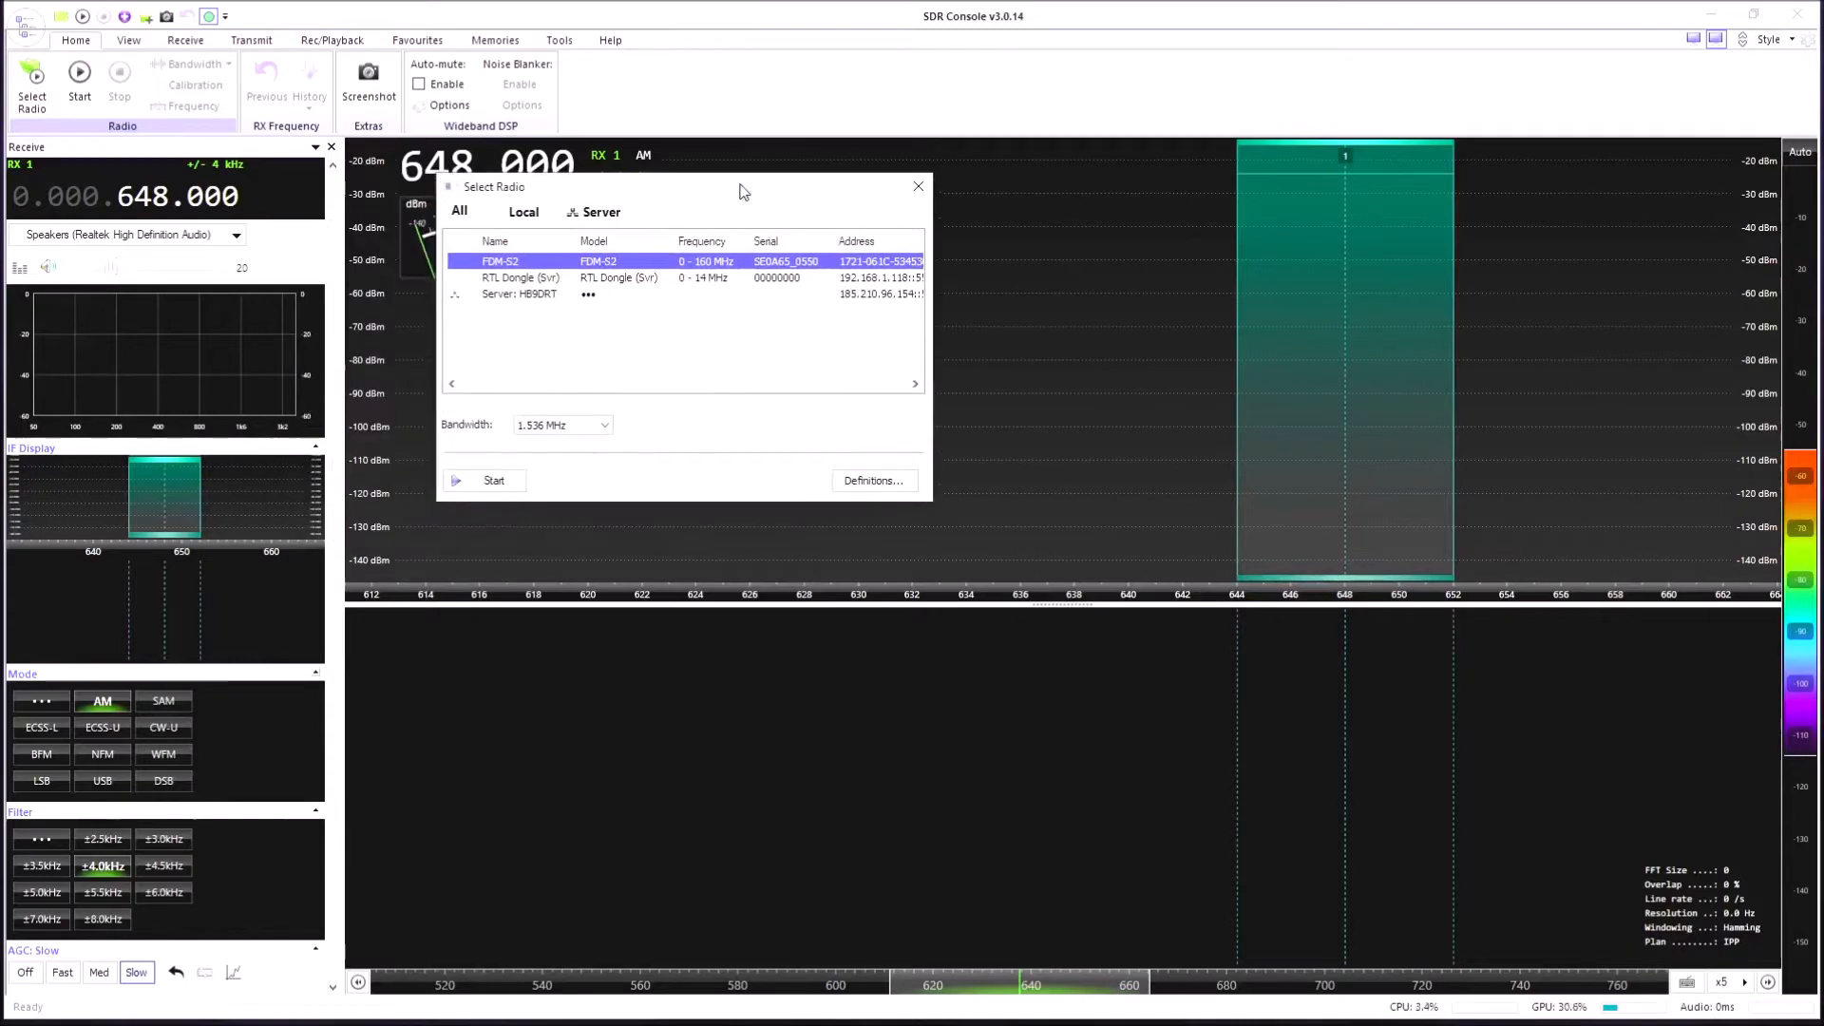
pyautogui.moveTo(576, 454)
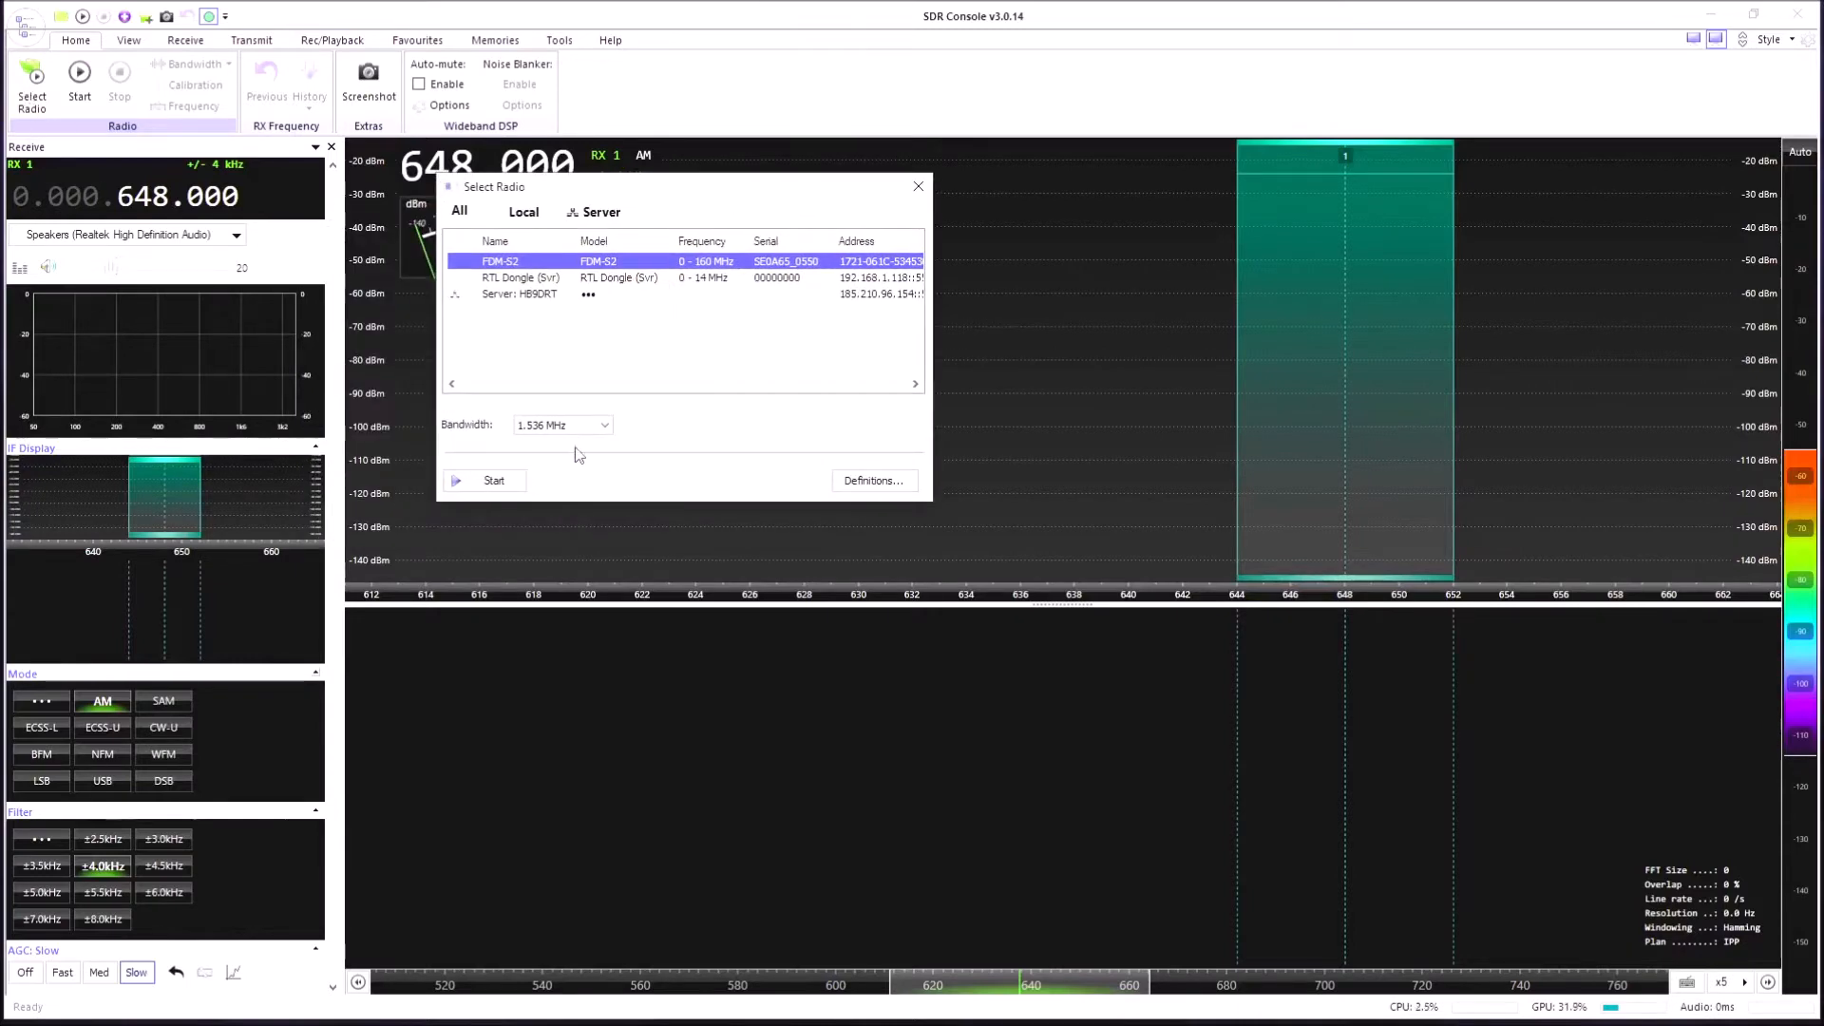
pyautogui.moveTo(482, 422)
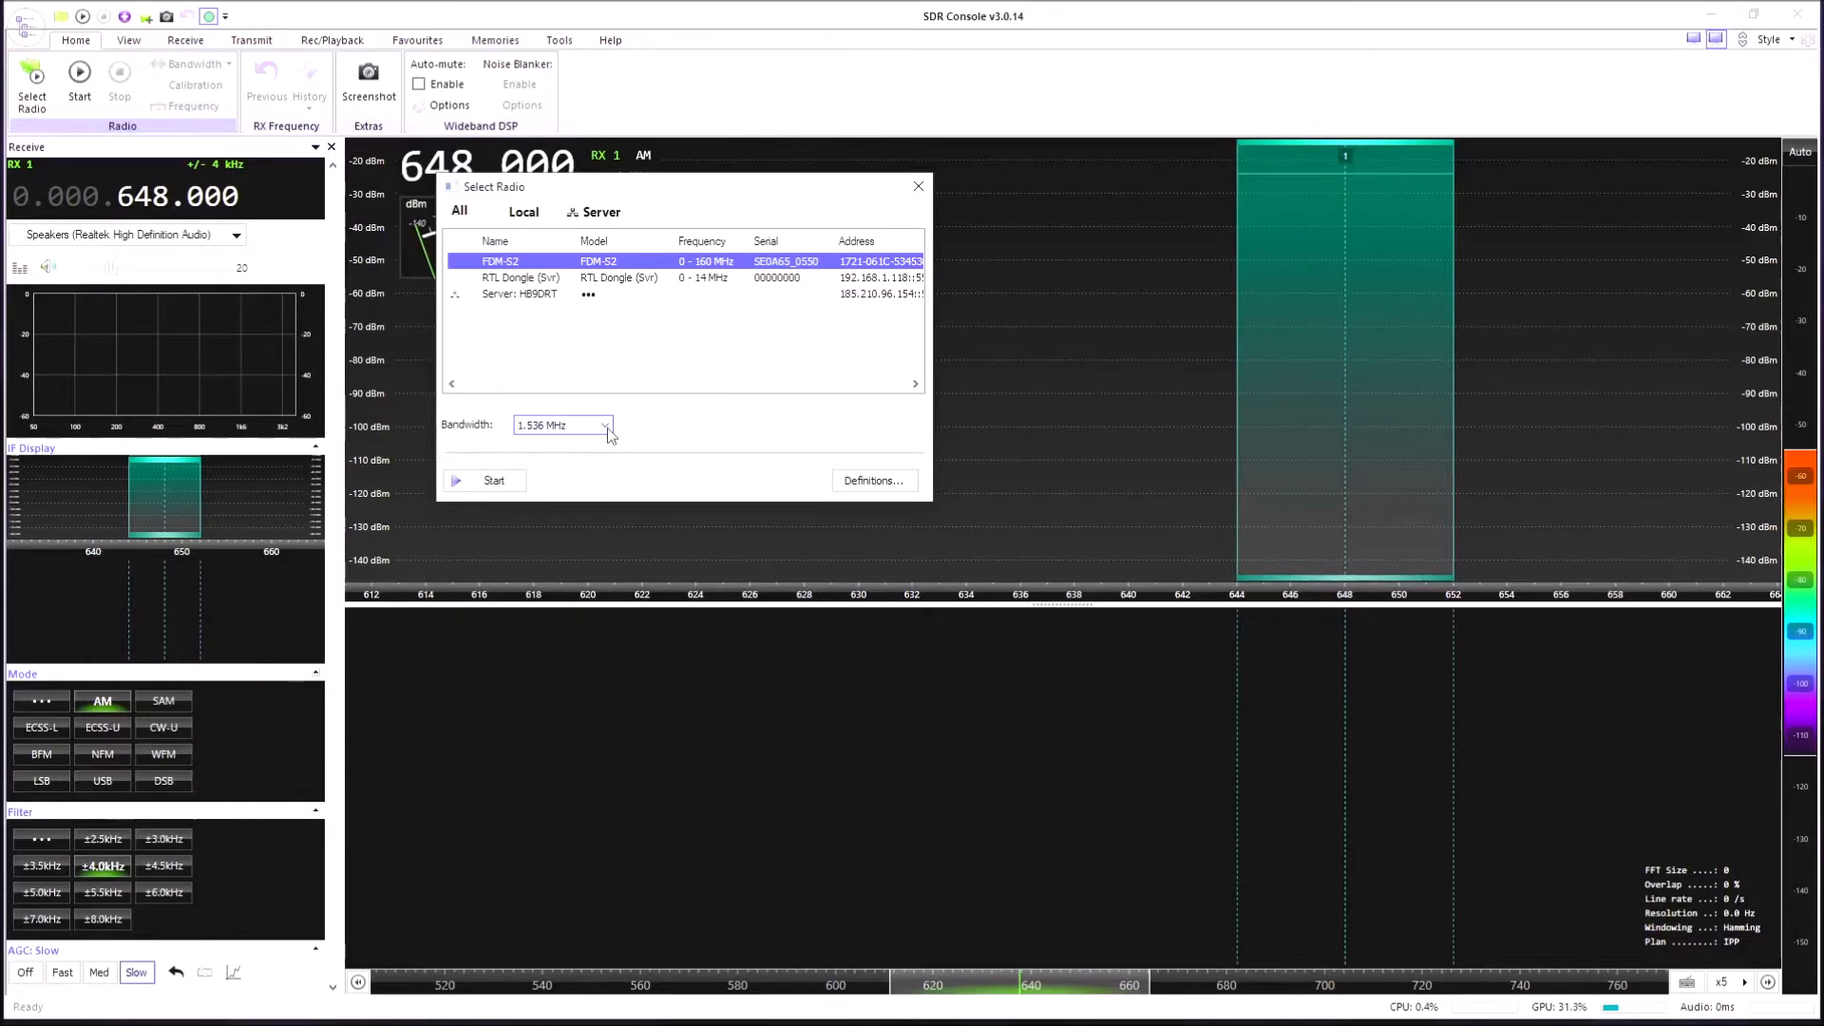
pyautogui.click(604, 424)
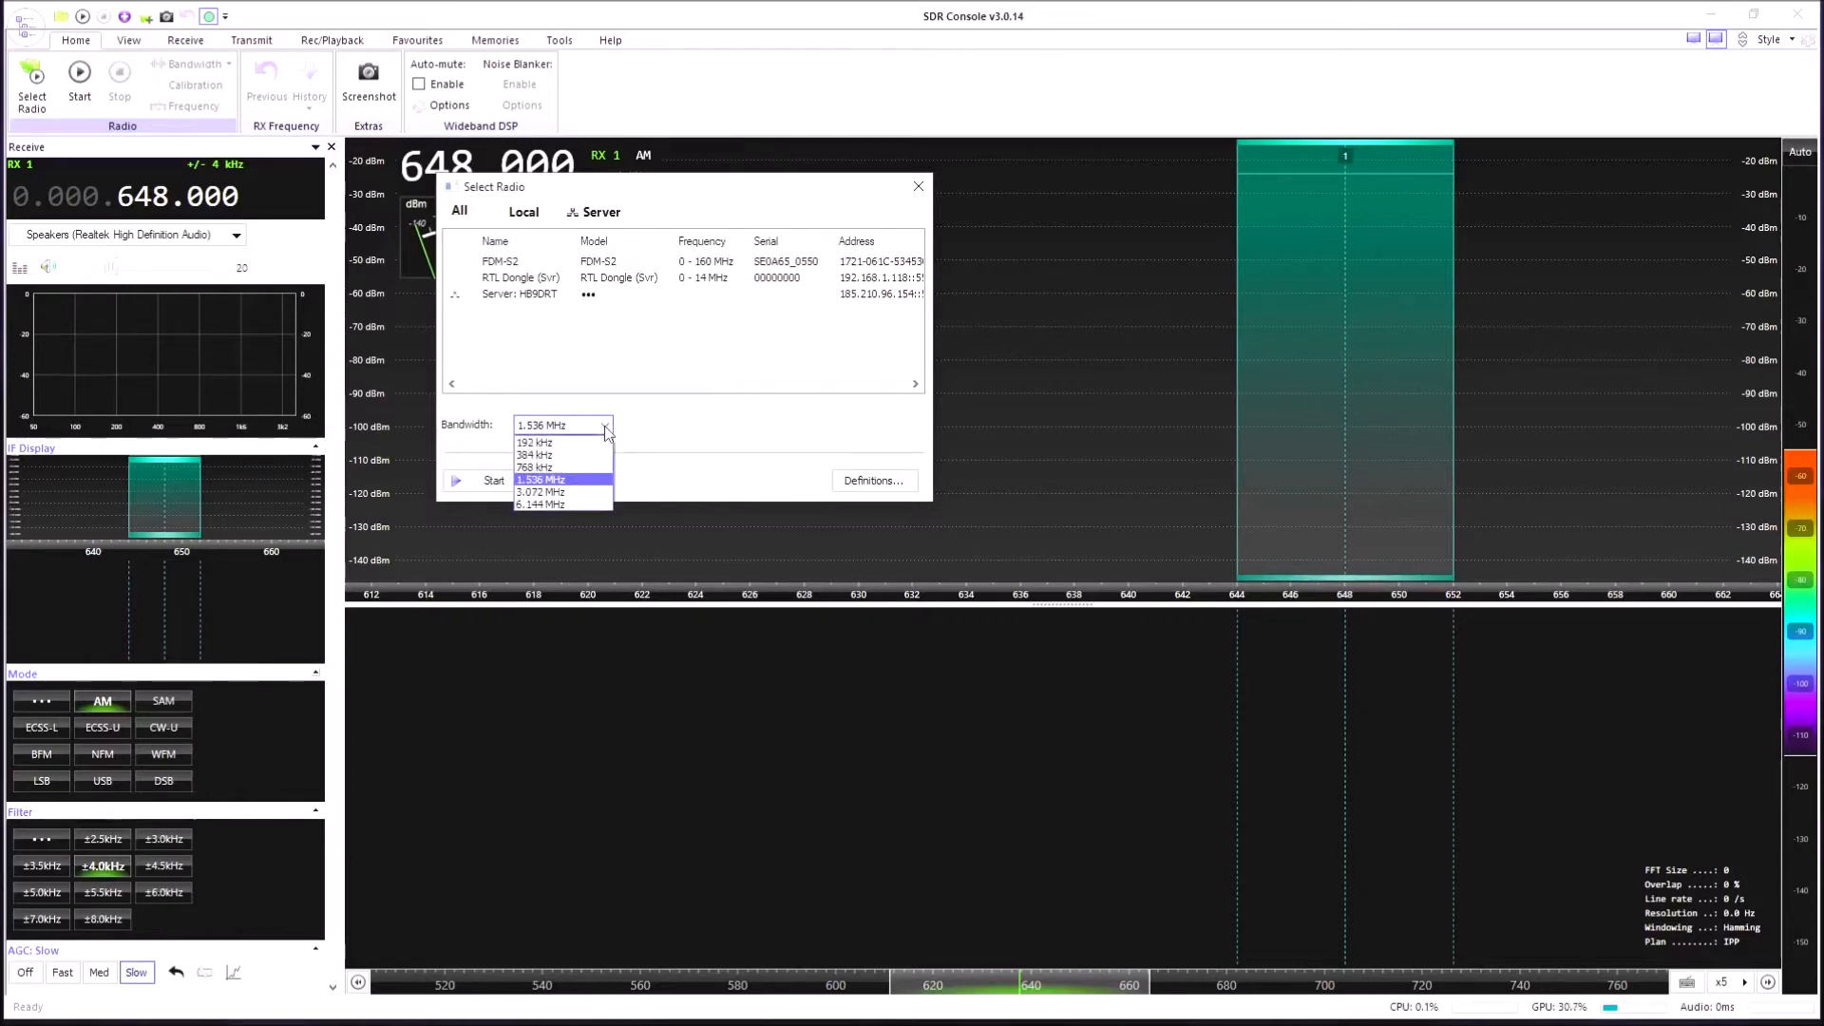
pyautogui.moveTo(562, 505)
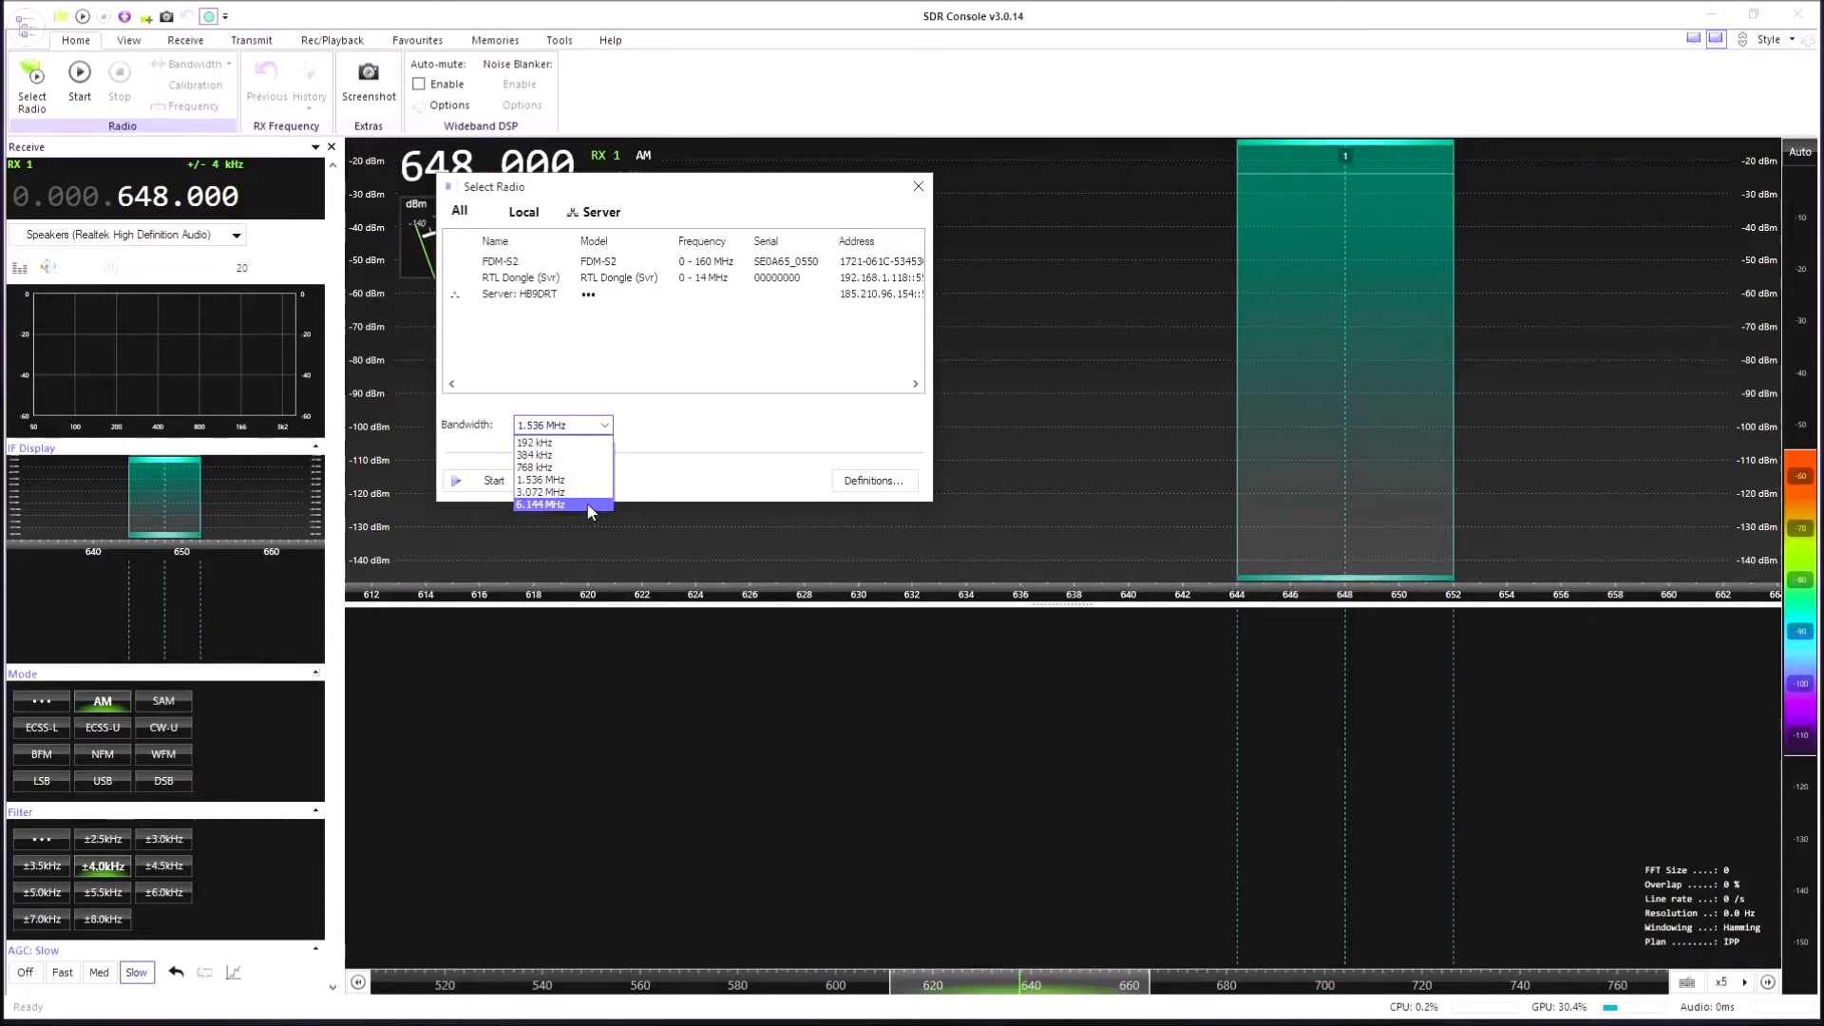
pyautogui.click(538, 503)
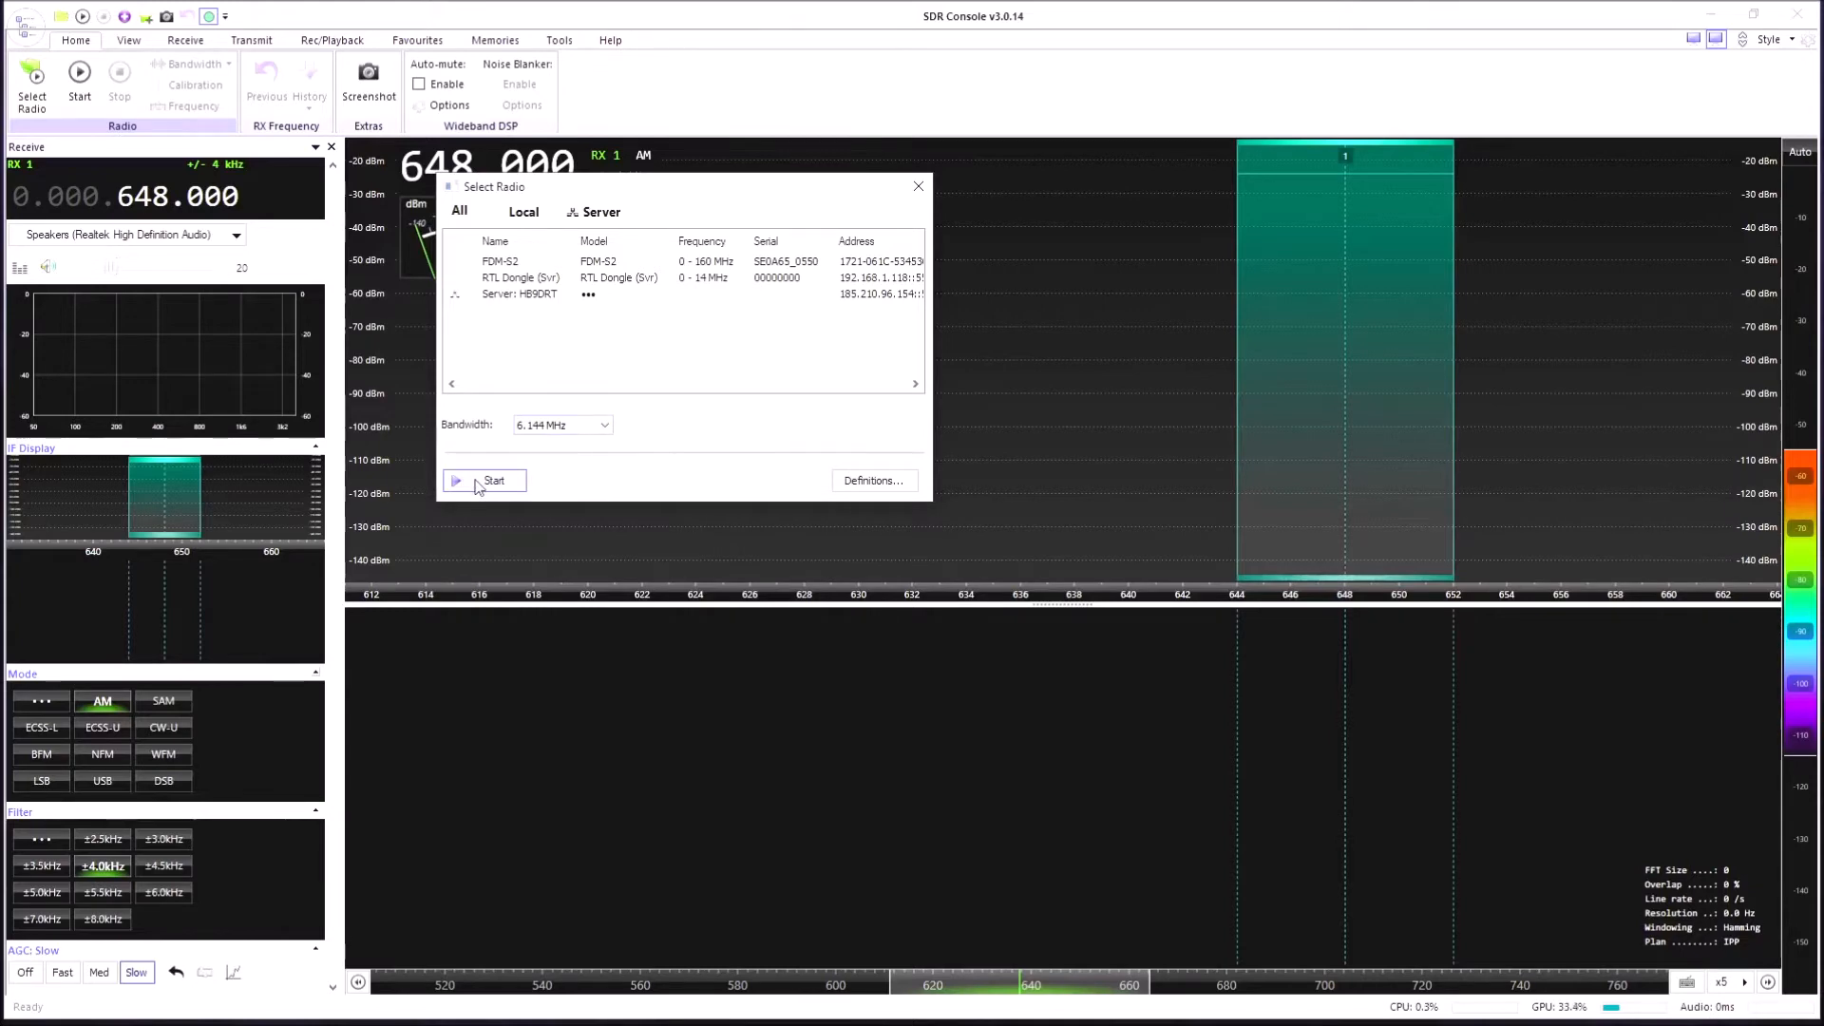
# - Start the FDM-S2, begin live reception and set the audio volume for the 6.070 MHz AM station
pyautogui.click(485, 481)
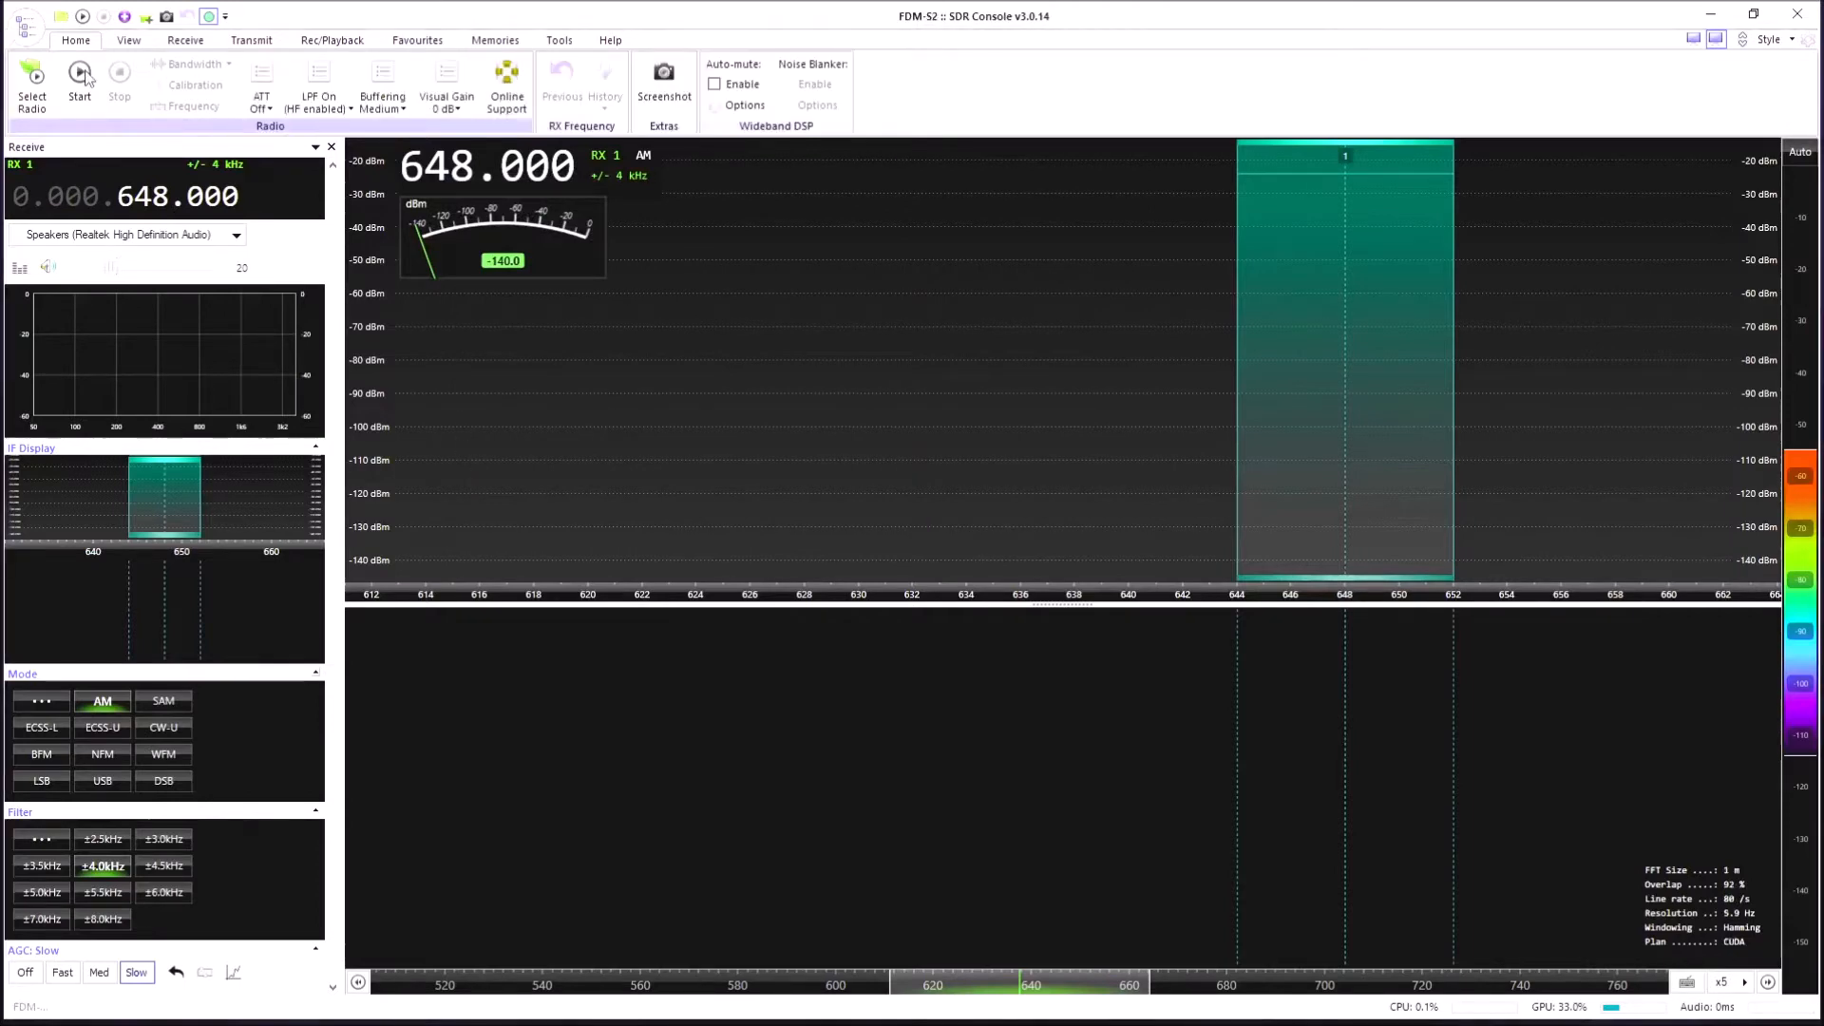
pyautogui.click(80, 82)
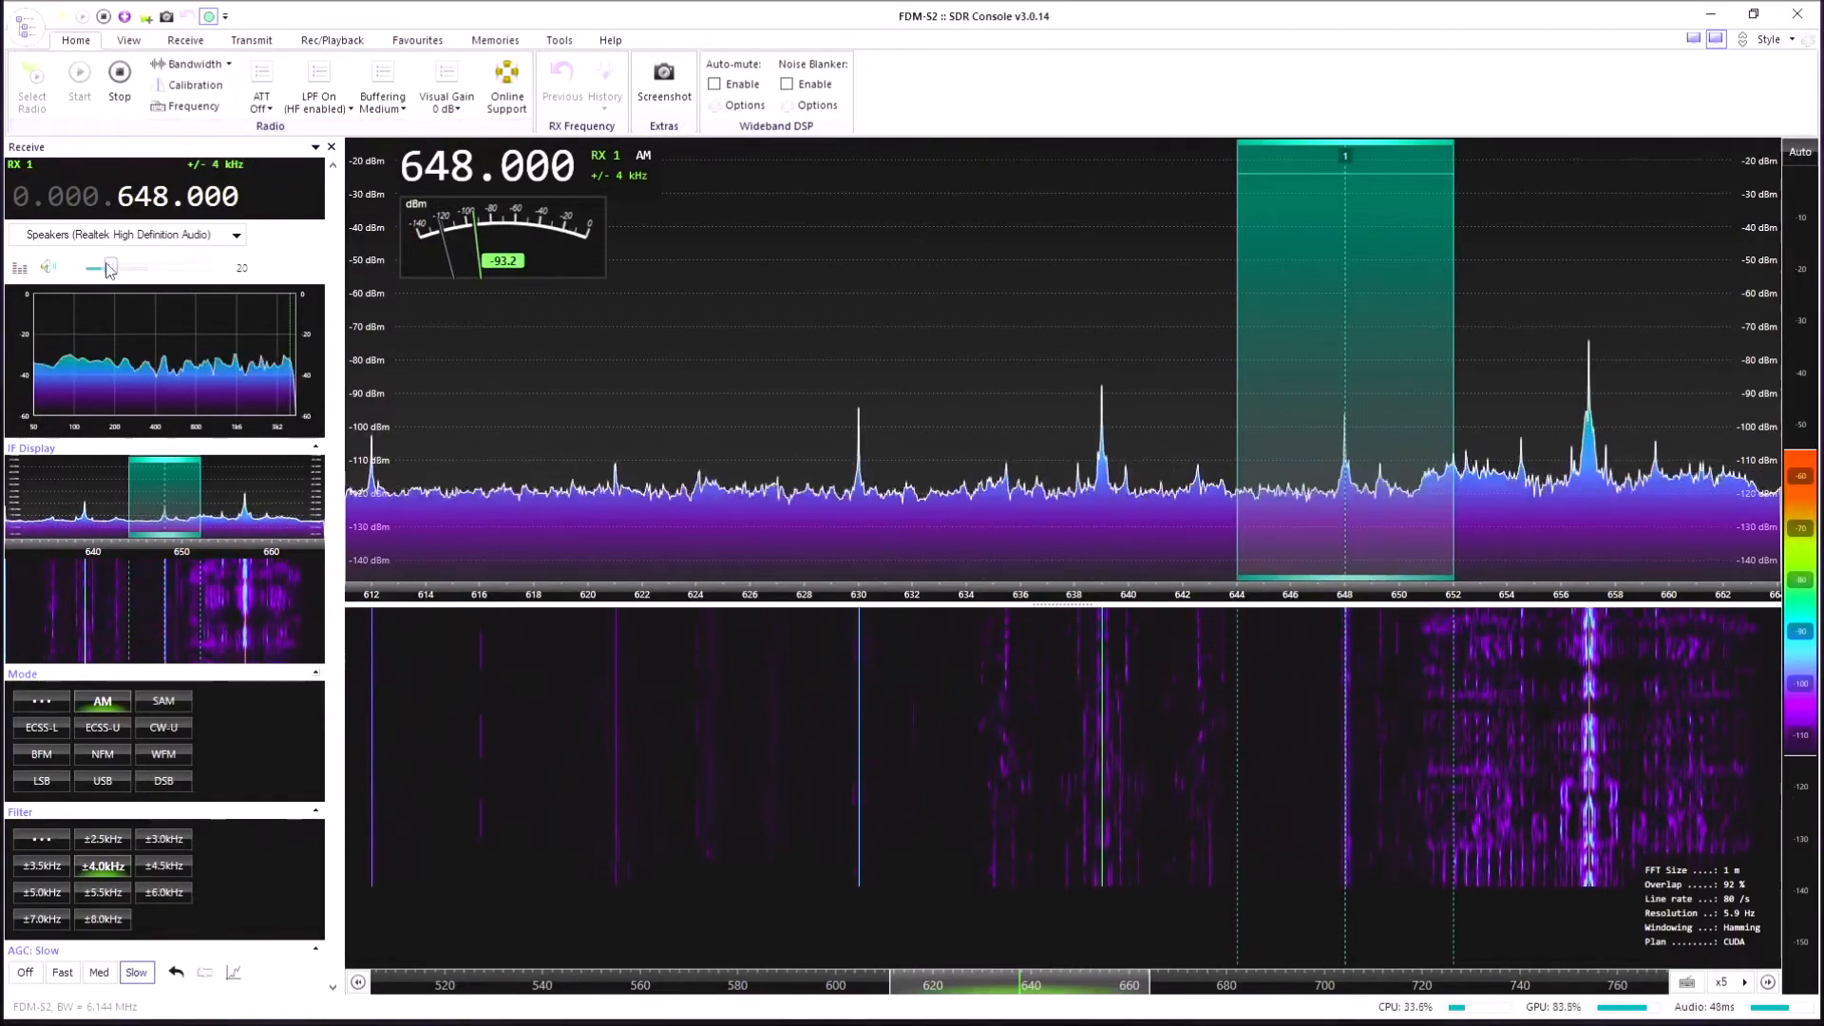
pyautogui.moveTo(110, 268); pyautogui.dragTo(86, 268)
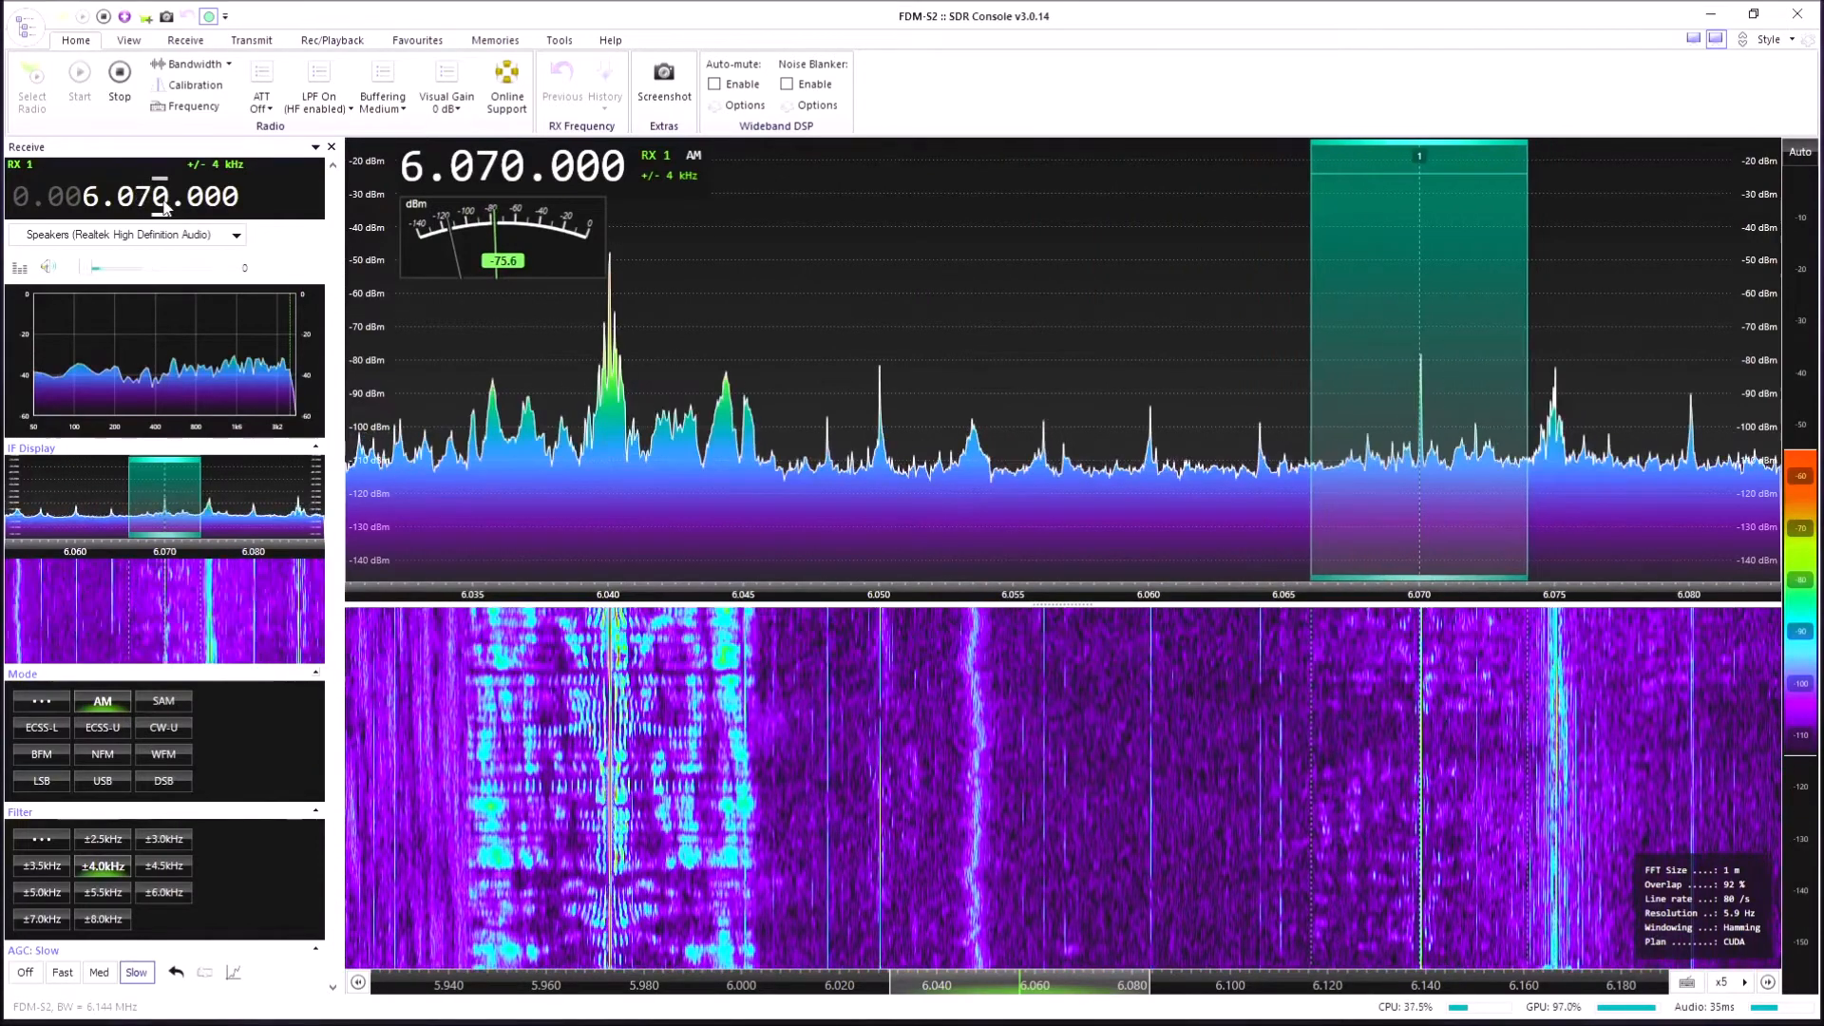
# - Raise the volume and widen the spectrum to span roughly 5.92–6.23 MHz
pyautogui.moveTo(85, 268); pyautogui.dragTo(103, 268)
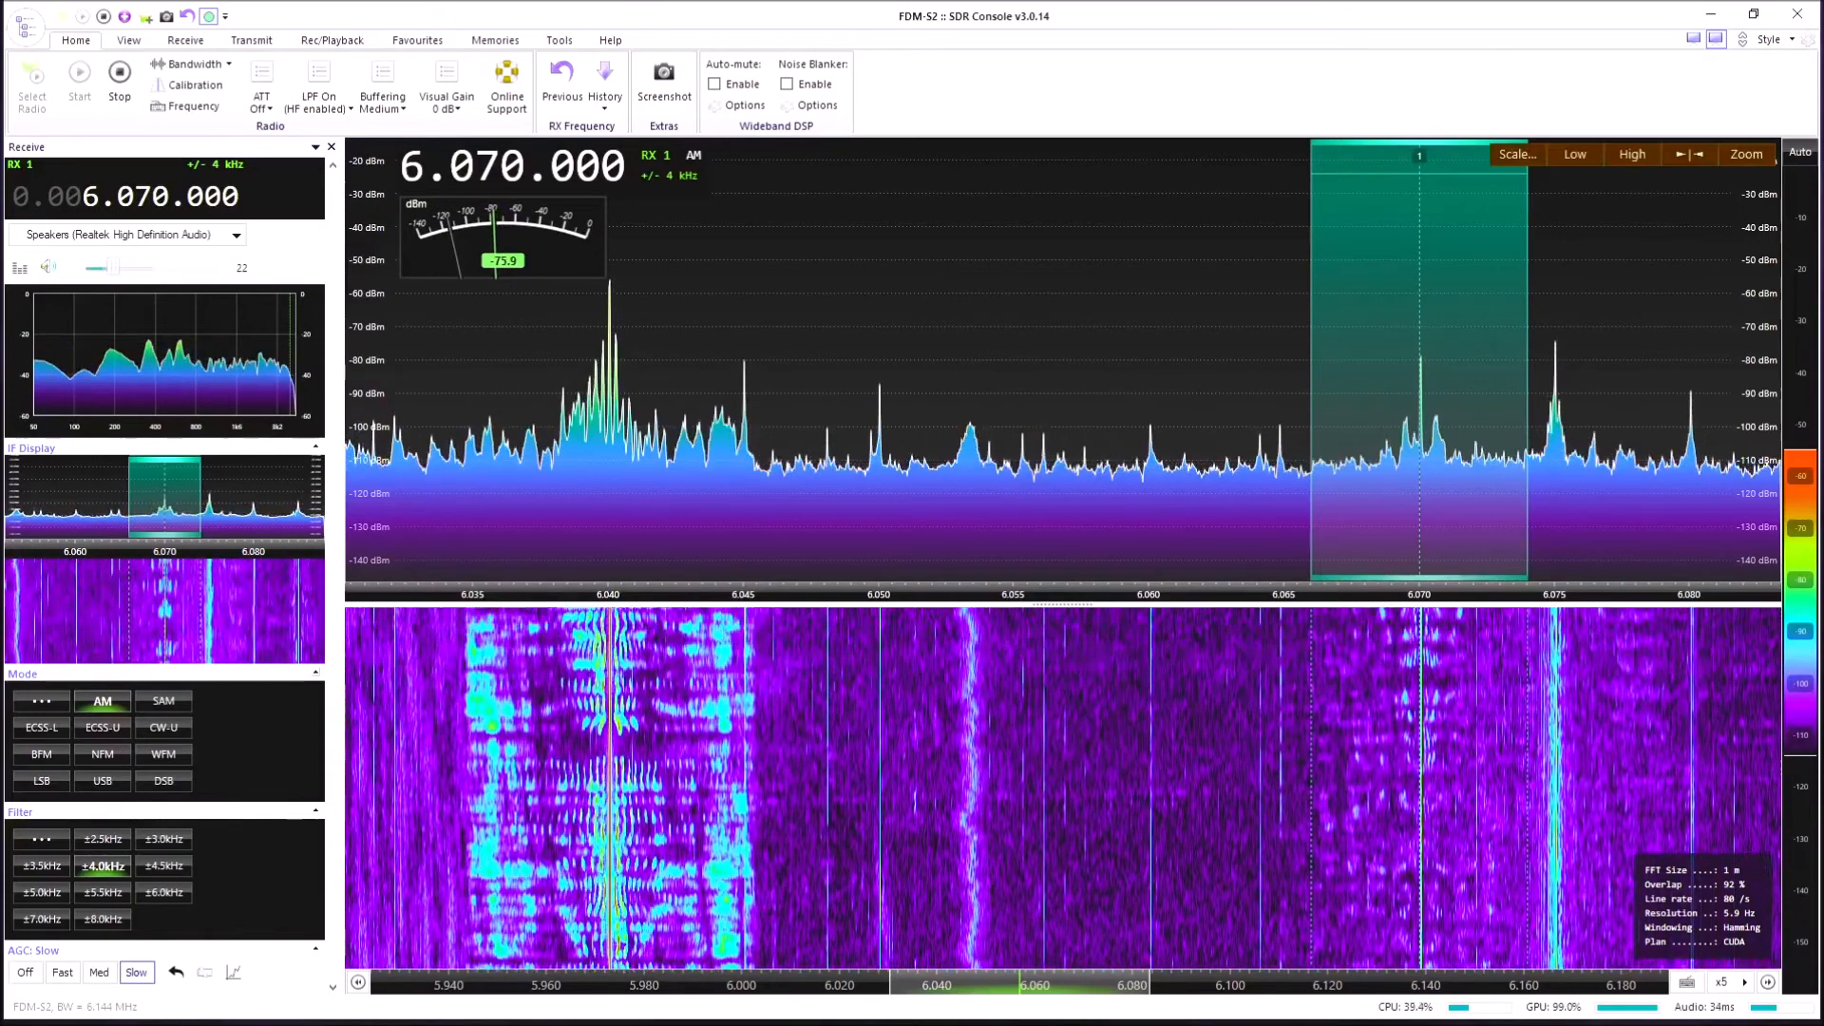
pyautogui.click(1693, 154)
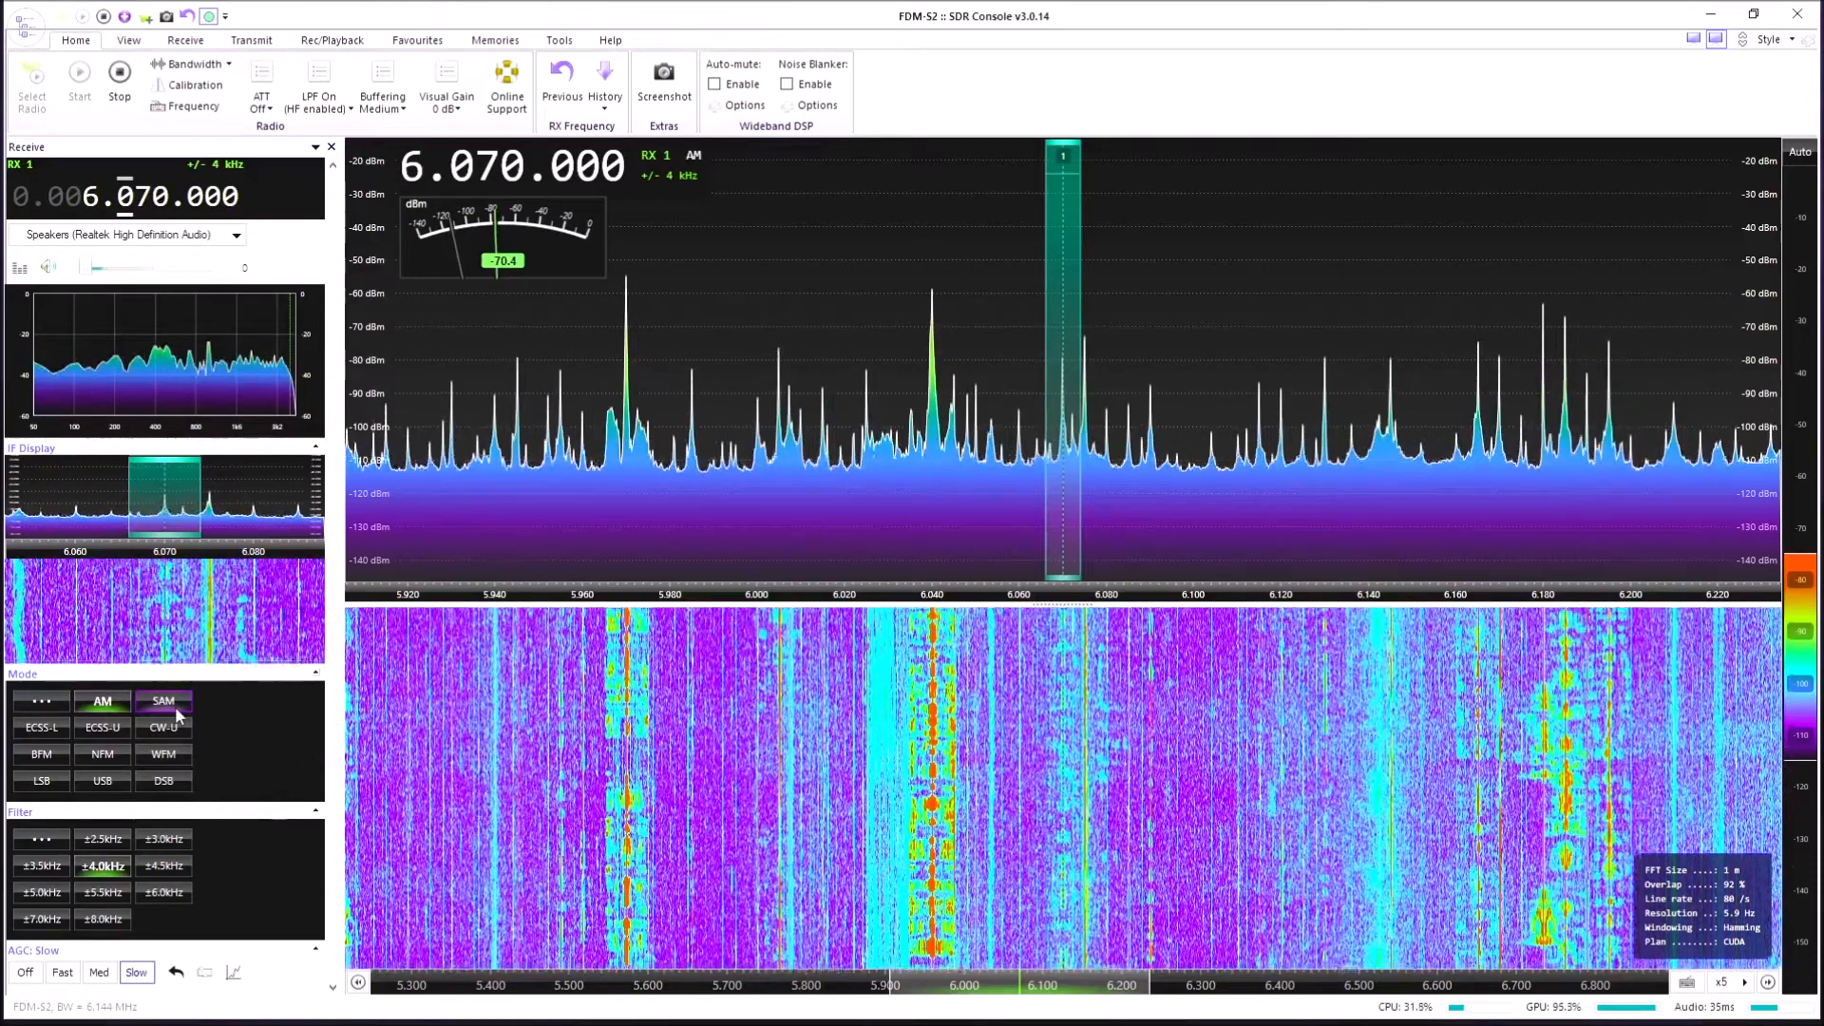
pyautogui.moveTo(164, 701)
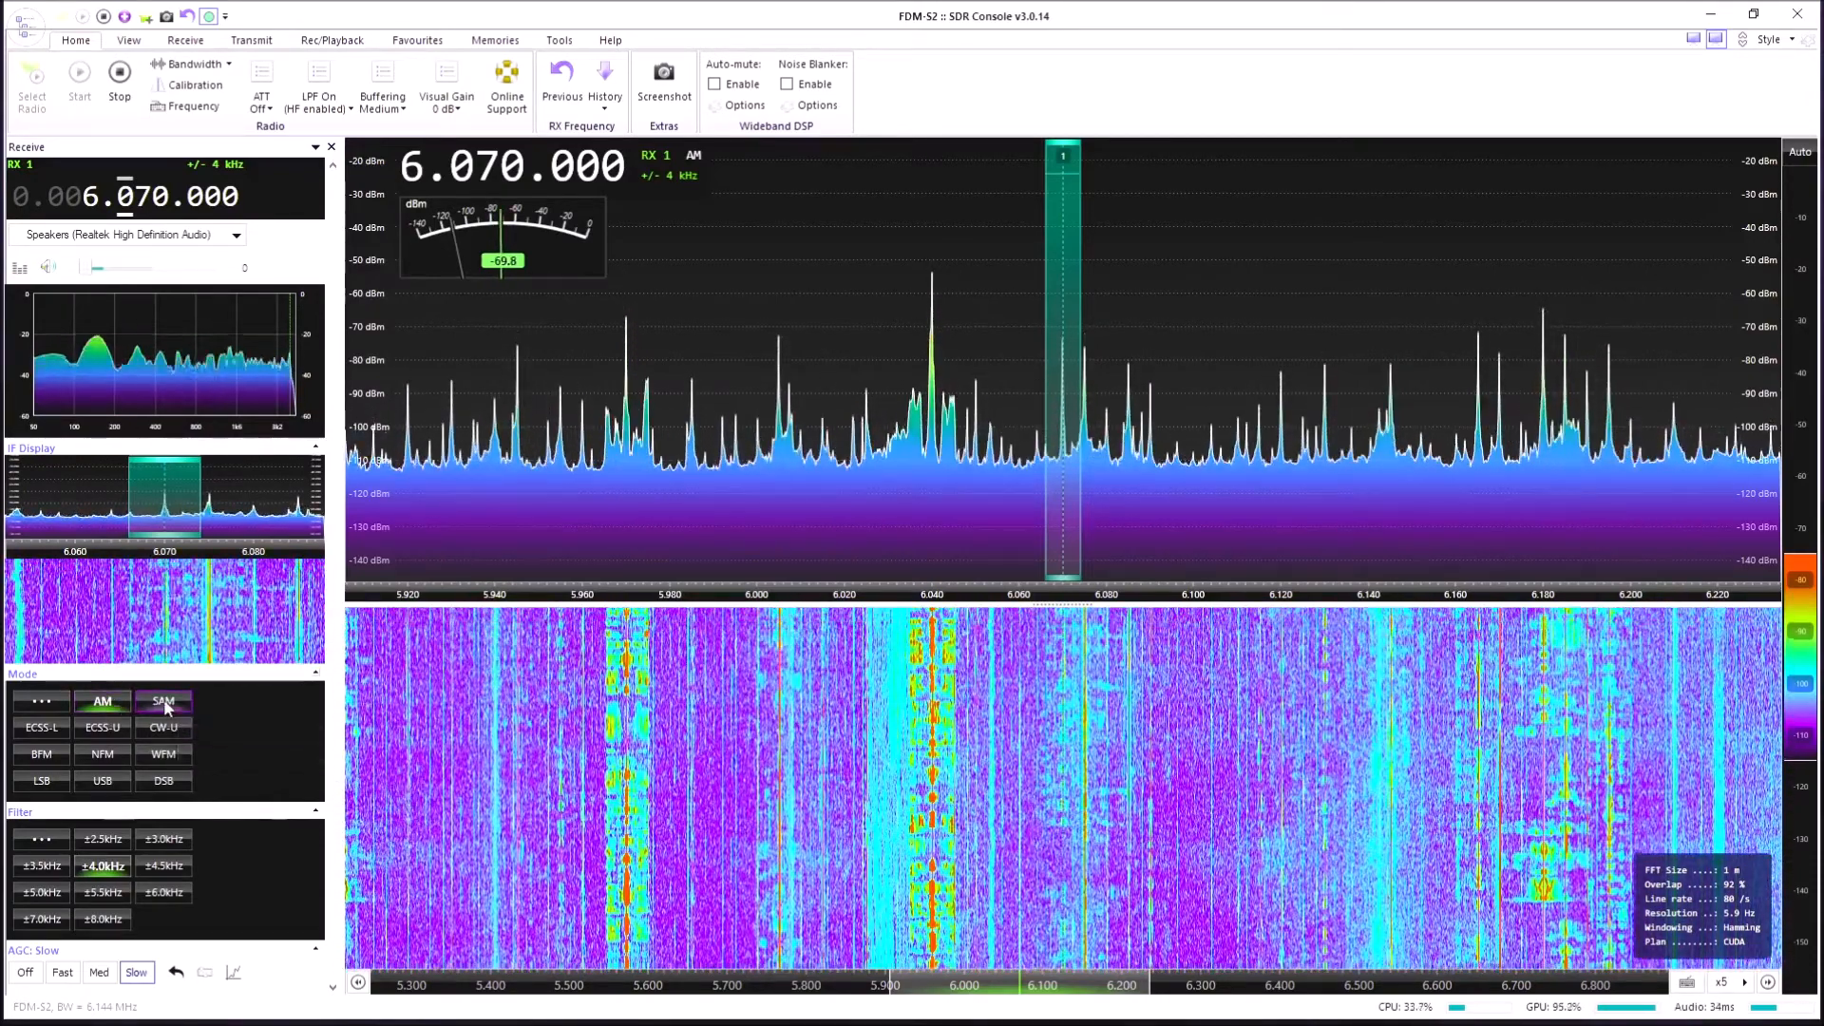
pyautogui.moveTo(103, 701)
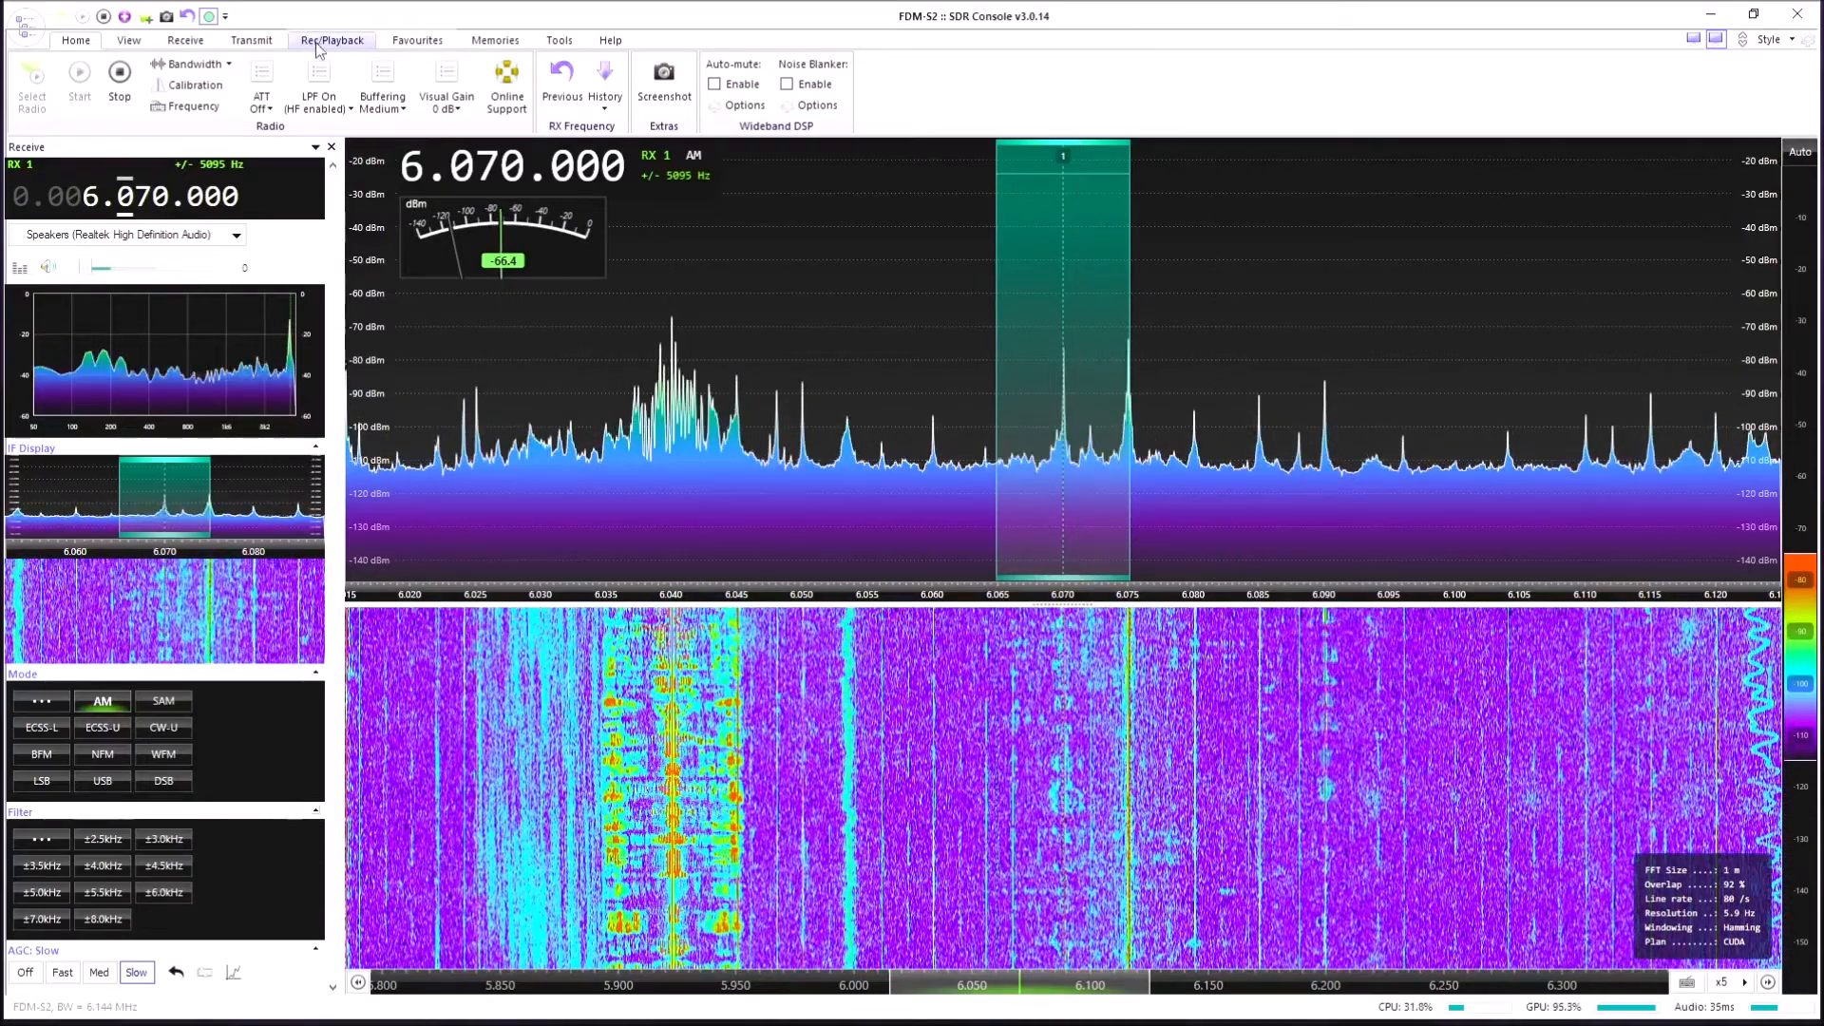
# - Review the Data Record dialog for a 35-minute 16-bit WAV capture of 6.070 MHz, then close it
pyautogui.click(330, 40)
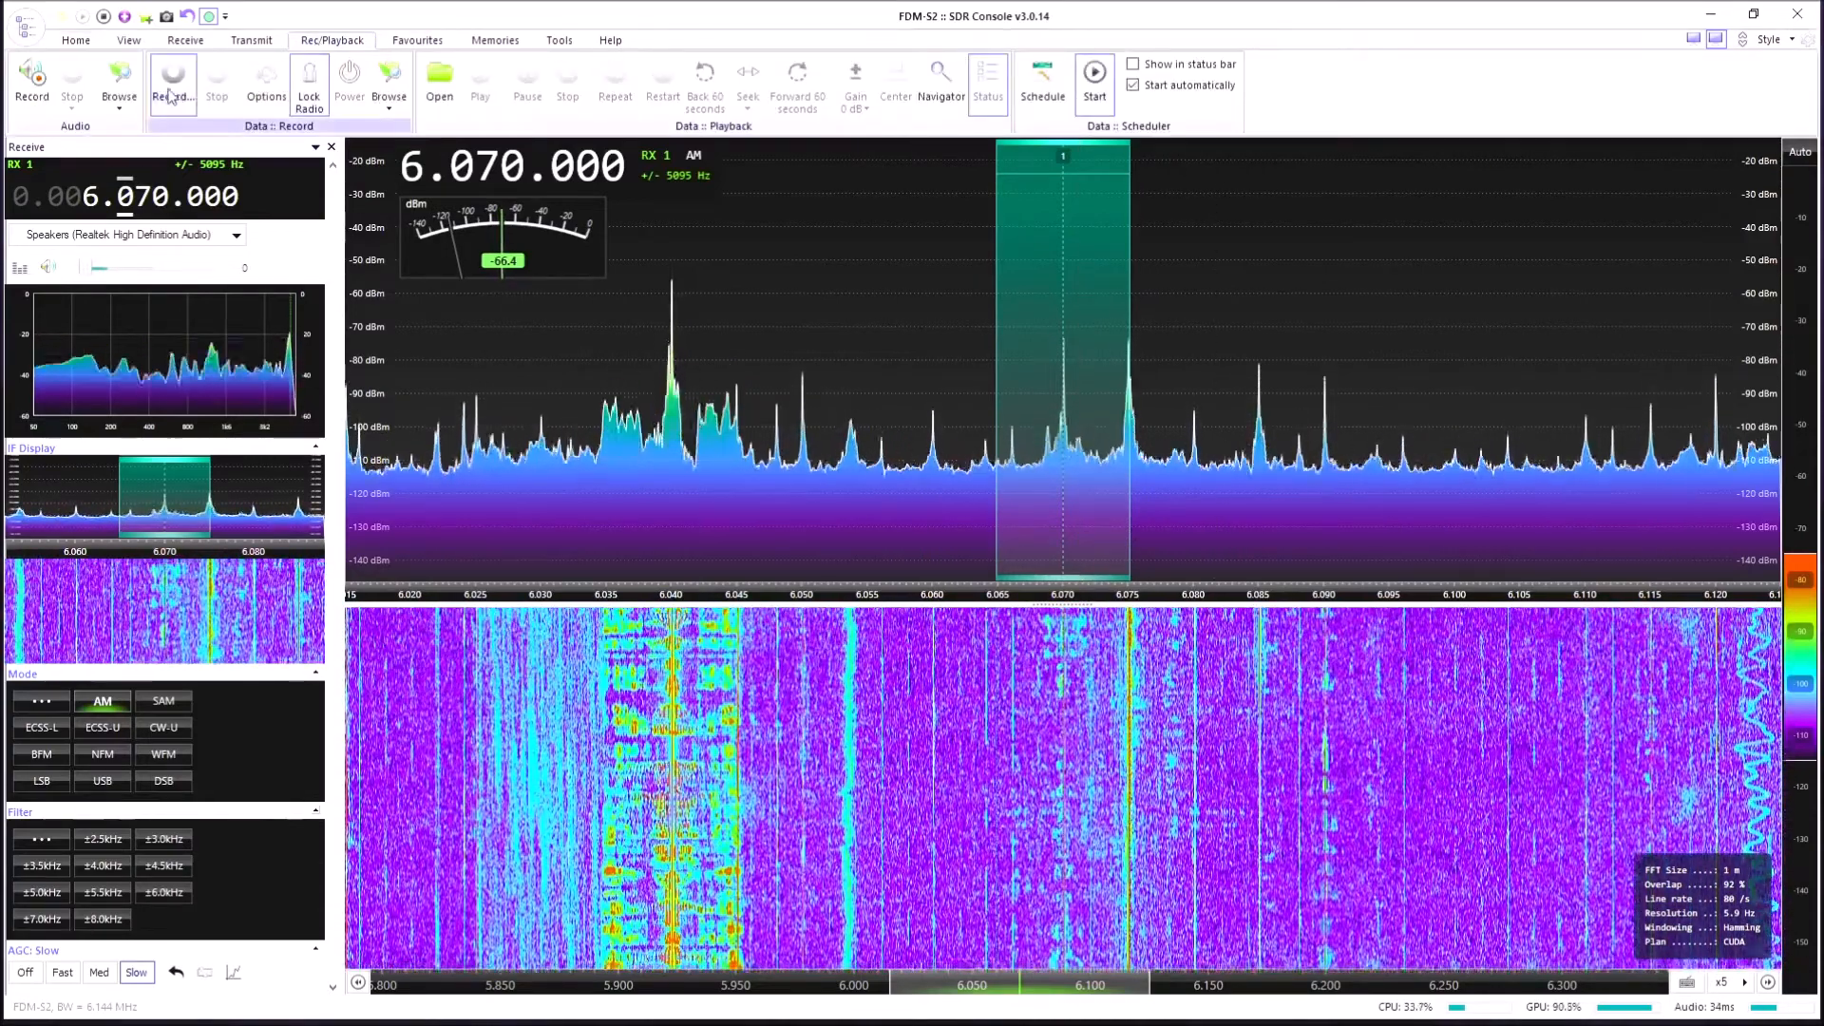
pyautogui.click(173, 82)
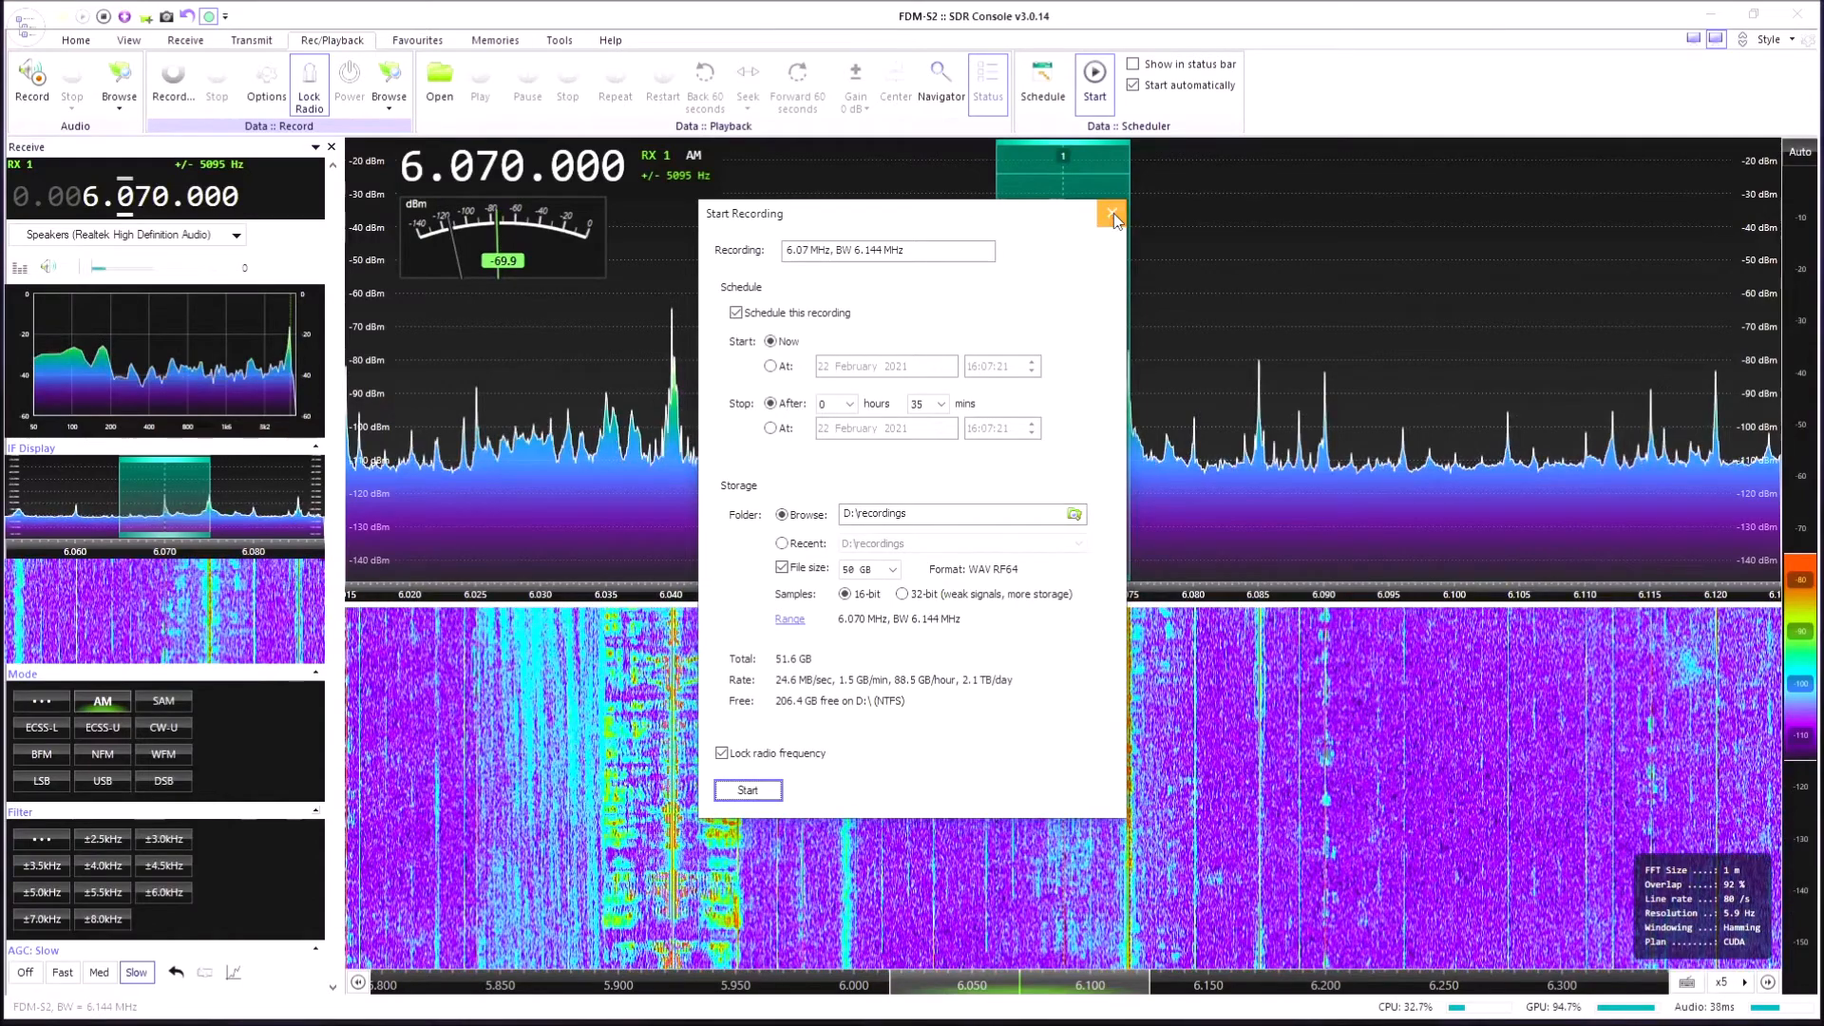
pyautogui.click(1112, 217)
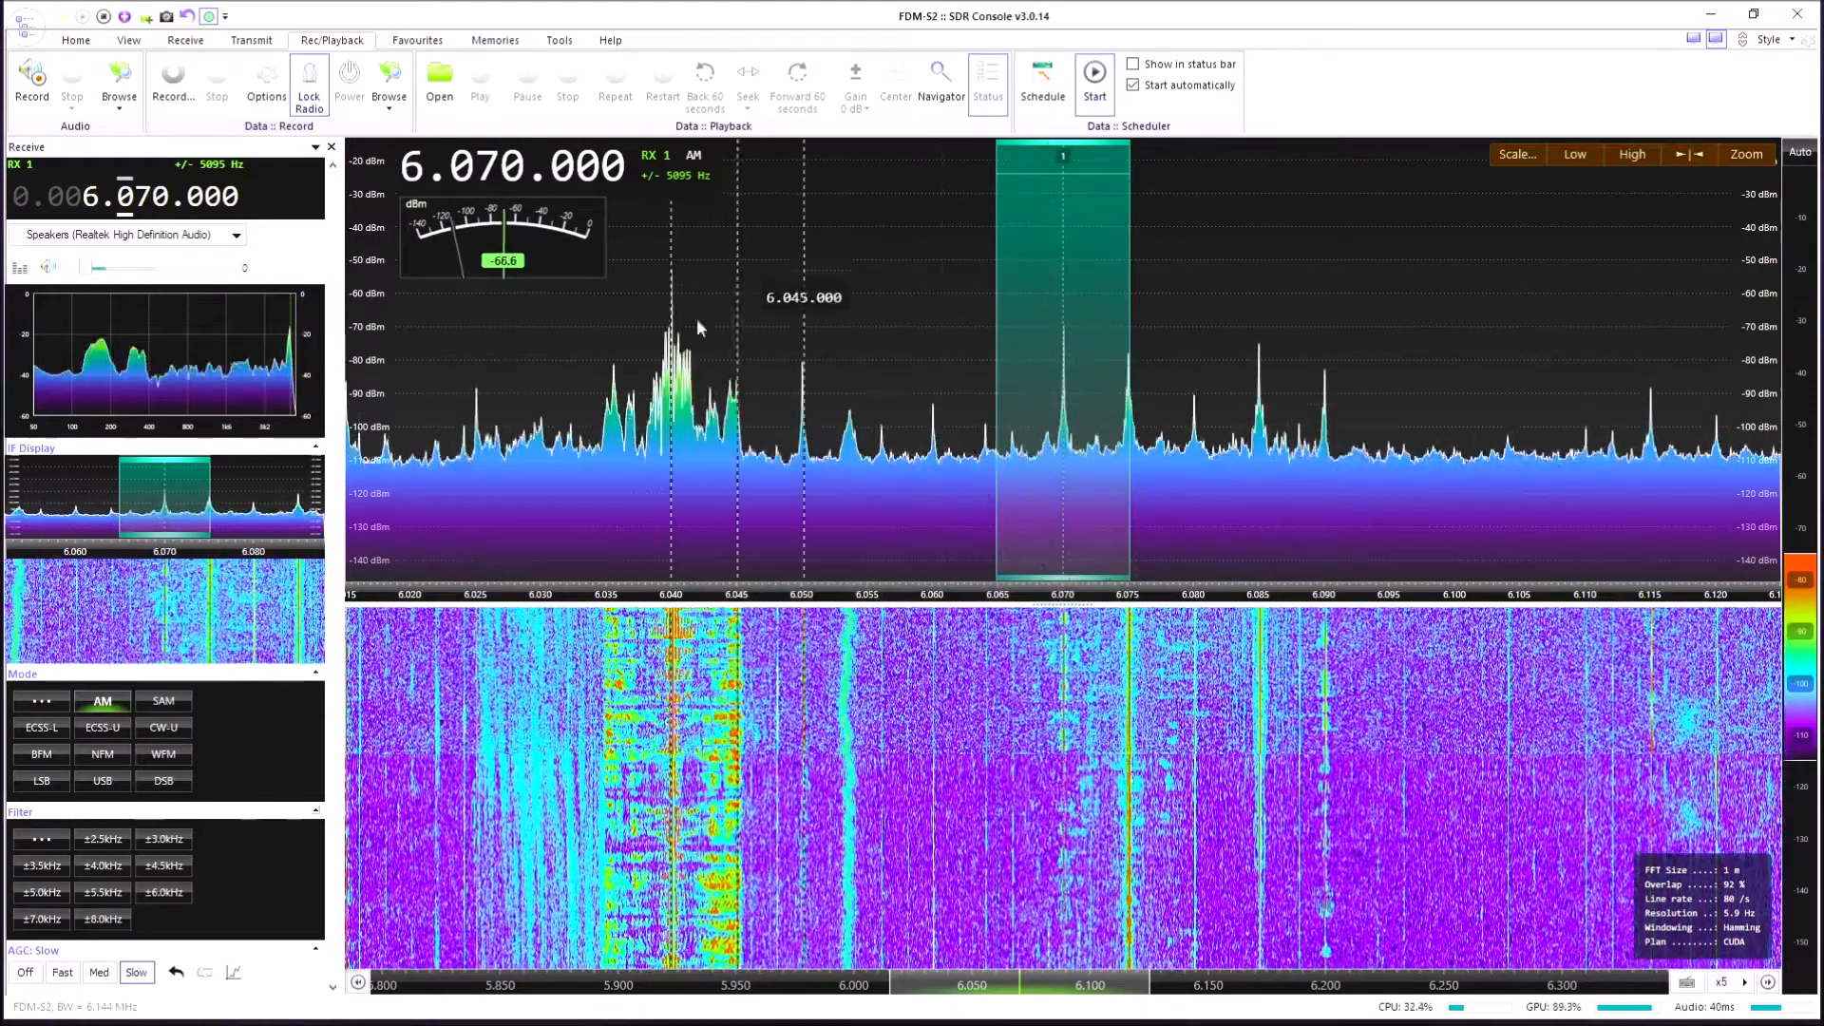
pyautogui.moveTo(1224, 339)
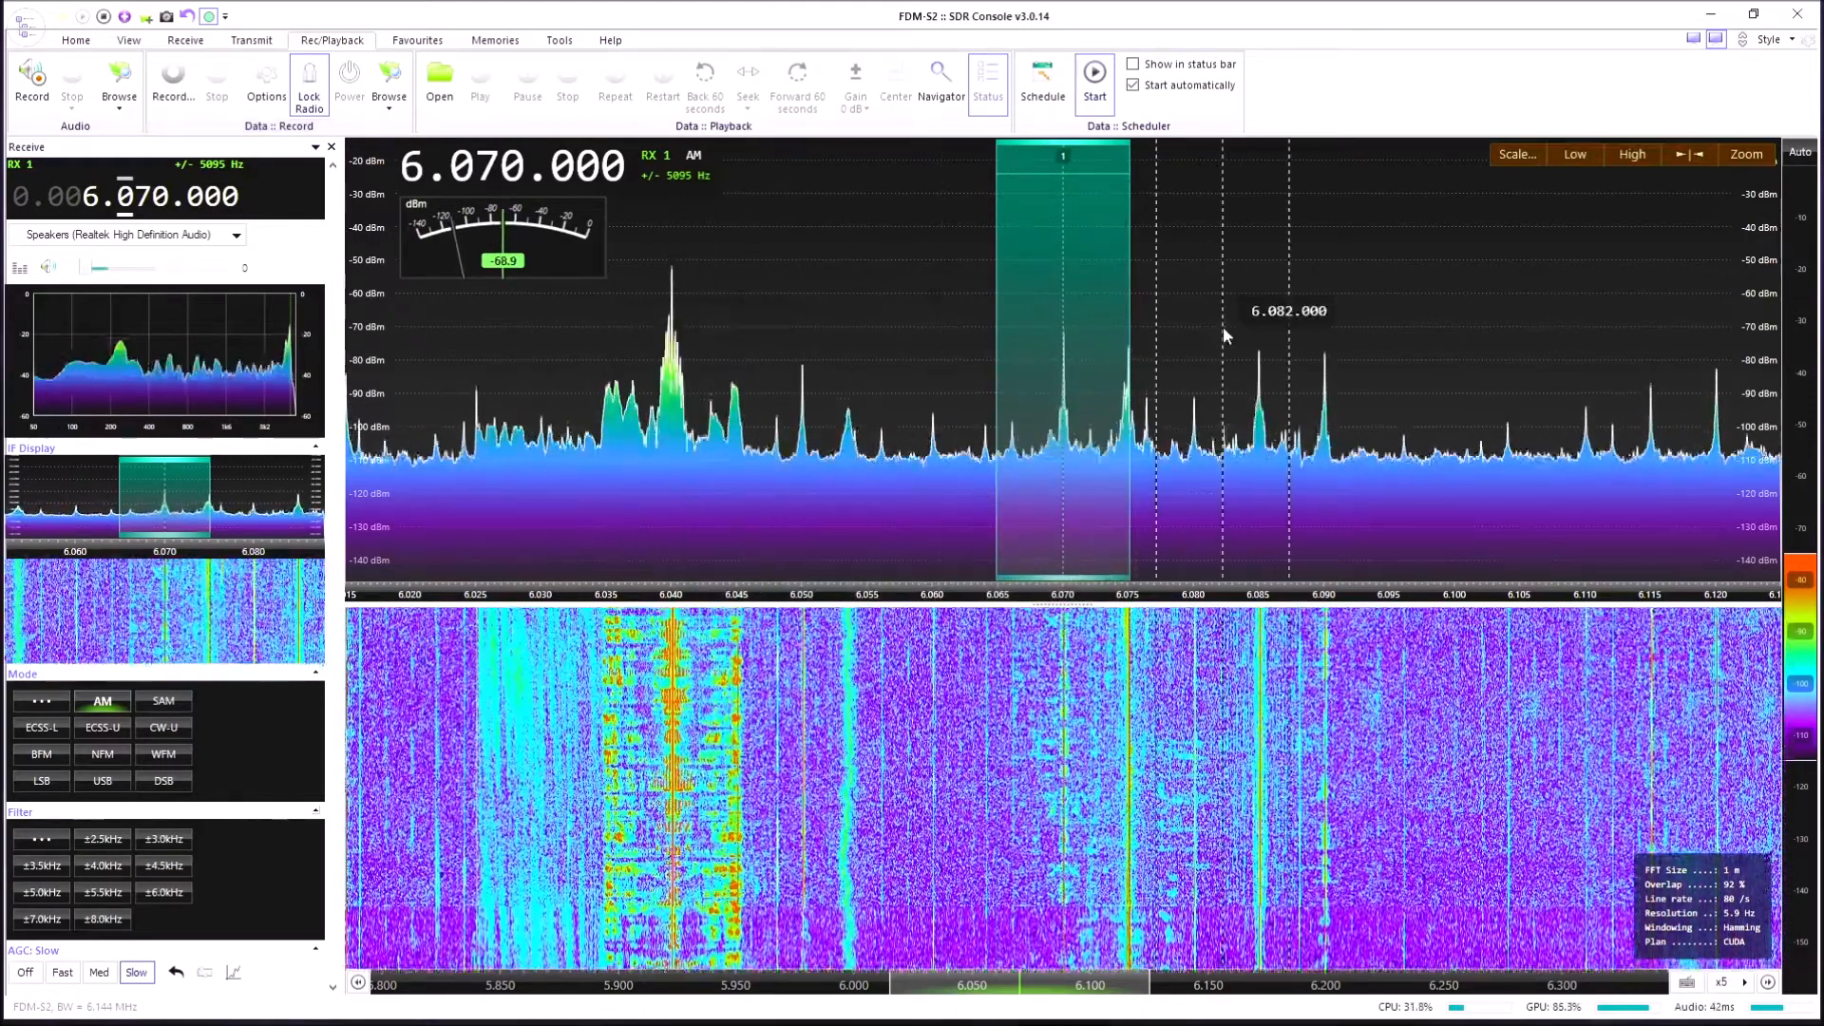
pyautogui.moveTo(1451, 301)
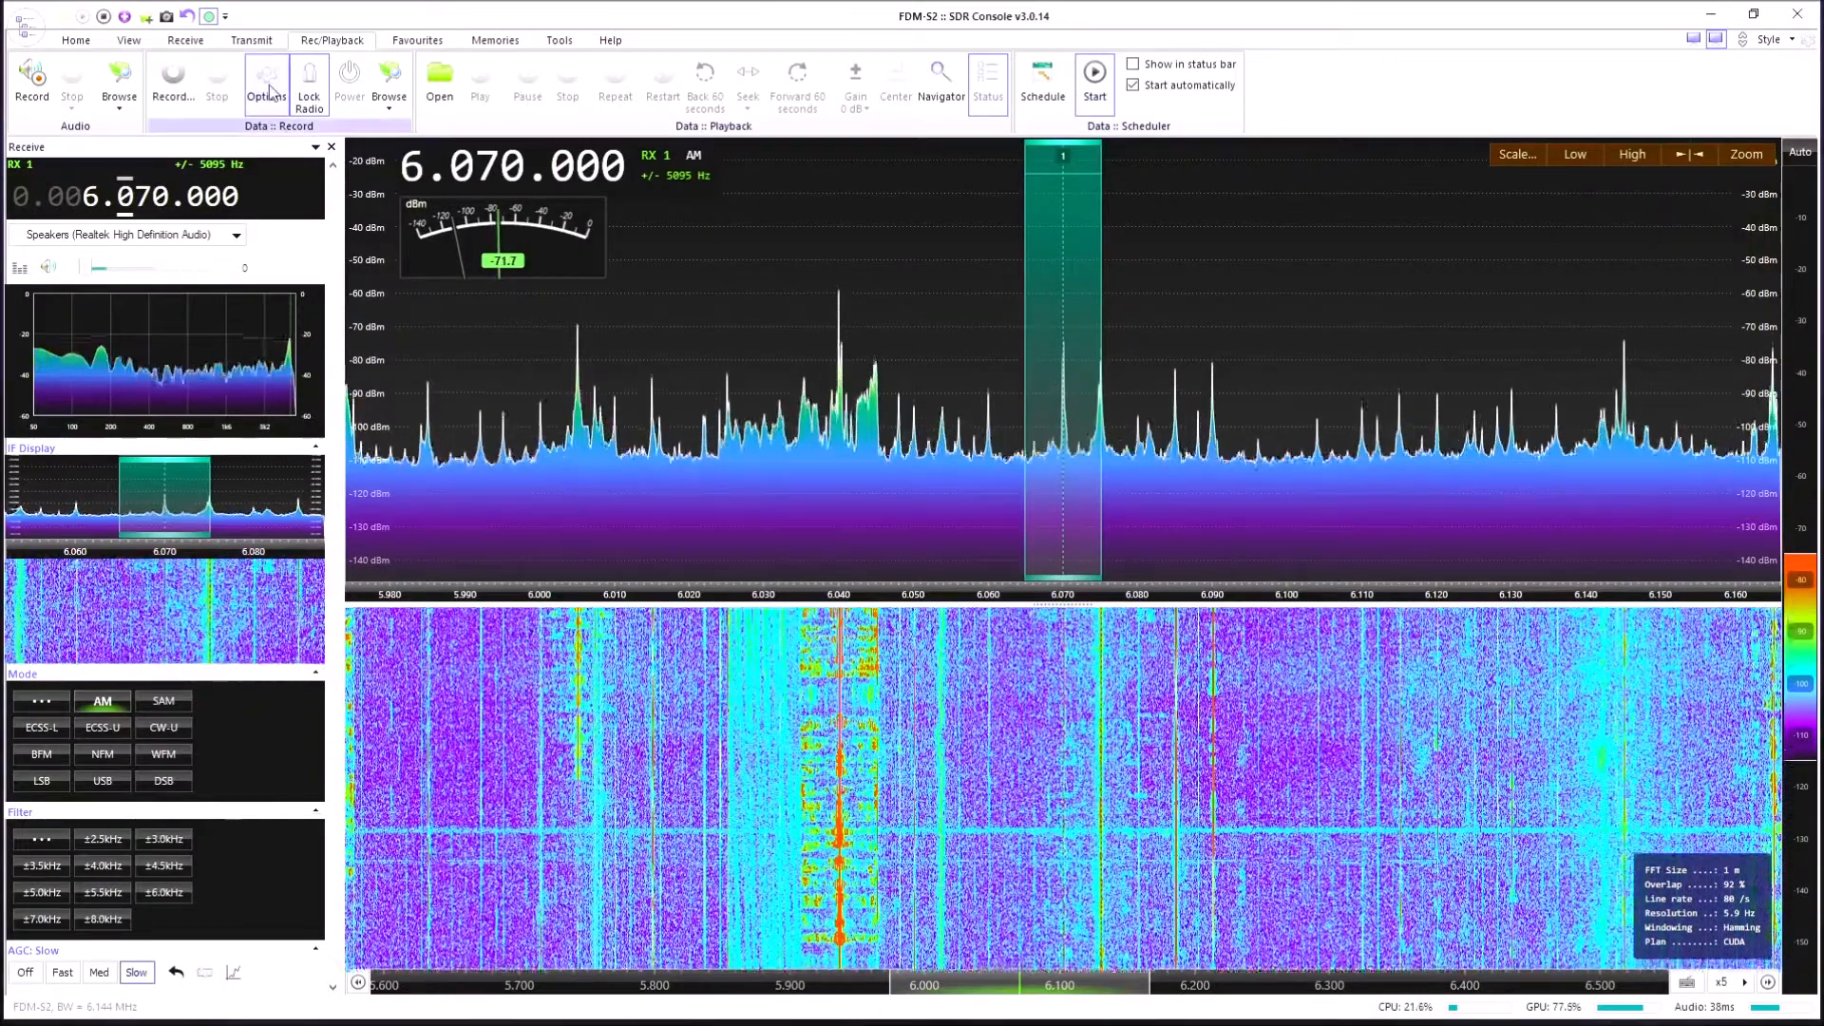
# - Return to the Home ribbon with the spectrum spanning about 5.98–6.16 MHz at 6.070 MHz AM
pyautogui.click(76, 40)
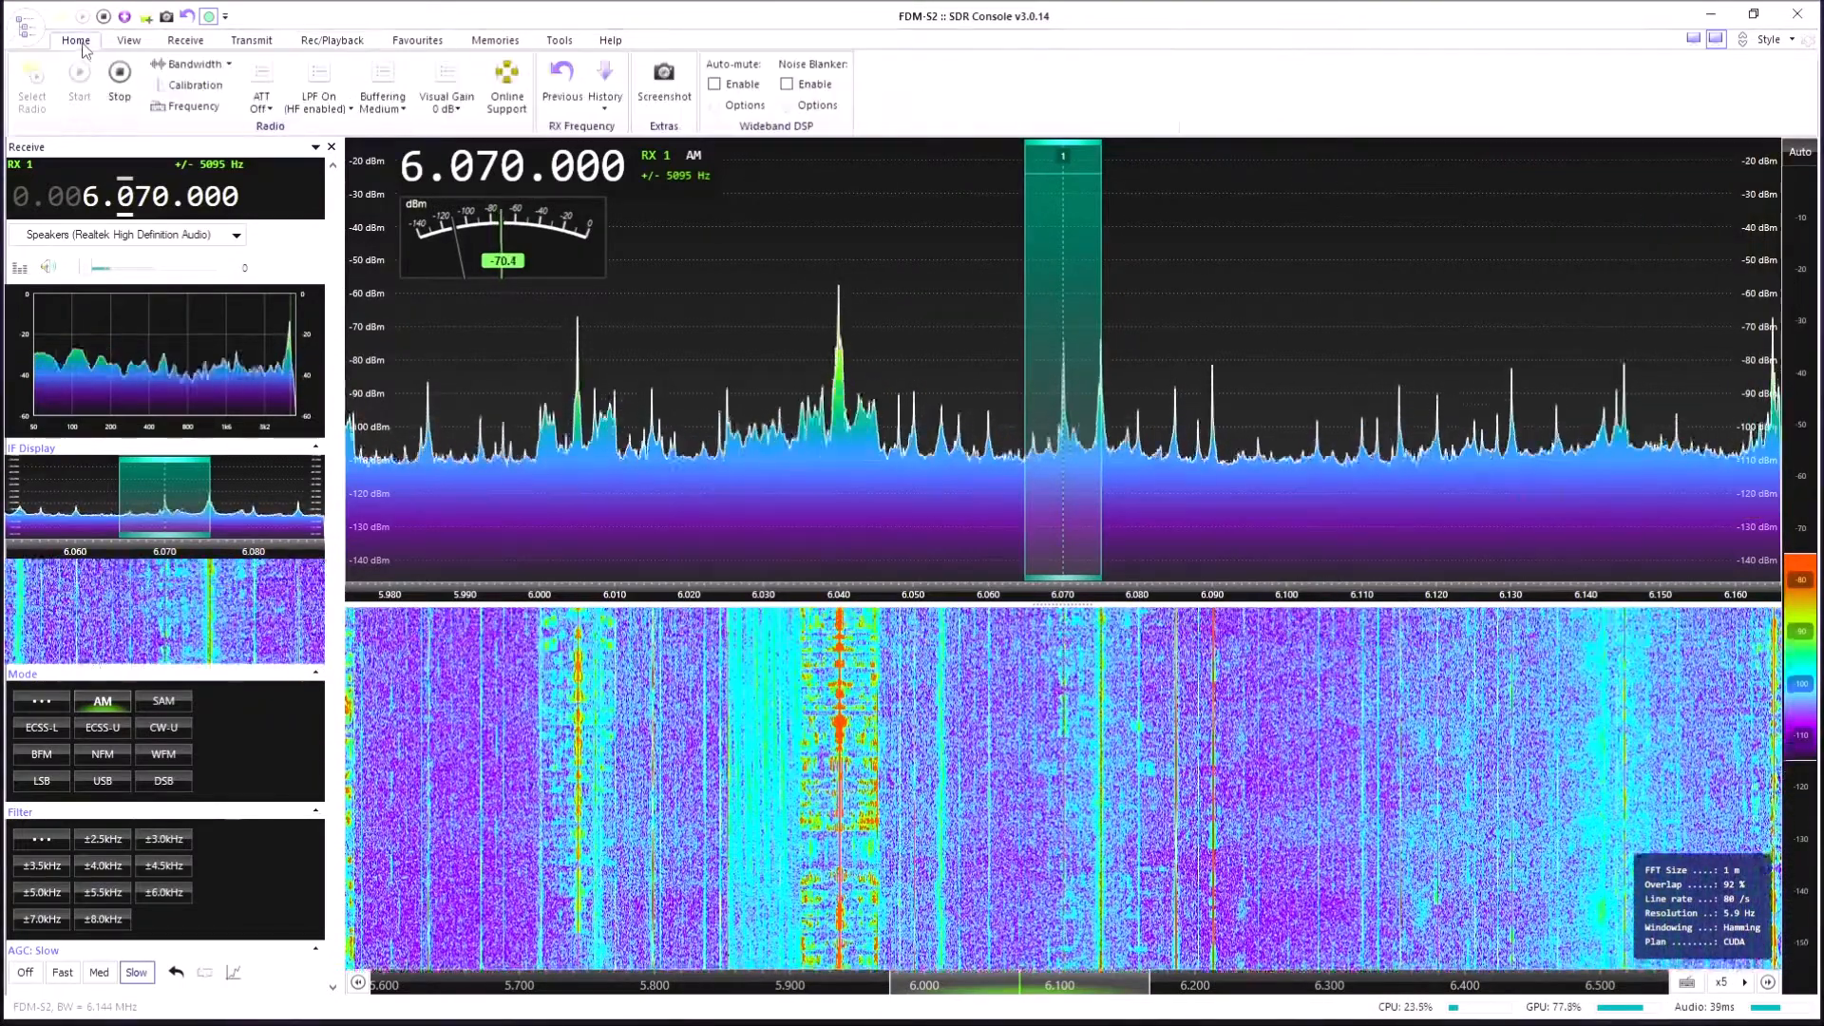